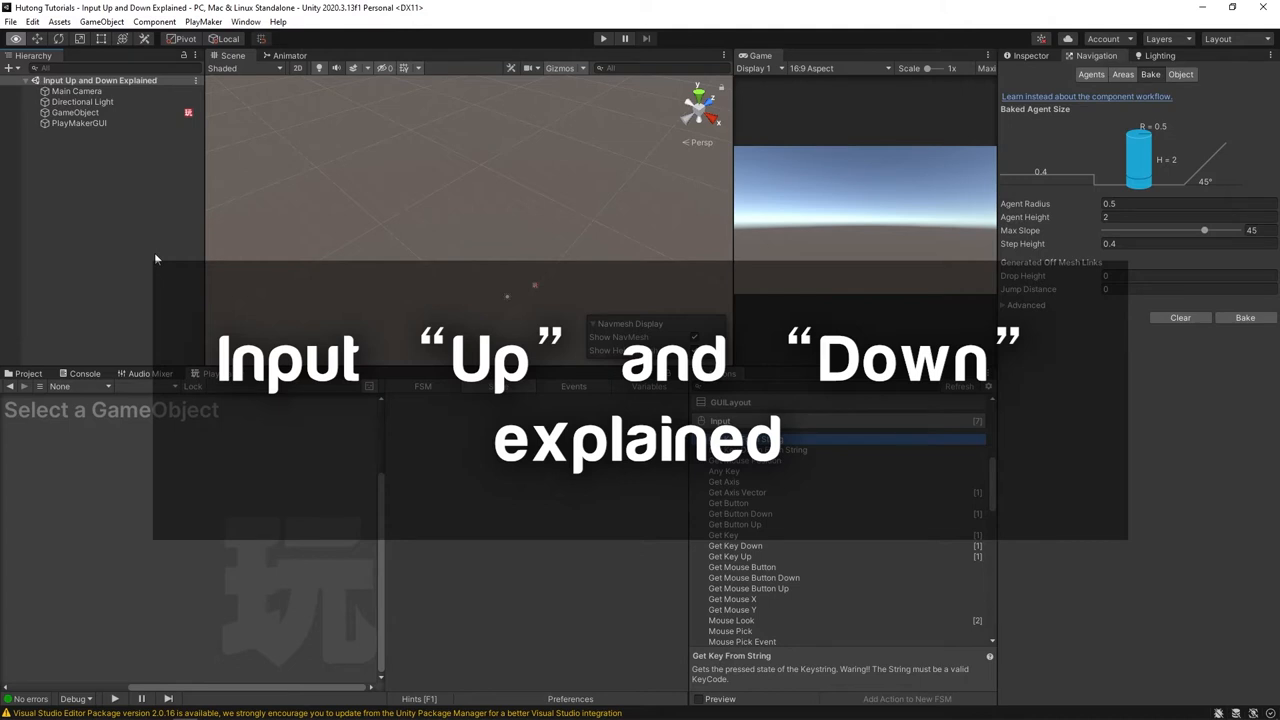
{"action": "mouse_move", "coordinate": [852, 546]}
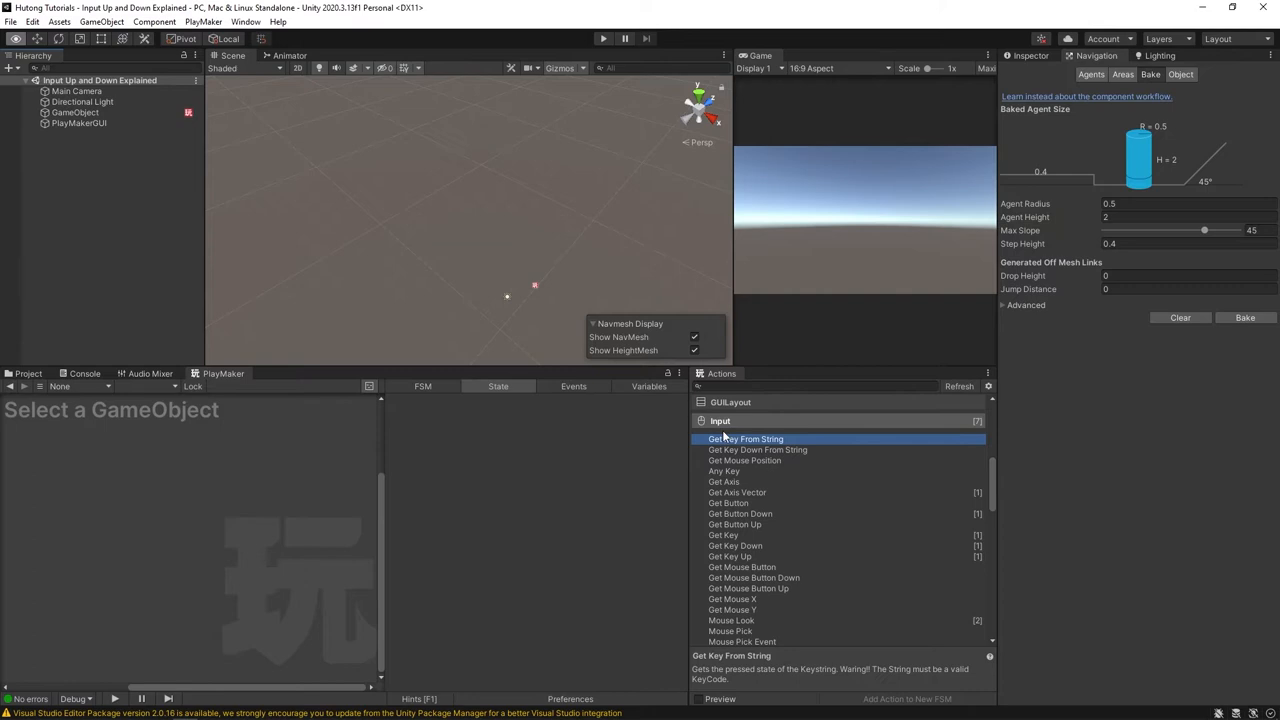
{"action": "mouse_move", "coordinate": [732, 444]}
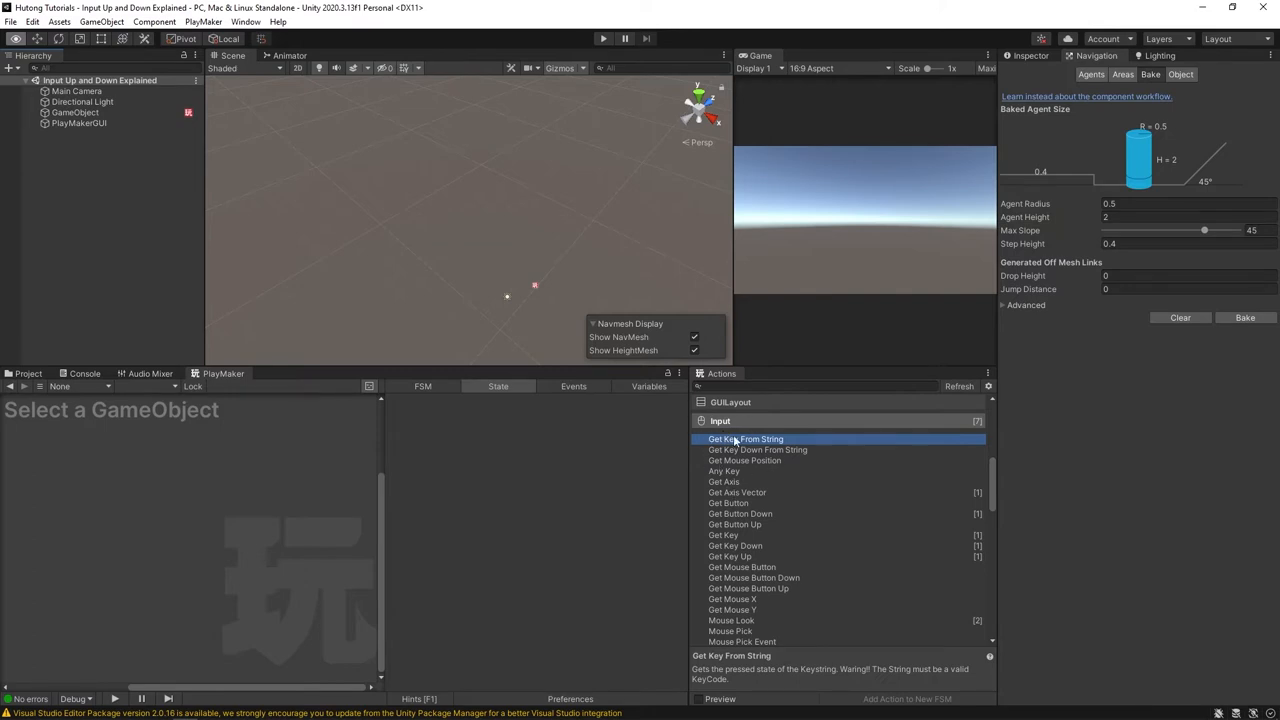
{"action": "mouse_move", "coordinate": [740, 492]}
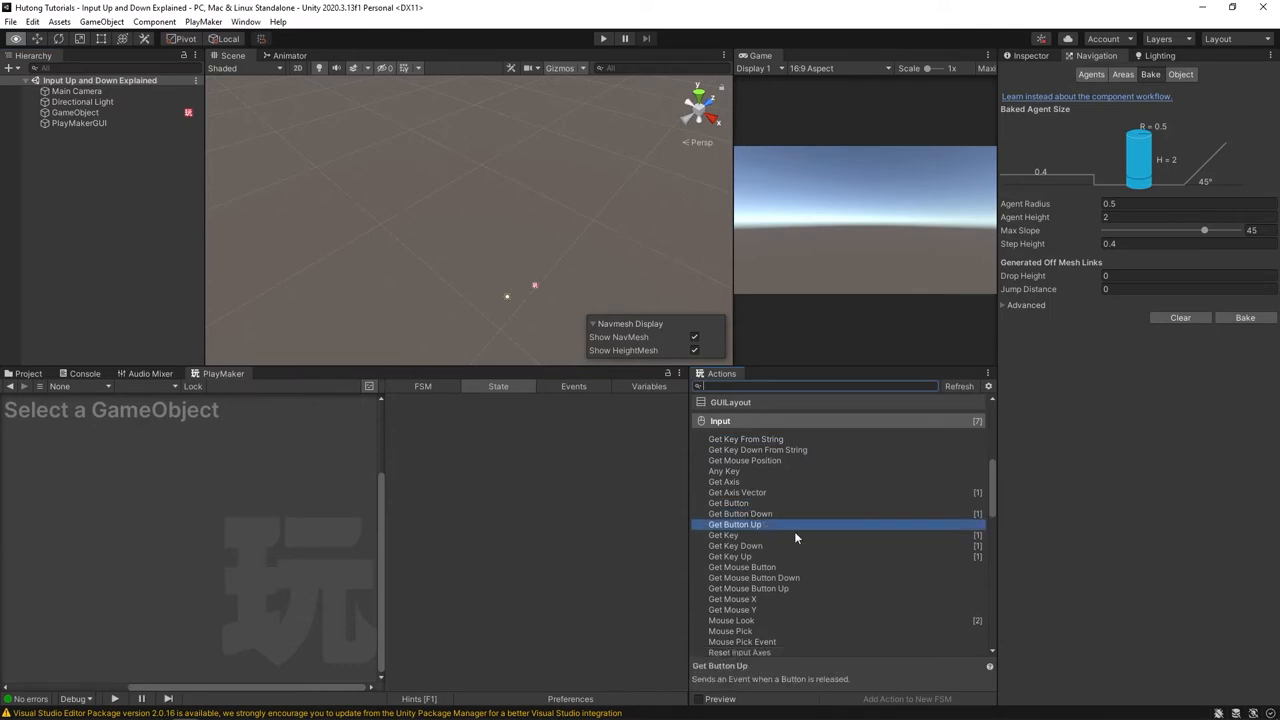
{"action": "mouse_move", "coordinate": [994, 482]}
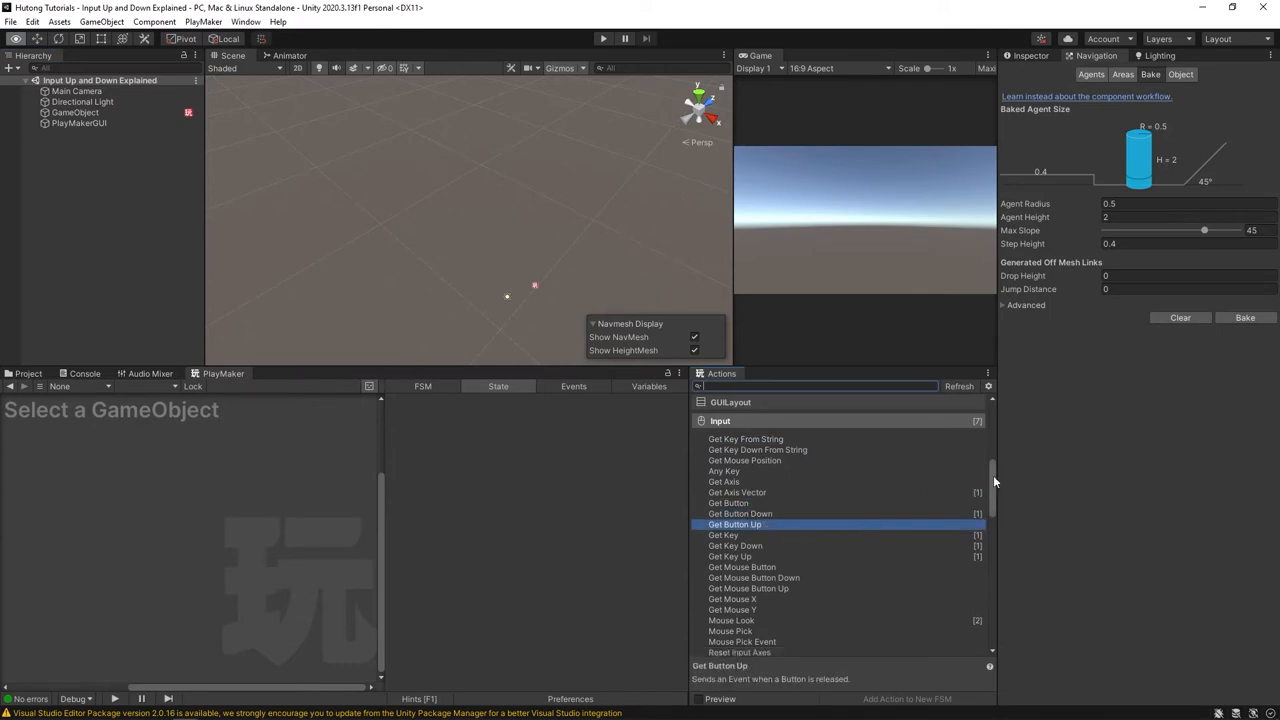
Scroll the Input actions list to reach the Get Key variants
{"action": "scroll", "scroll_direction": "down", "scroll_amount": 3}
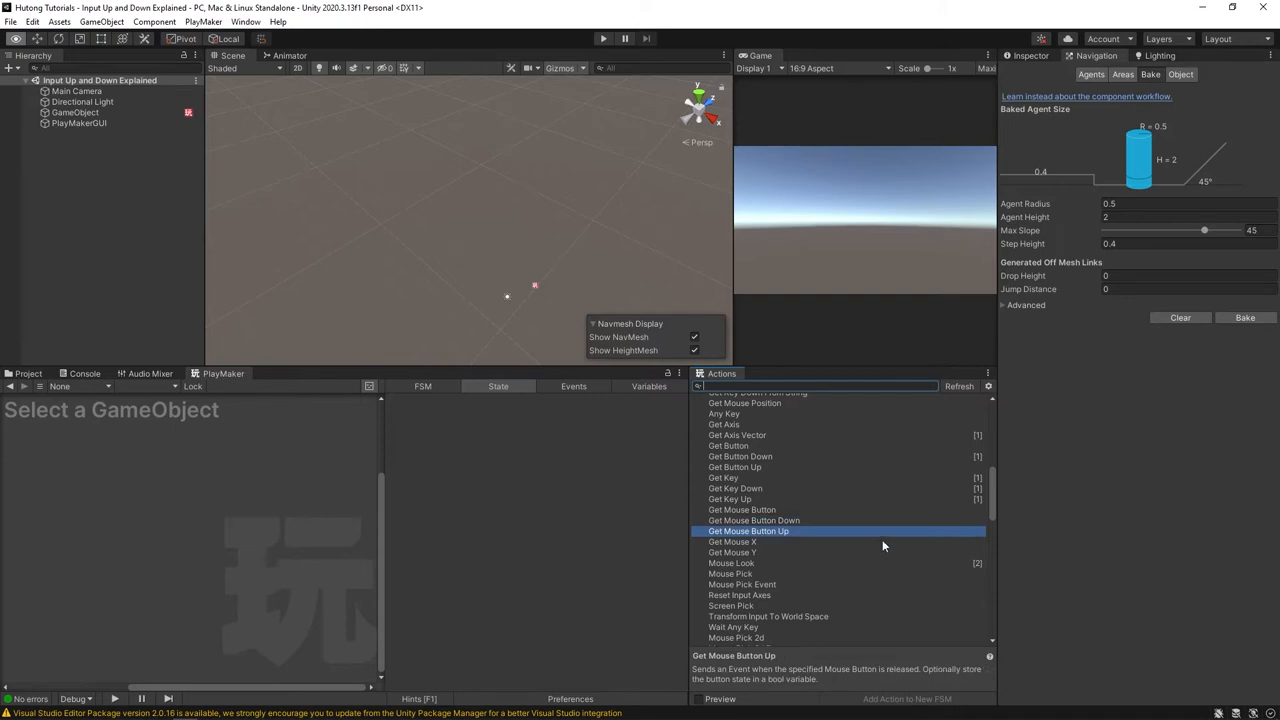
{"action": "mouse_move", "coordinate": [876, 520]}
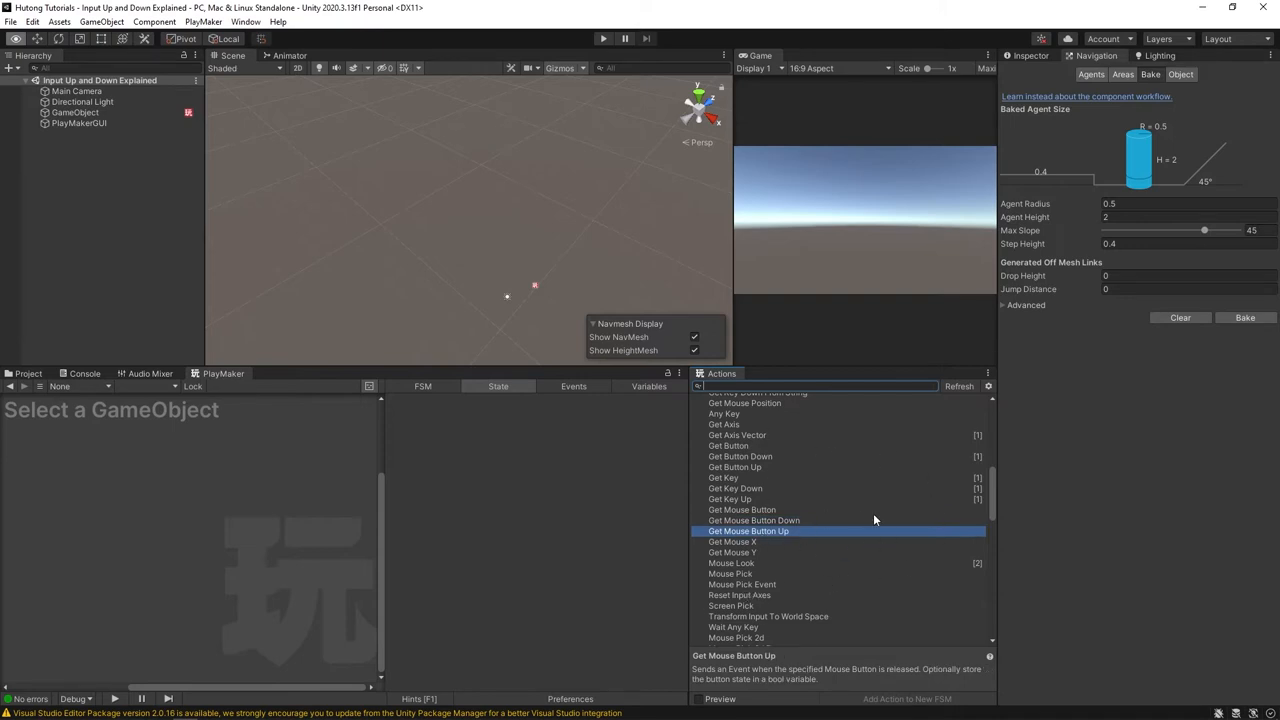
{"action": "mouse_move", "coordinate": [770, 520]}
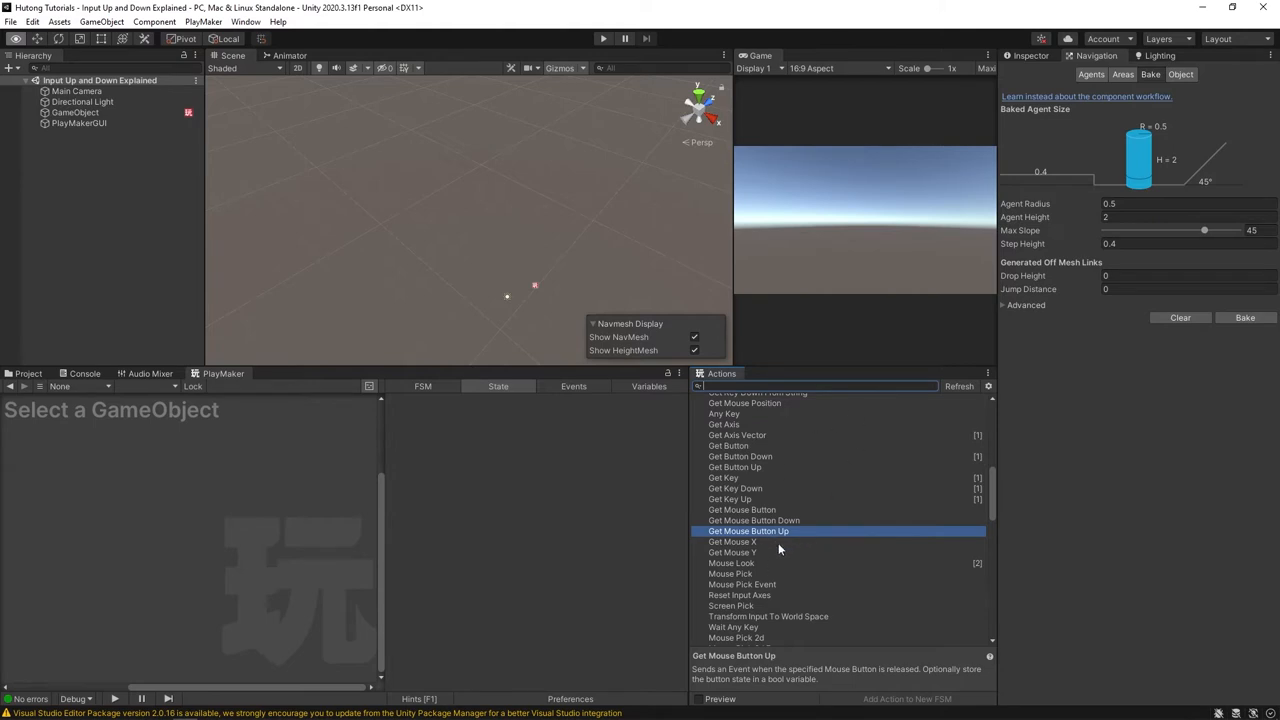
{"action": "mouse_move", "coordinate": [770, 638]}
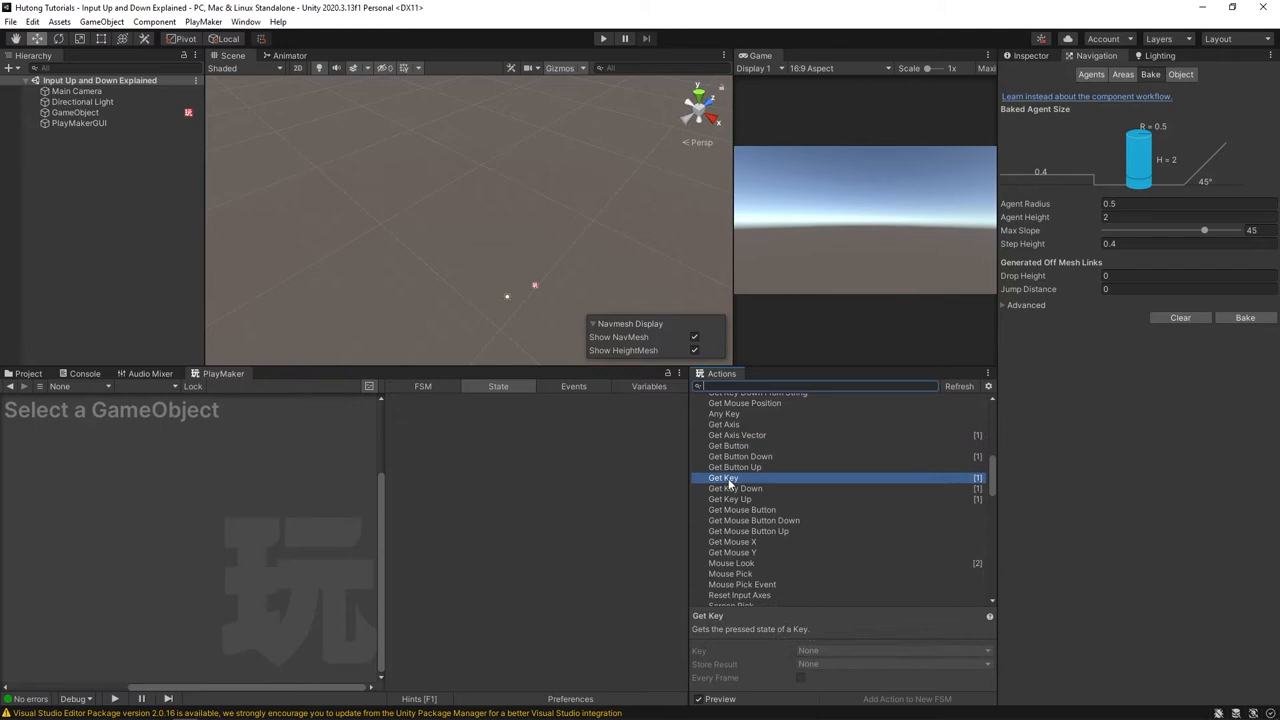
{"action": "scroll", "scroll_direction": "down", "scroll_amount": 3}
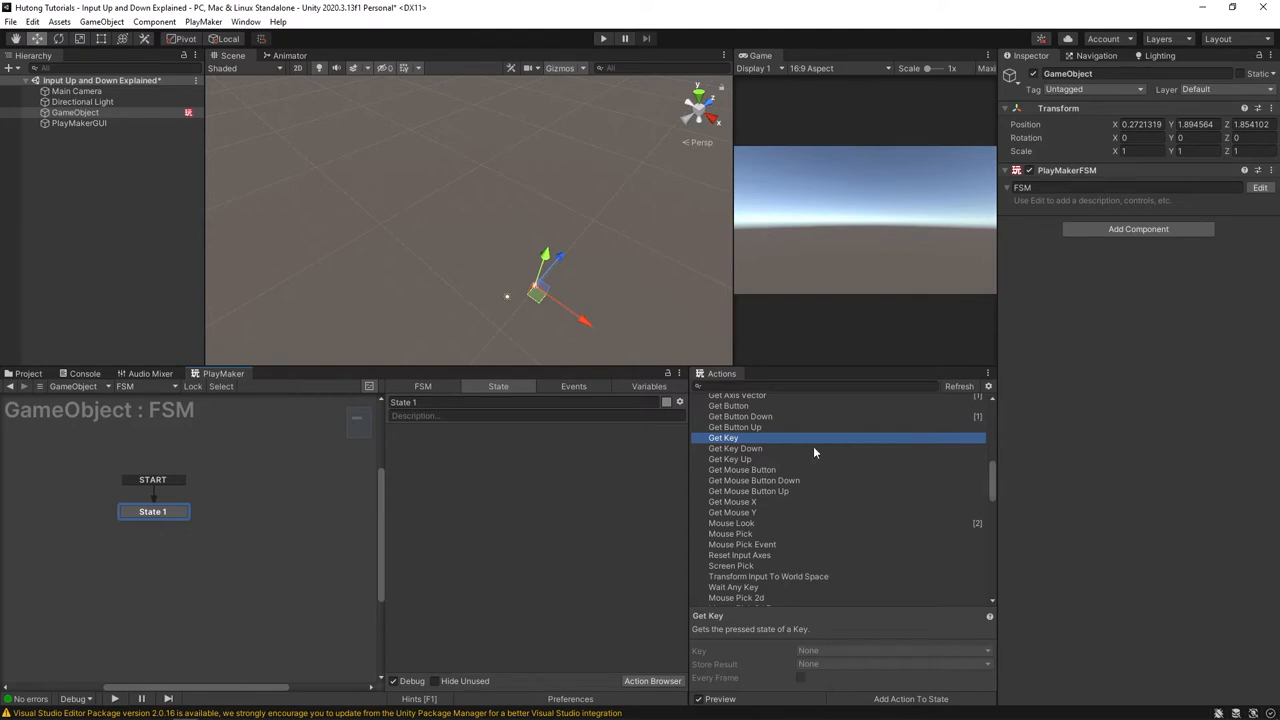
Add Get Key to State 1 on Space, storing a new isDown variable every frame
{"action": "double_click", "coordinate": [724, 436]}
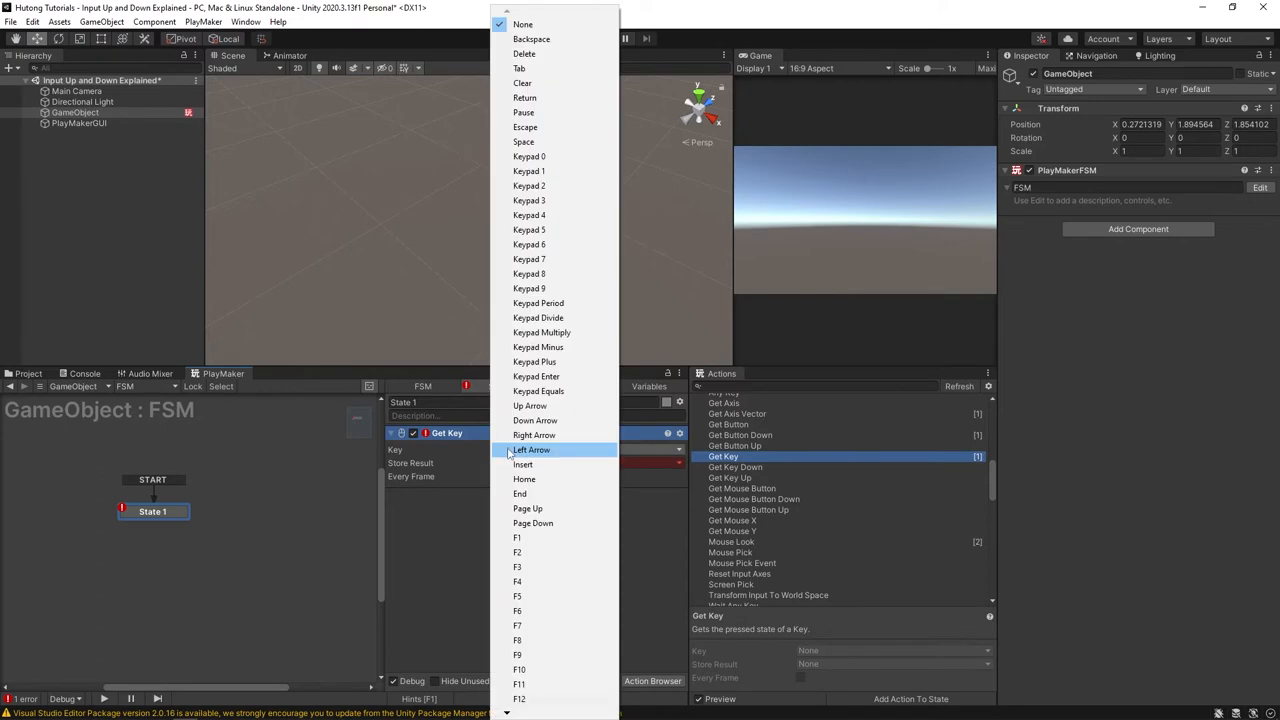
{"action": "left_click", "coordinate": [524, 140]}
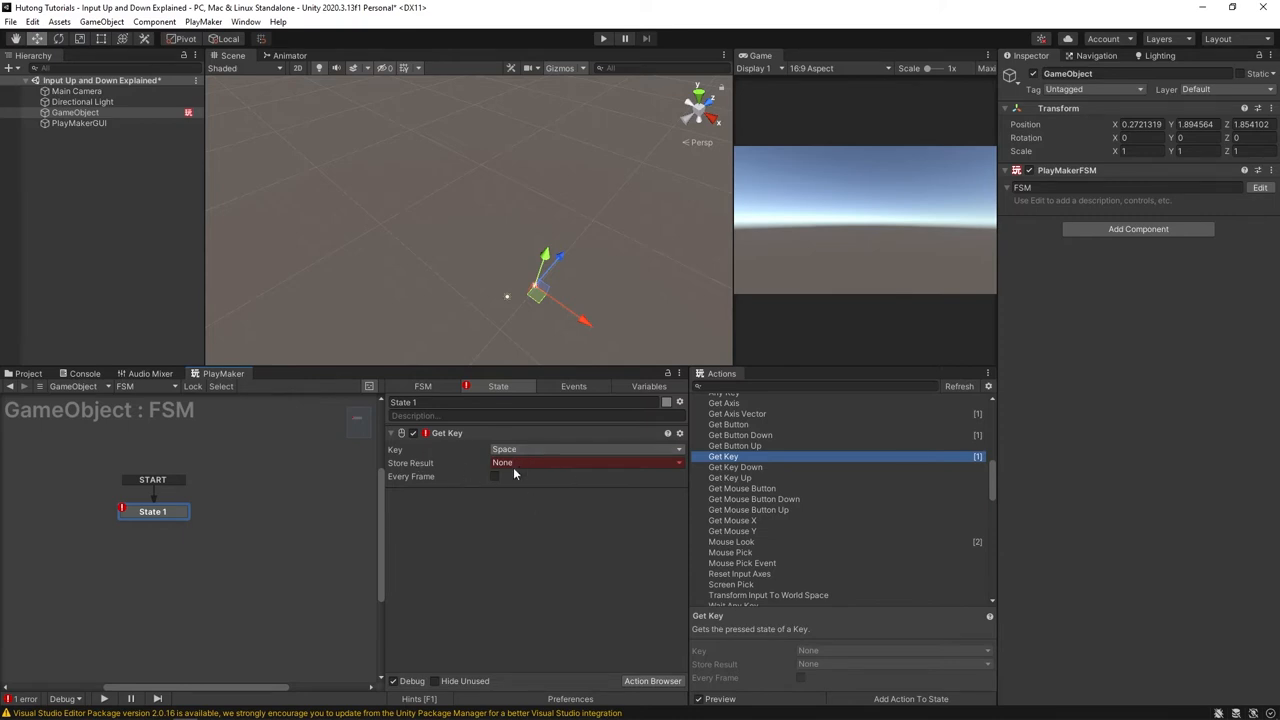
{"action": "left_click", "coordinate": [584, 462]}
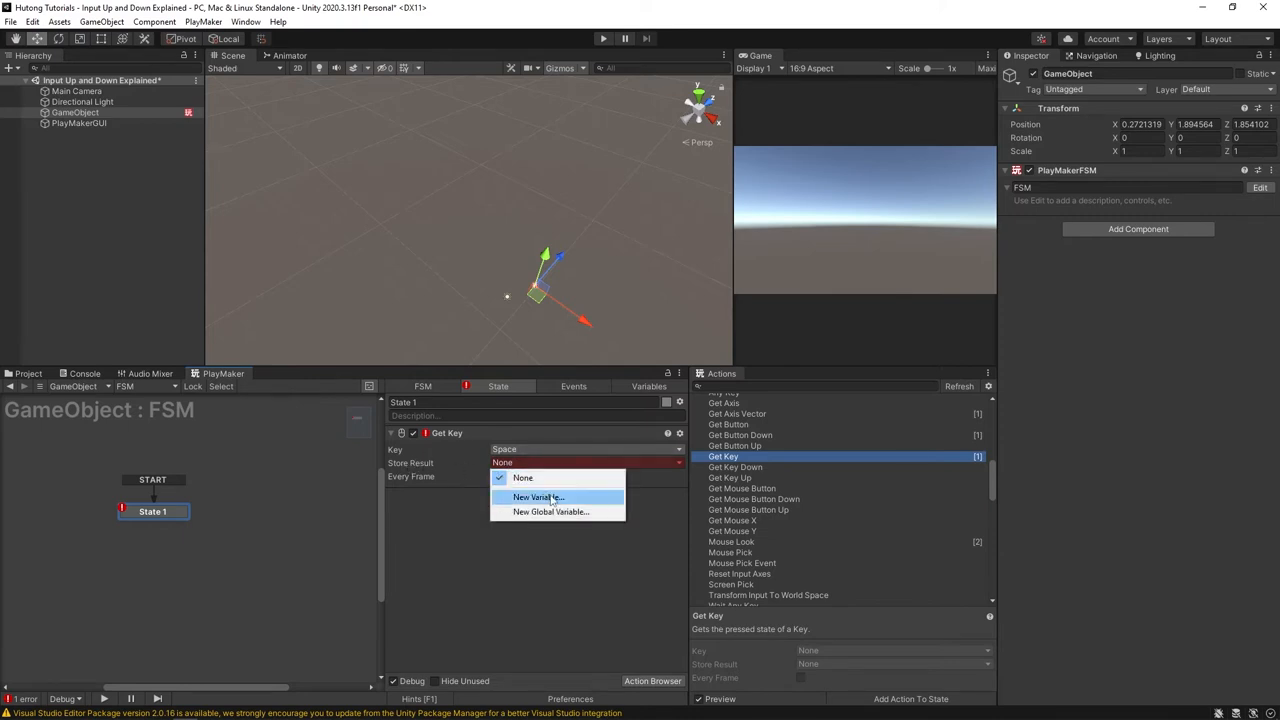
{"action": "left_click", "coordinate": [536, 496]}
{"action": "type", "text": "isDow"}
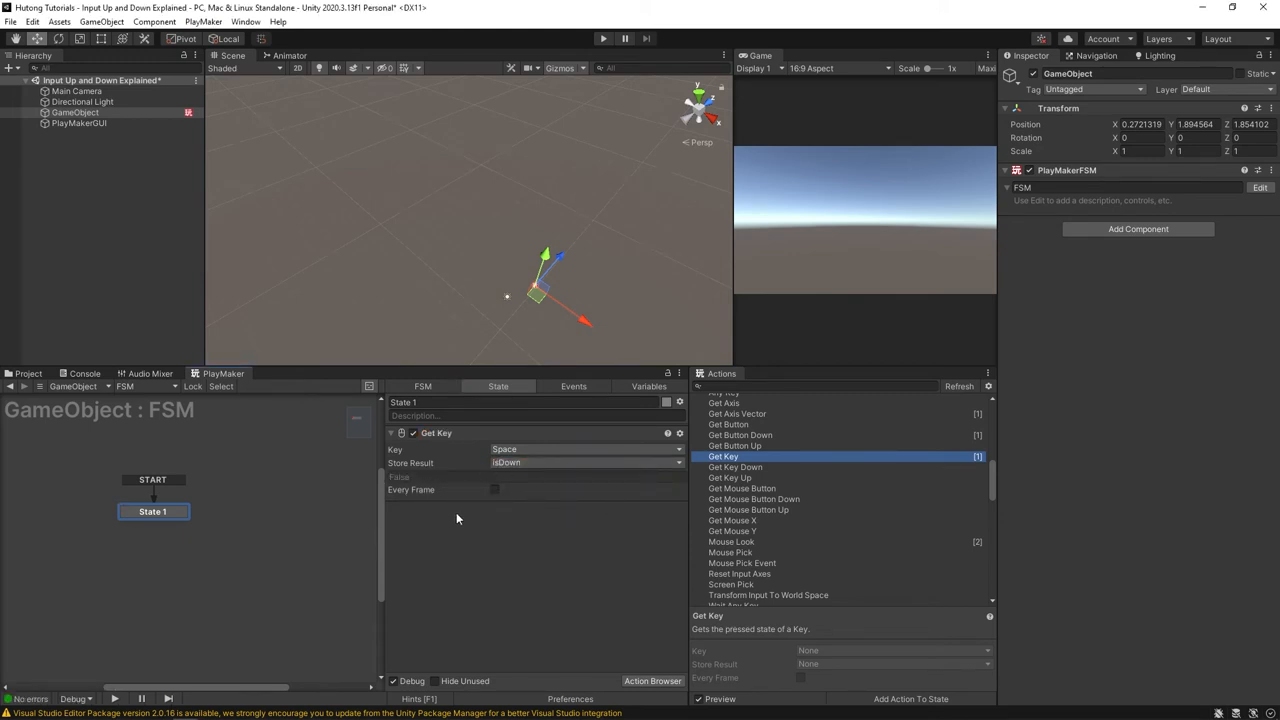
{"action": "mouse_move", "coordinate": [496, 500]}
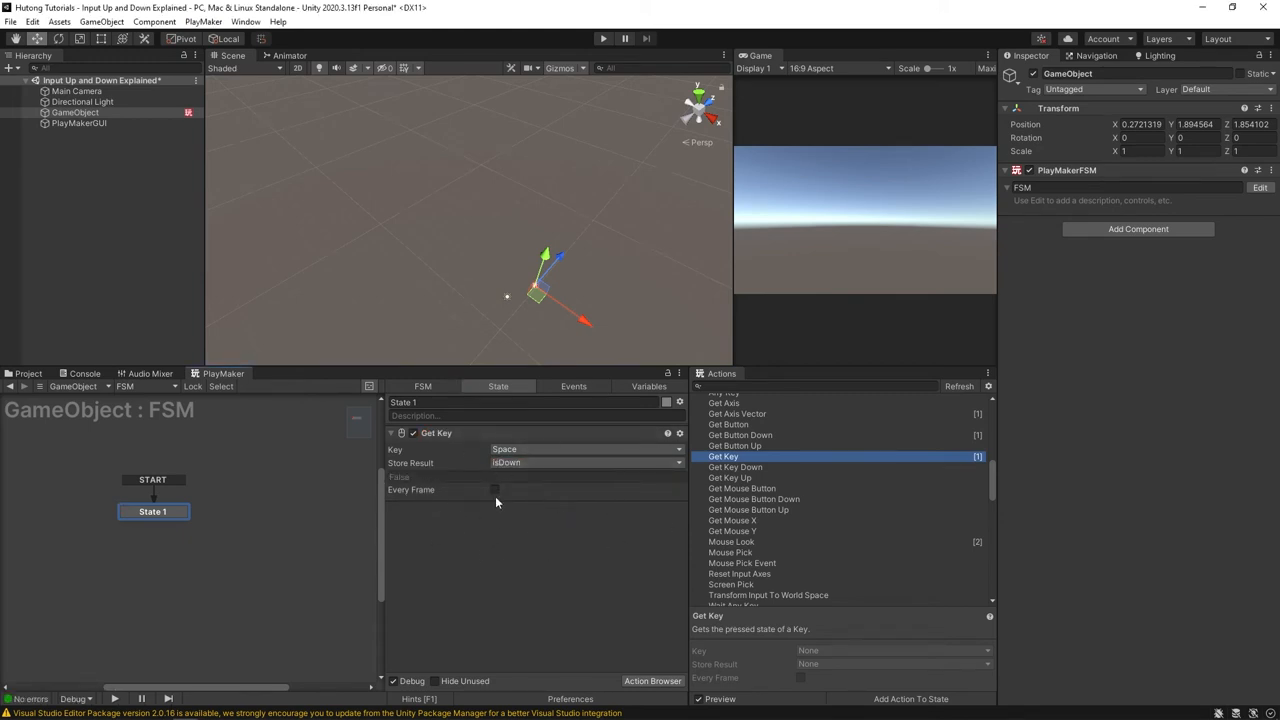
{"action": "left_click", "coordinate": [494, 490]}
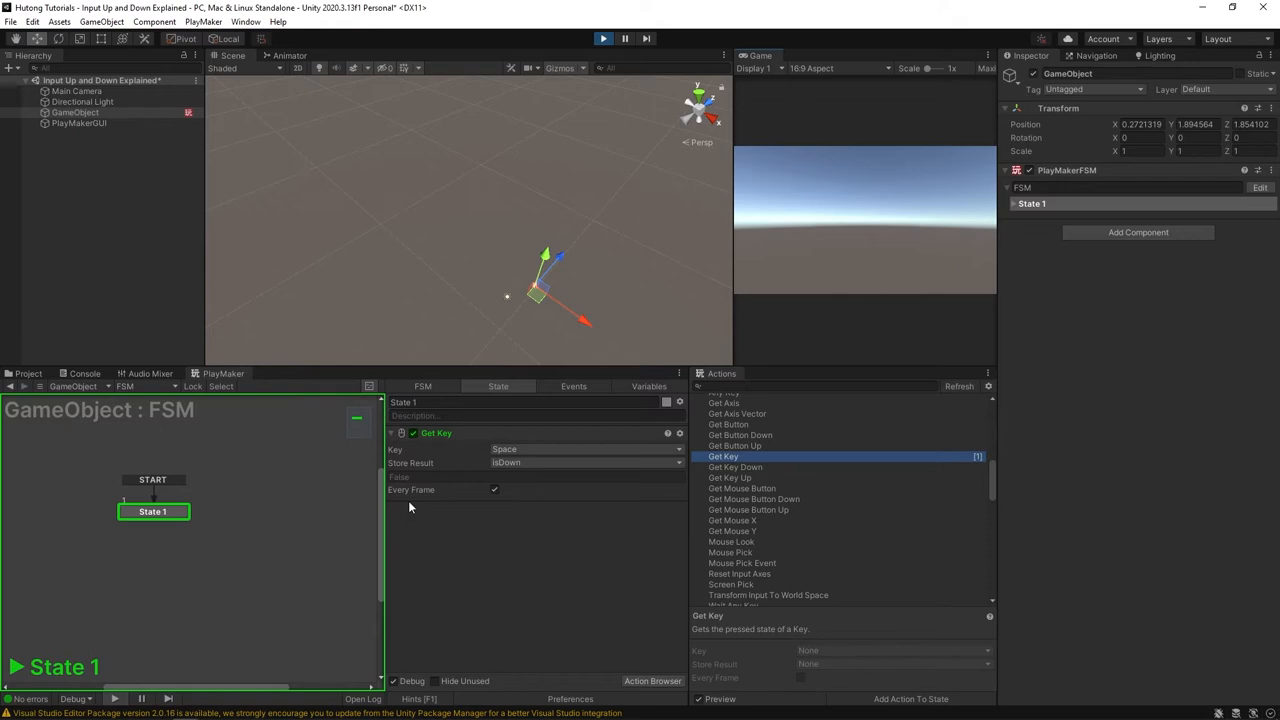
{"action": "mouse_move", "coordinate": [772, 644]}
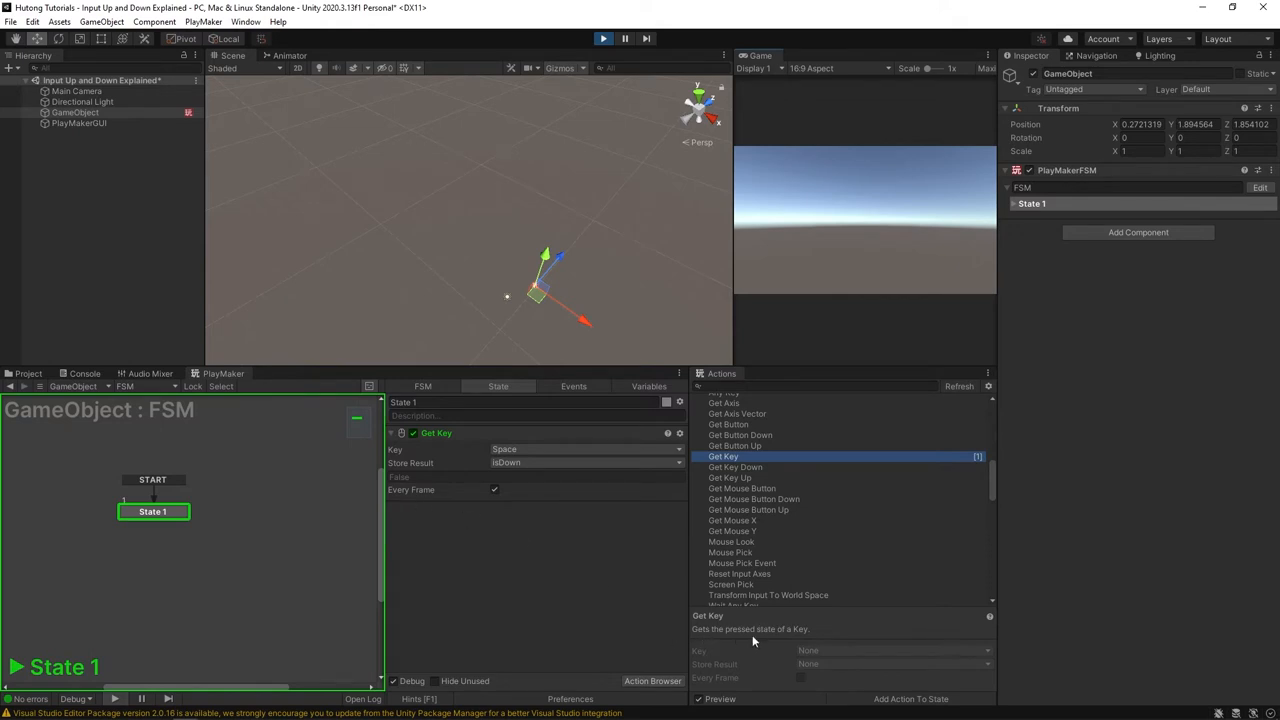
{"action": "mouse_move", "coordinate": [852, 194]}
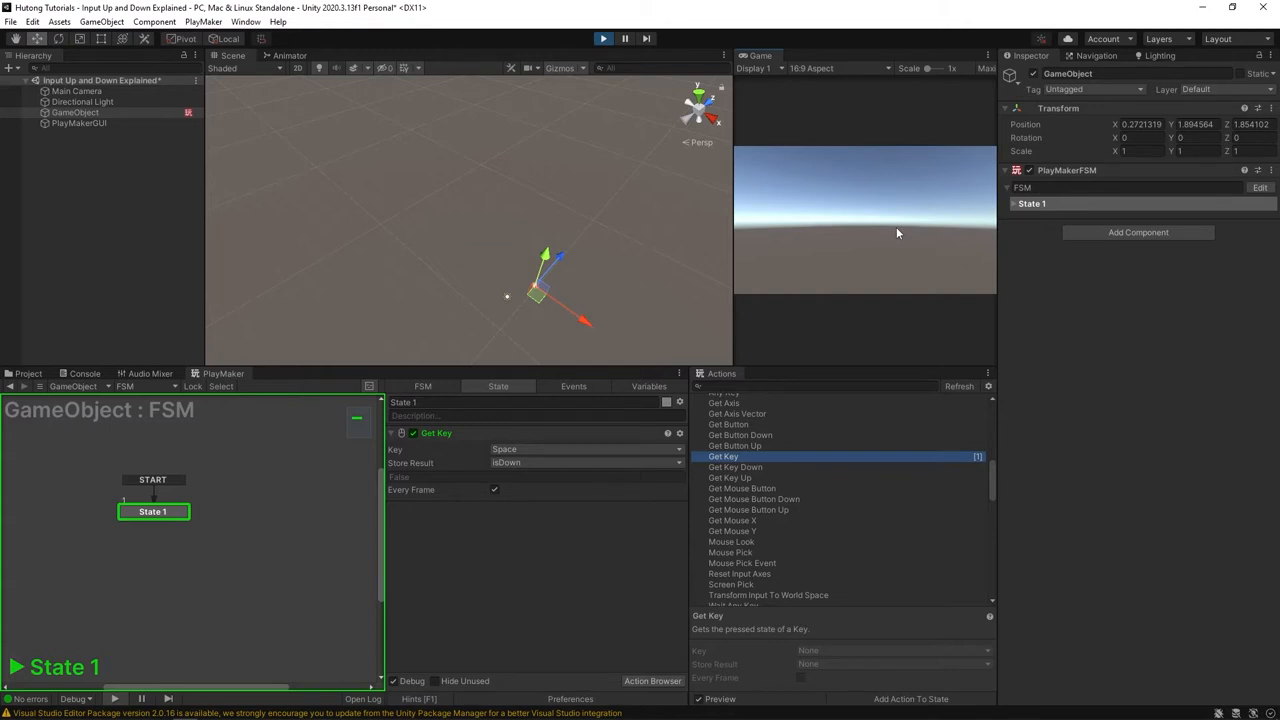
{"action": "mouse_move", "coordinate": [494, 616]}
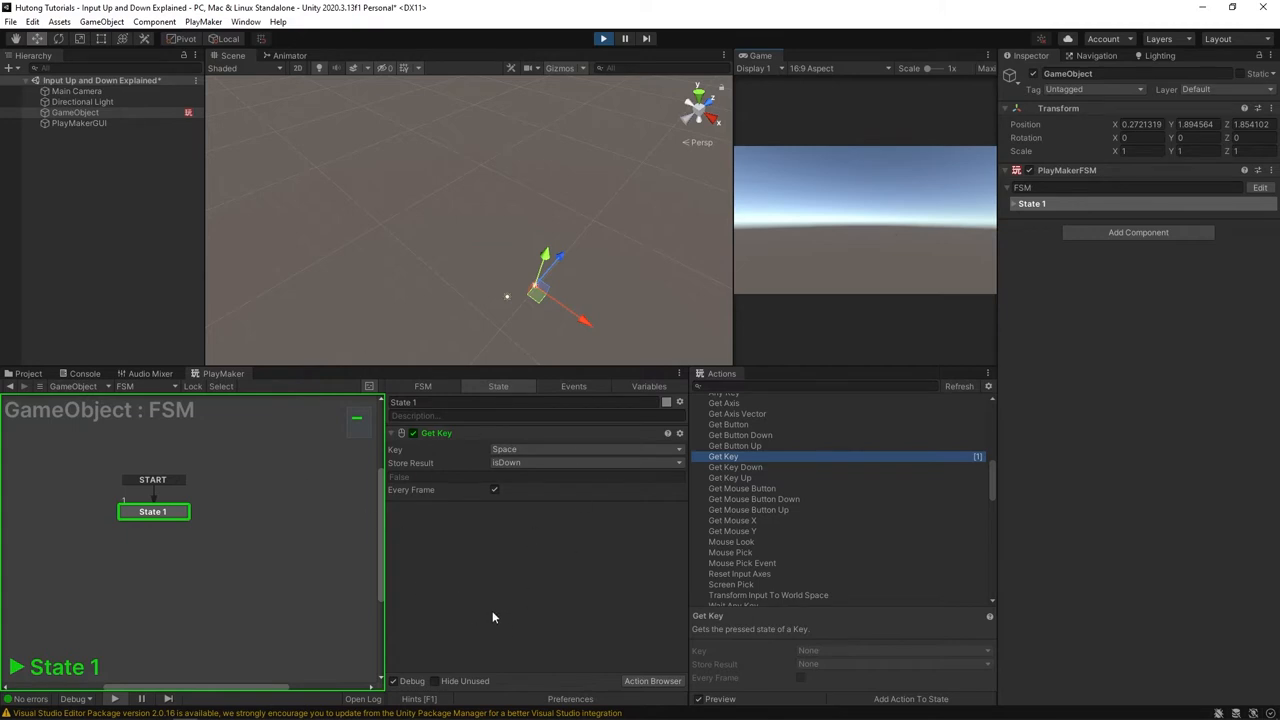
{"action": "mouse_move", "coordinate": [516, 450]}
{"action": "type", "text": "bool tes"}
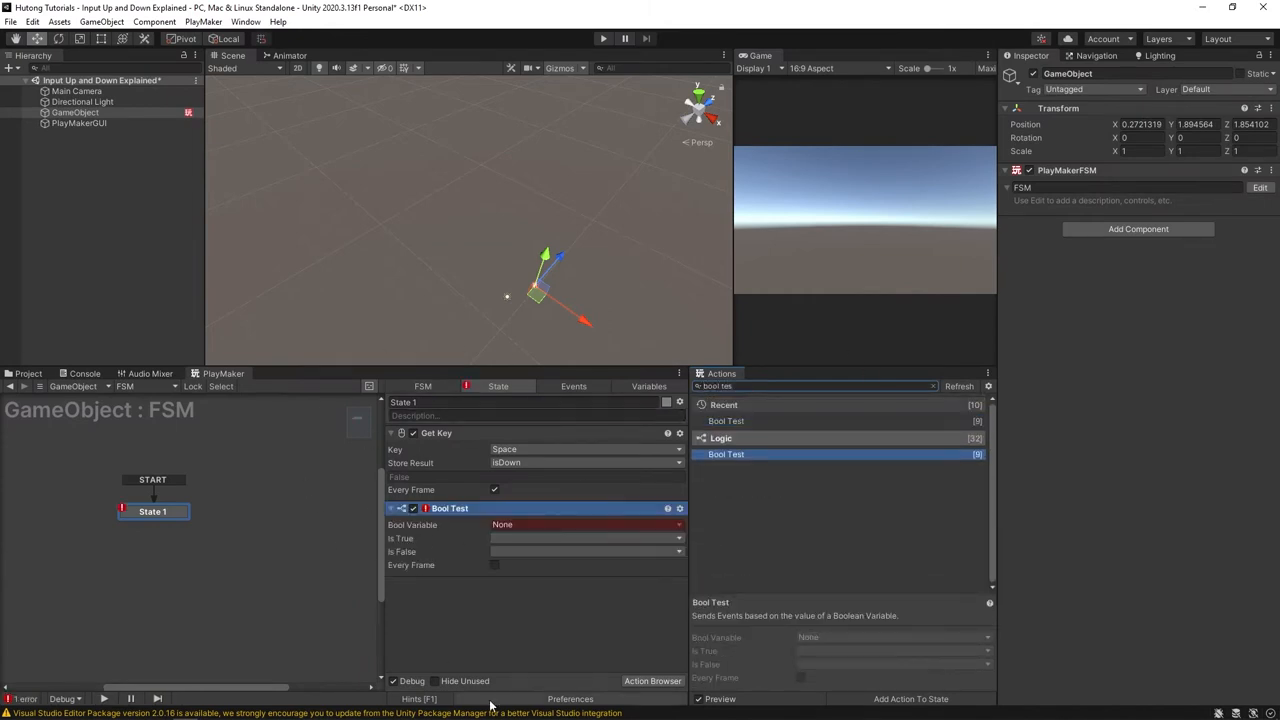
Set Bool Test to check isDown every frame and run the scene to test it
{"action": "left_click", "coordinate": [492, 564]}
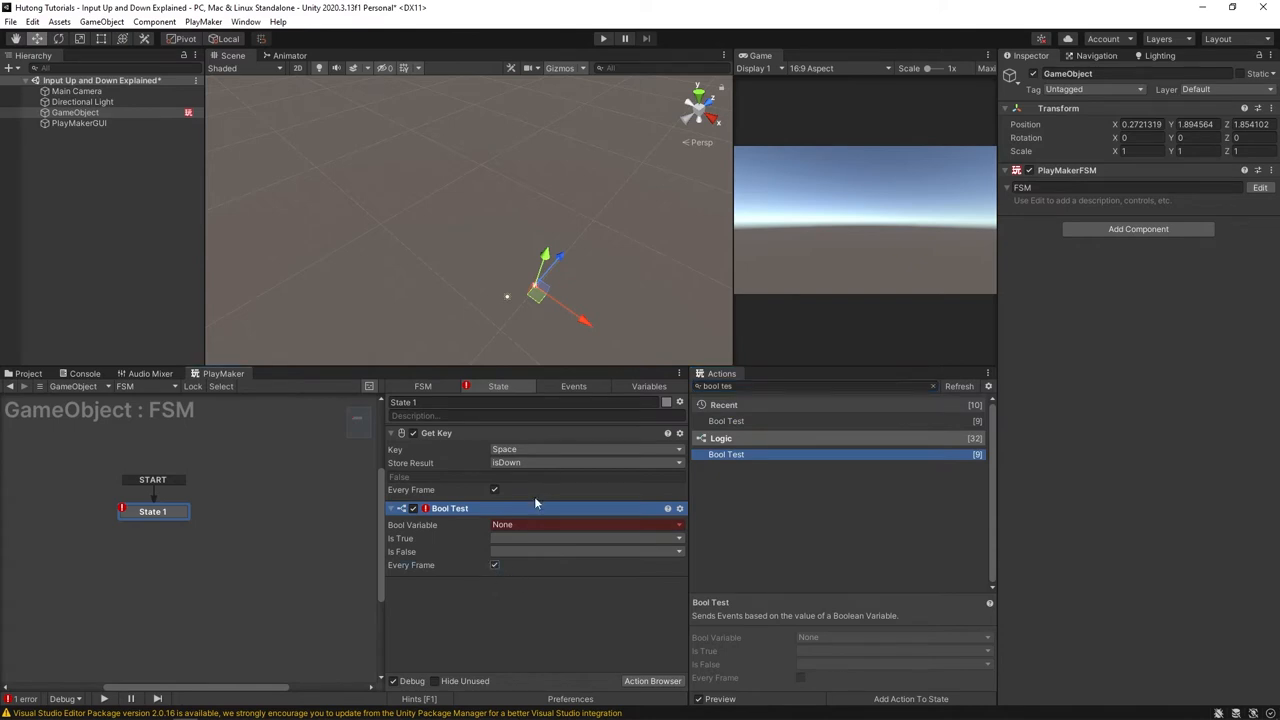
{"action": "left_click", "coordinate": [584, 524]}
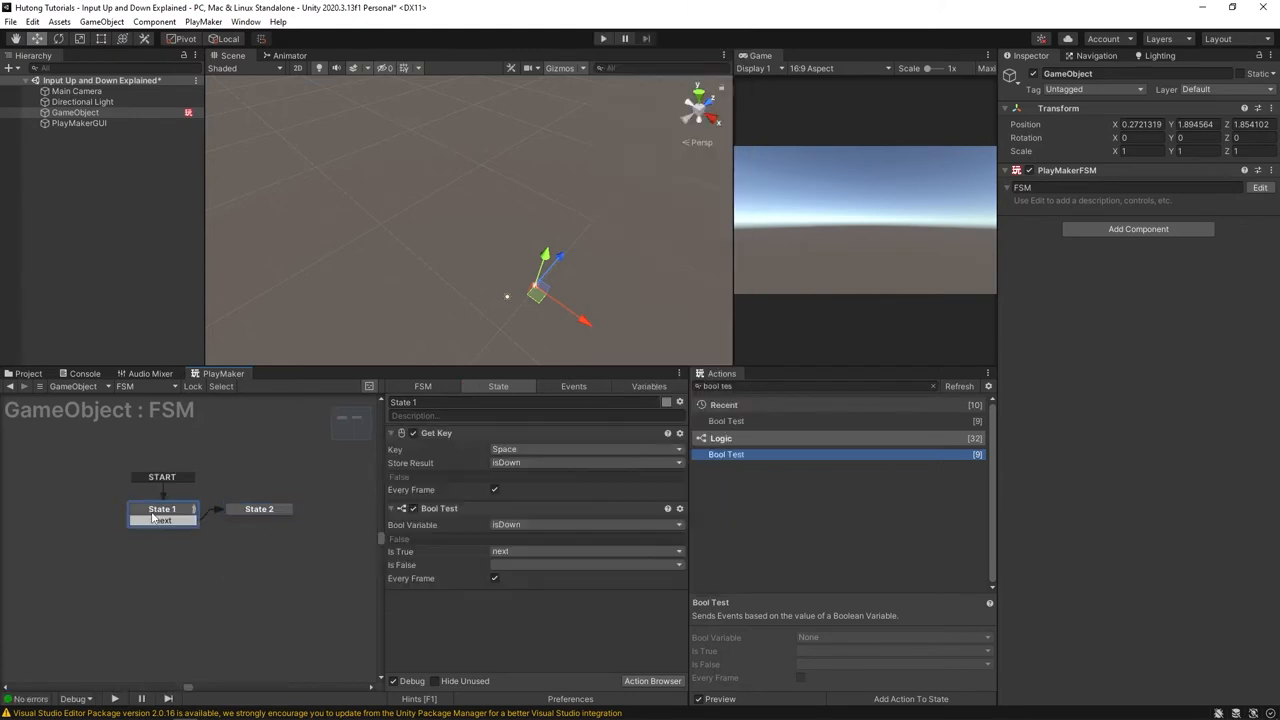
{"action": "left_click", "coordinate": [604, 38]}
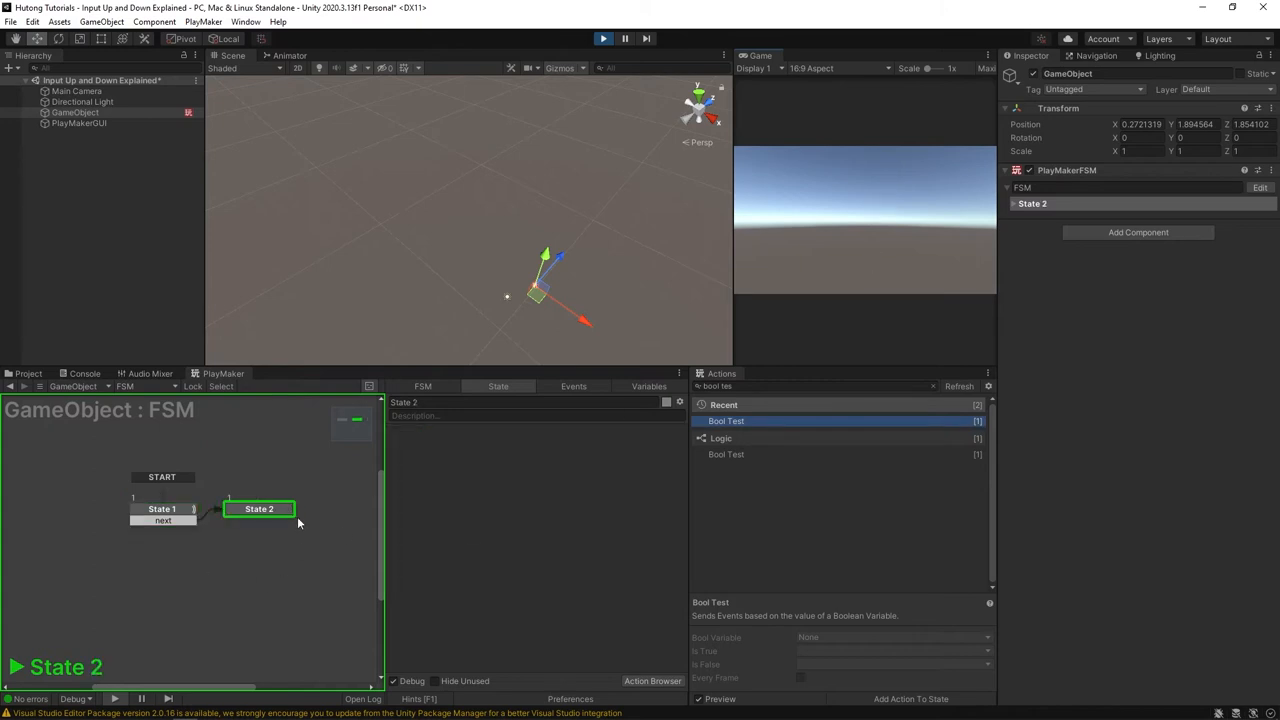
Stop the test run and select State 1 to edit its actions
{"action": "left_click", "coordinate": [160, 510]}
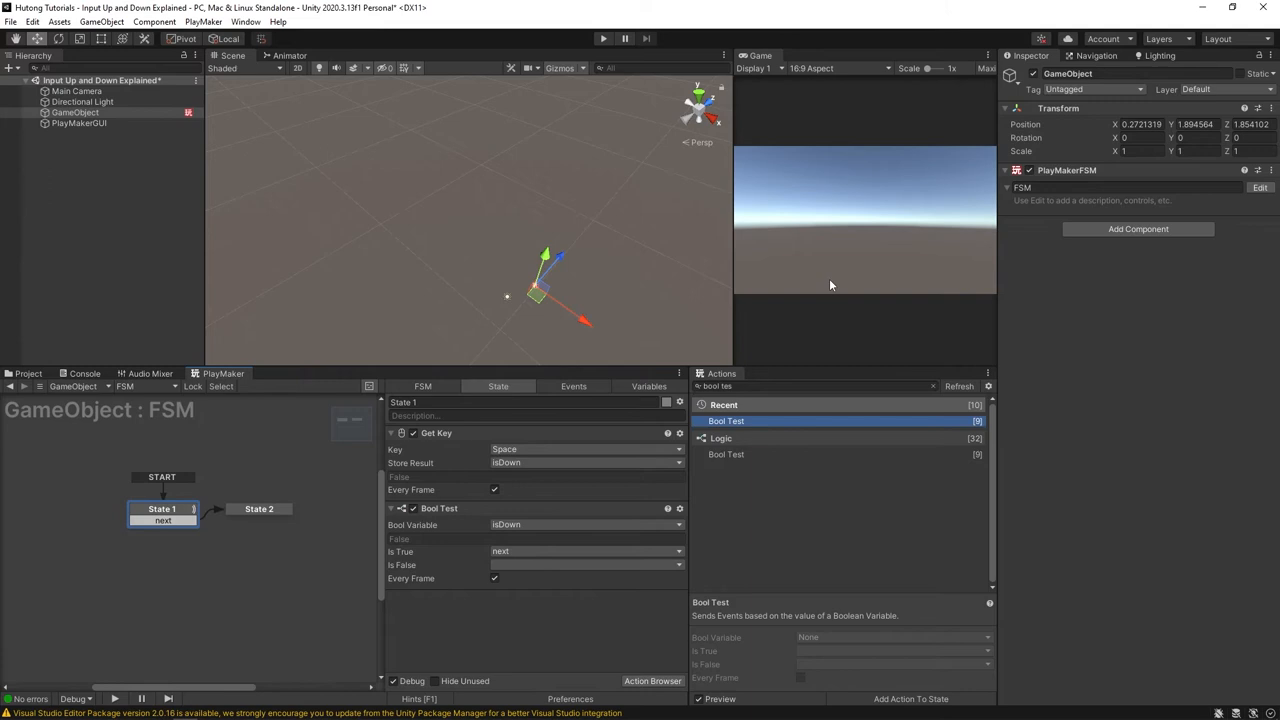
{"action": "mouse_move", "coordinate": [888, 232]}
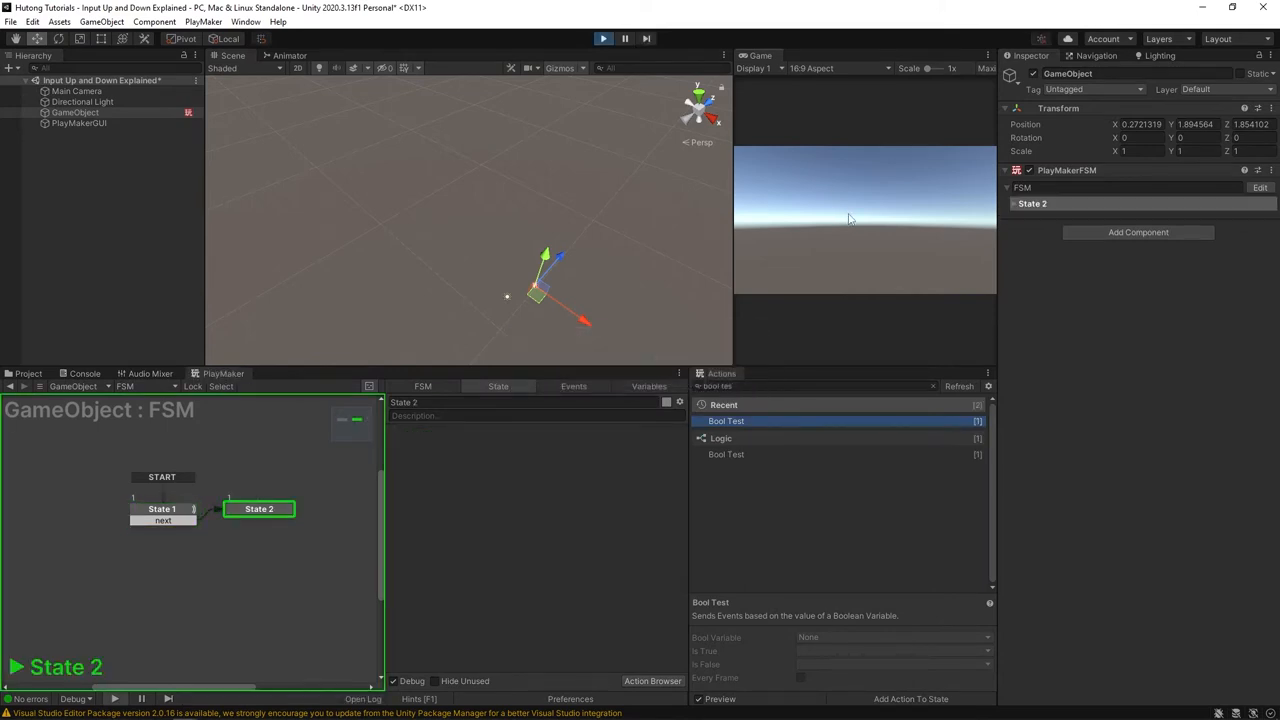
{"action": "mouse_move", "coordinate": [260, 488]}
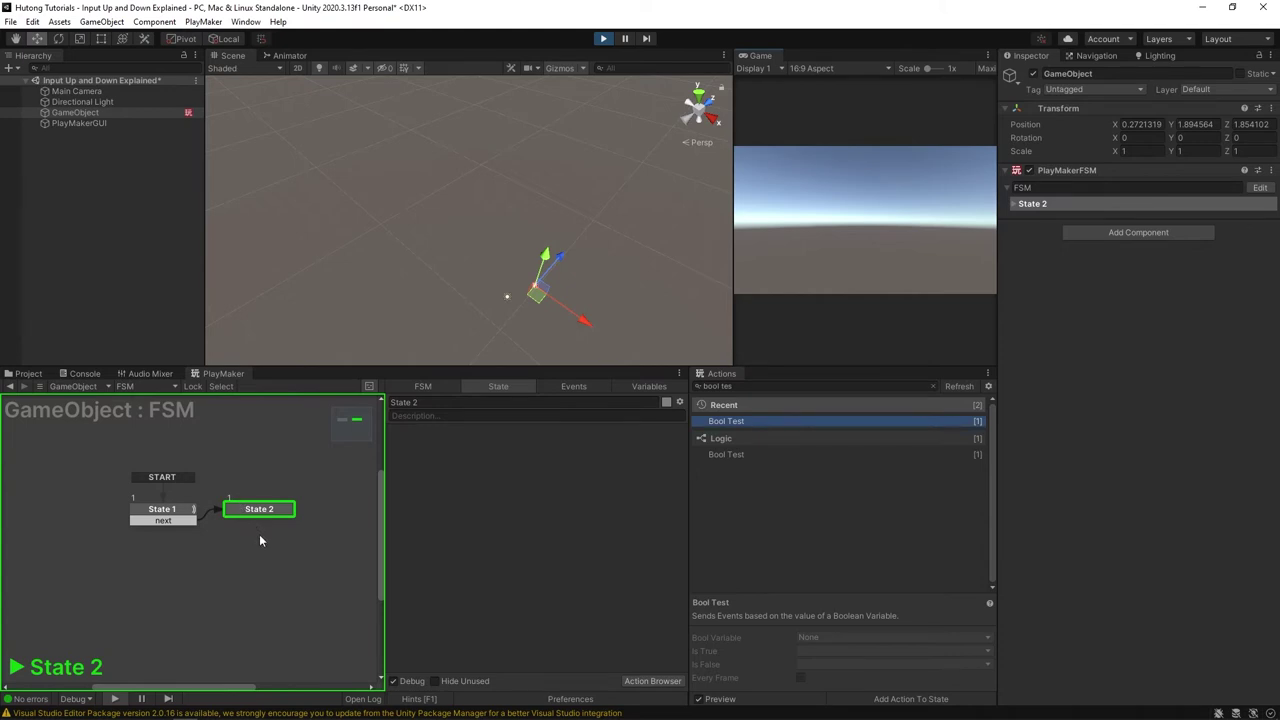
{"action": "mouse_move", "coordinate": [960, 552]}
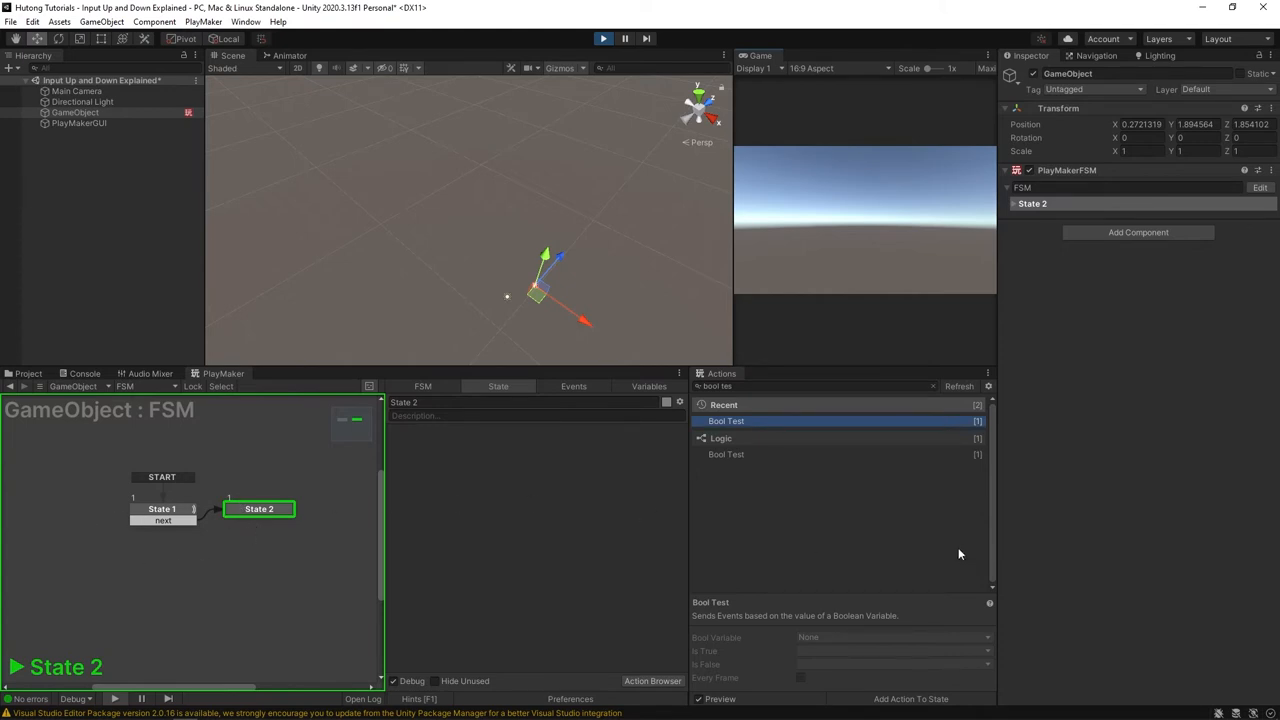
{"action": "left_click", "coordinate": [160, 508]}
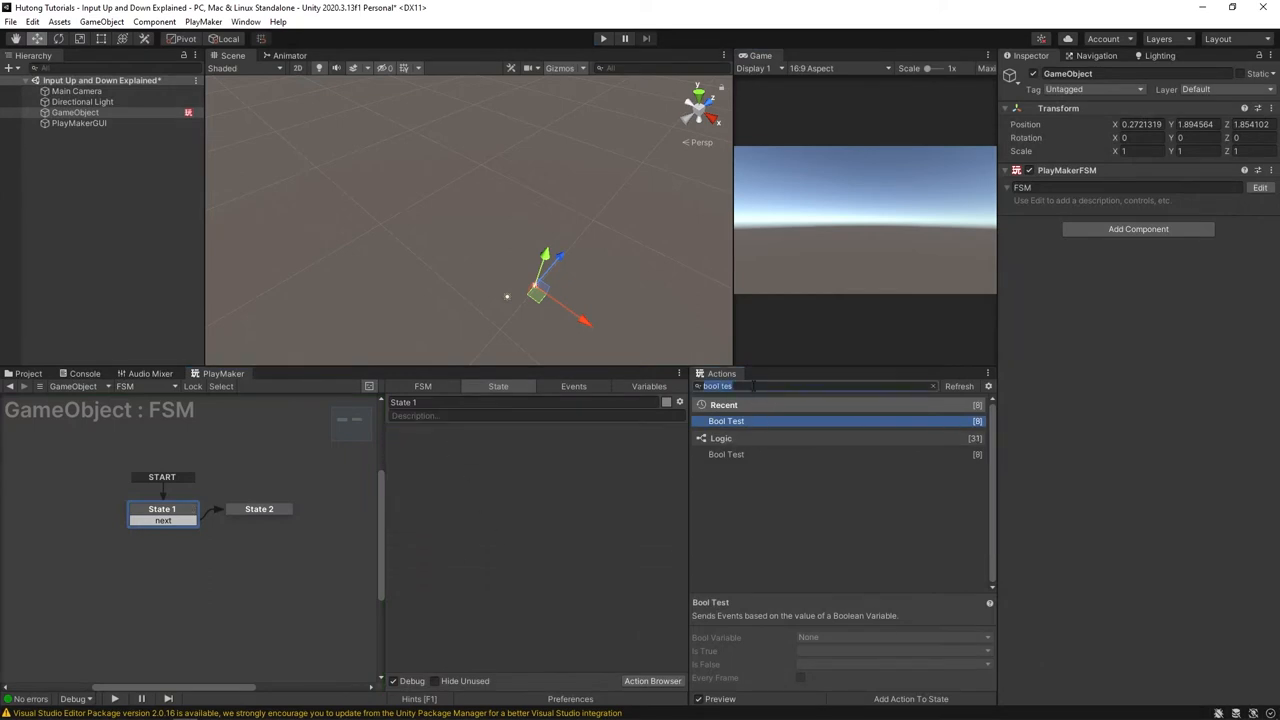
Add Get Key Down to State 1 watching Space and storing the result in isDown
{"action": "type", "text": "get key do"}
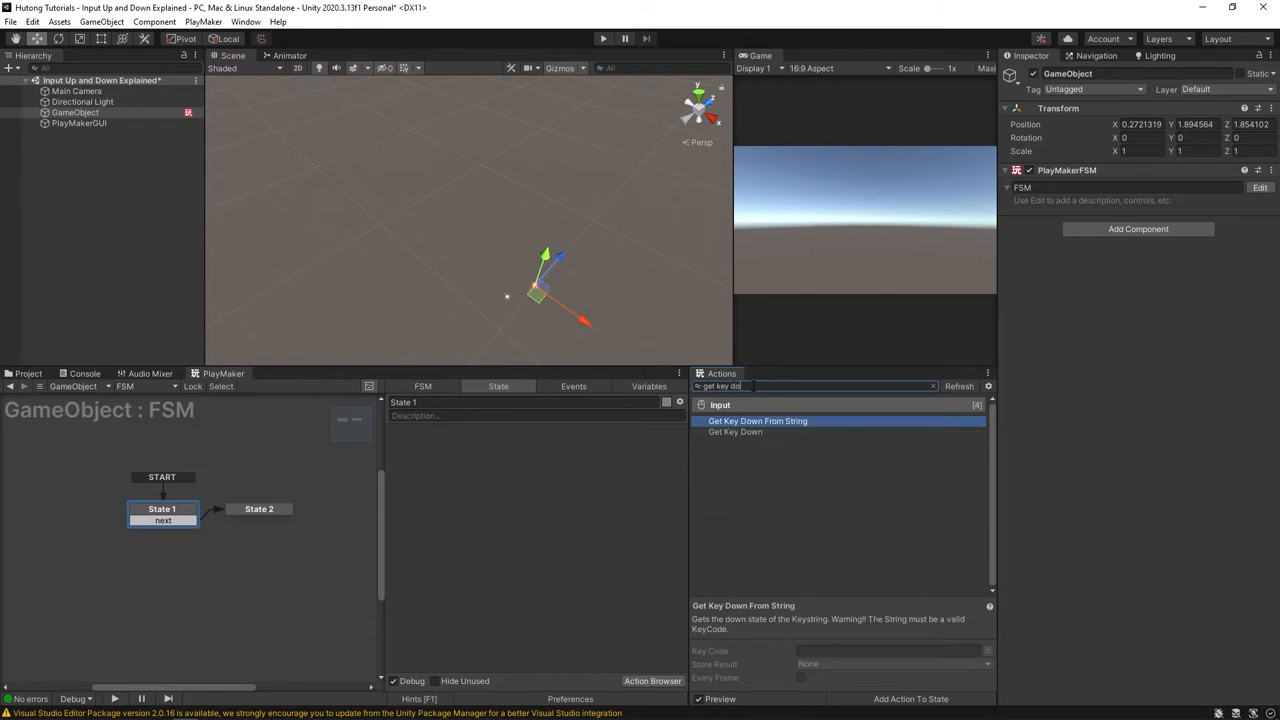
{"action": "double_click", "coordinate": [736, 432]}
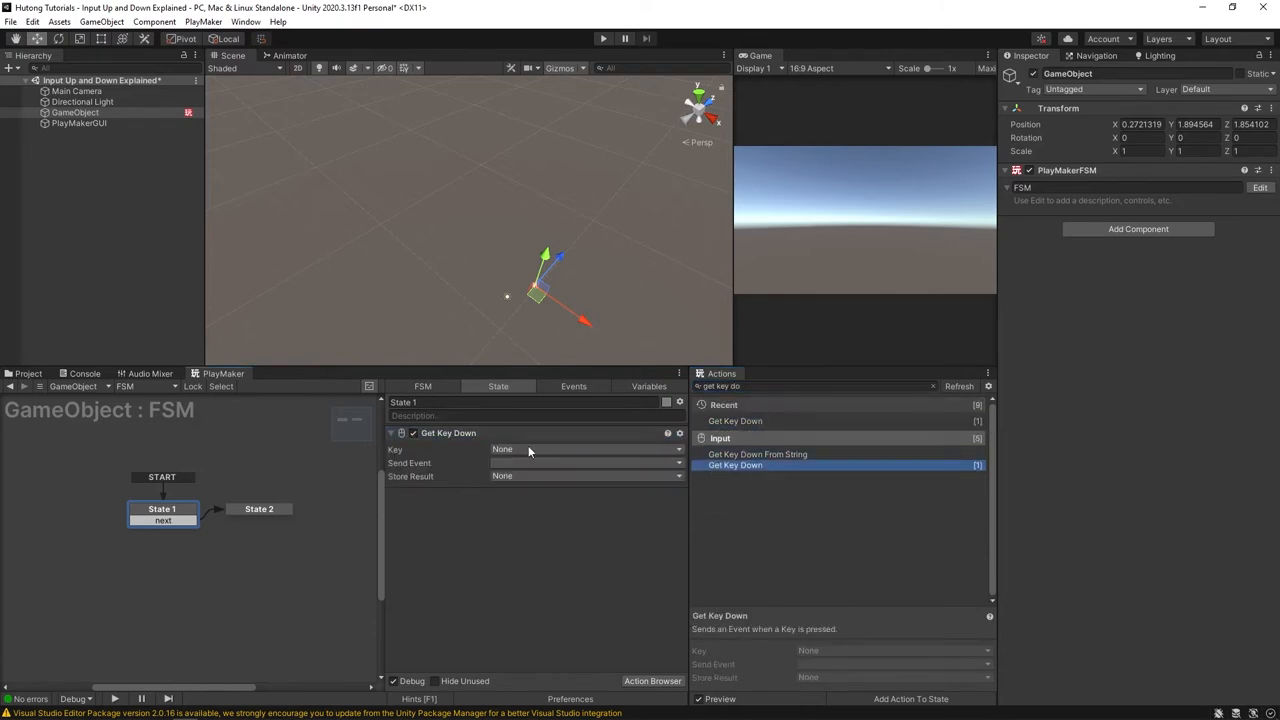
{"action": "left_click", "coordinate": [584, 448]}
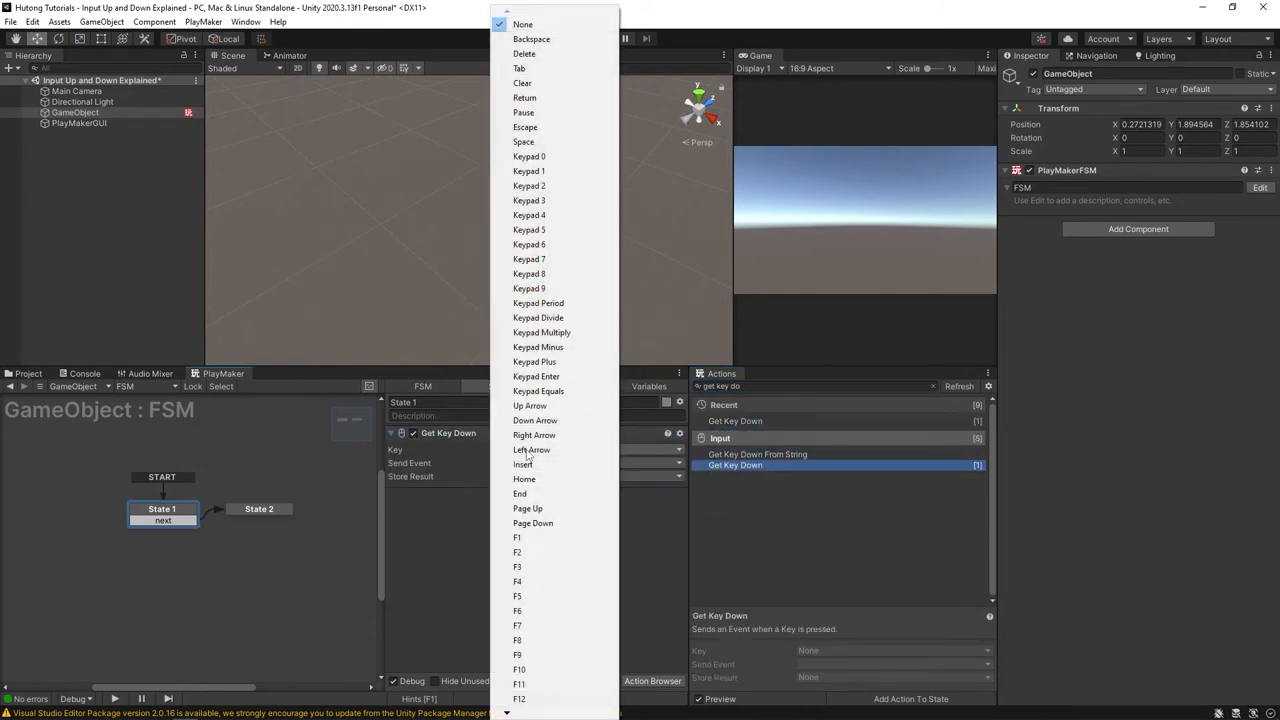
{"action": "left_click", "coordinate": [524, 140]}
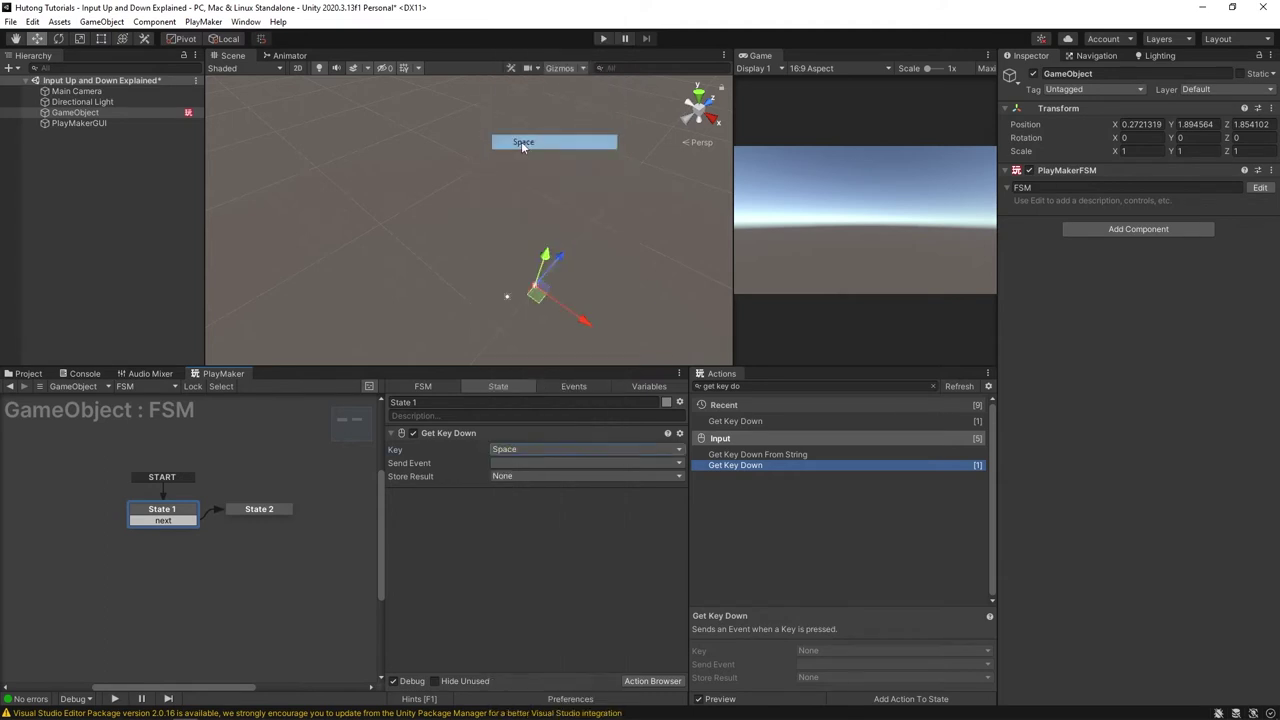
{"action": "left_click", "coordinate": [584, 476]}
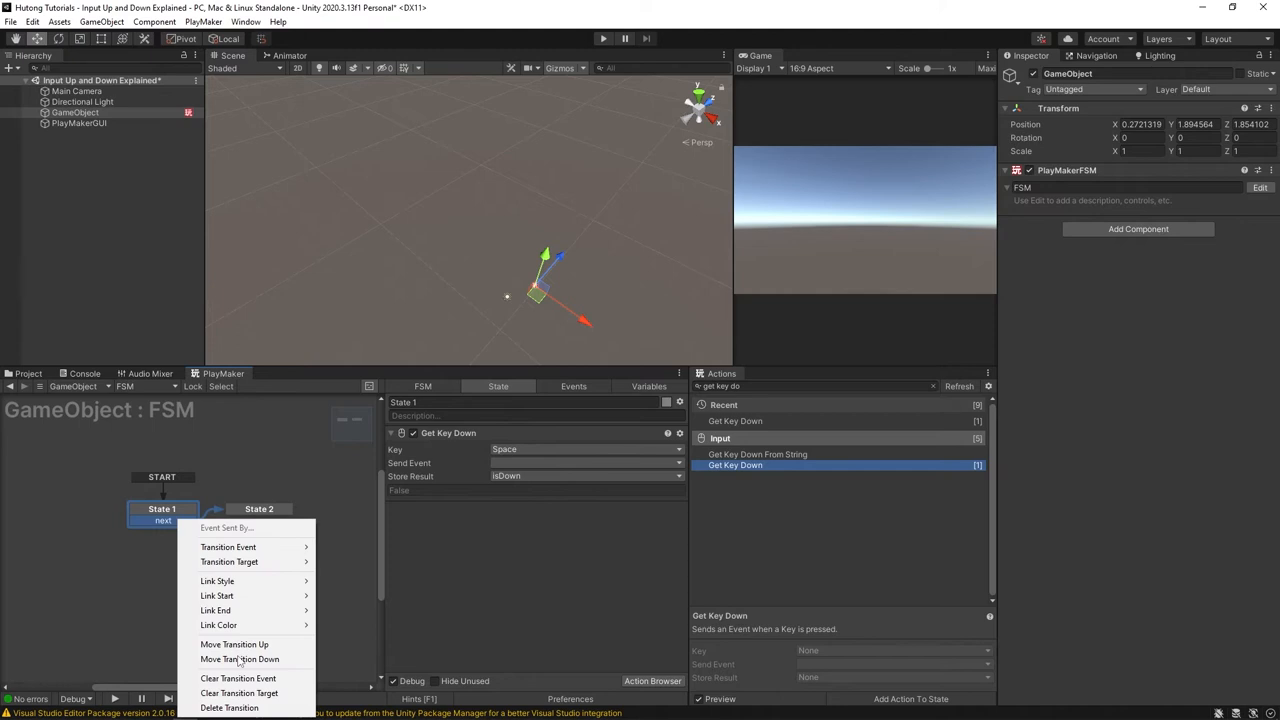
{"action": "left_click", "coordinate": [236, 712]}
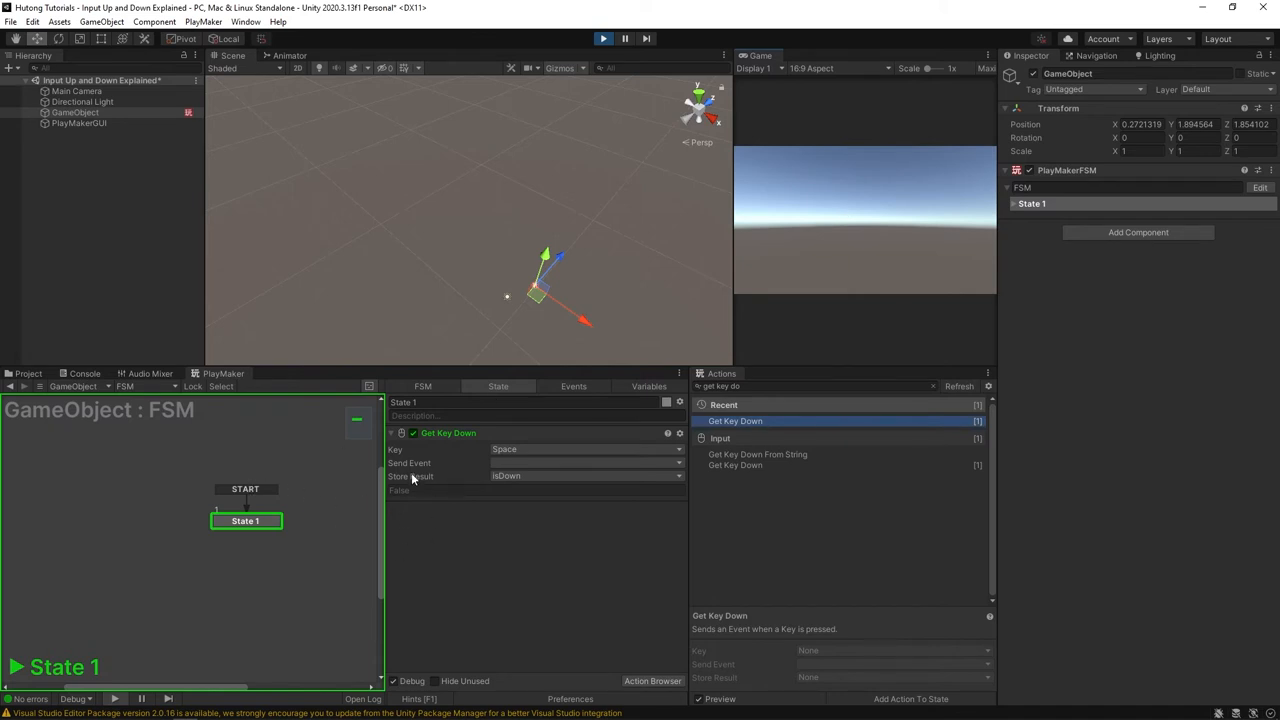
{"action": "mouse_move", "coordinate": [396, 516]}
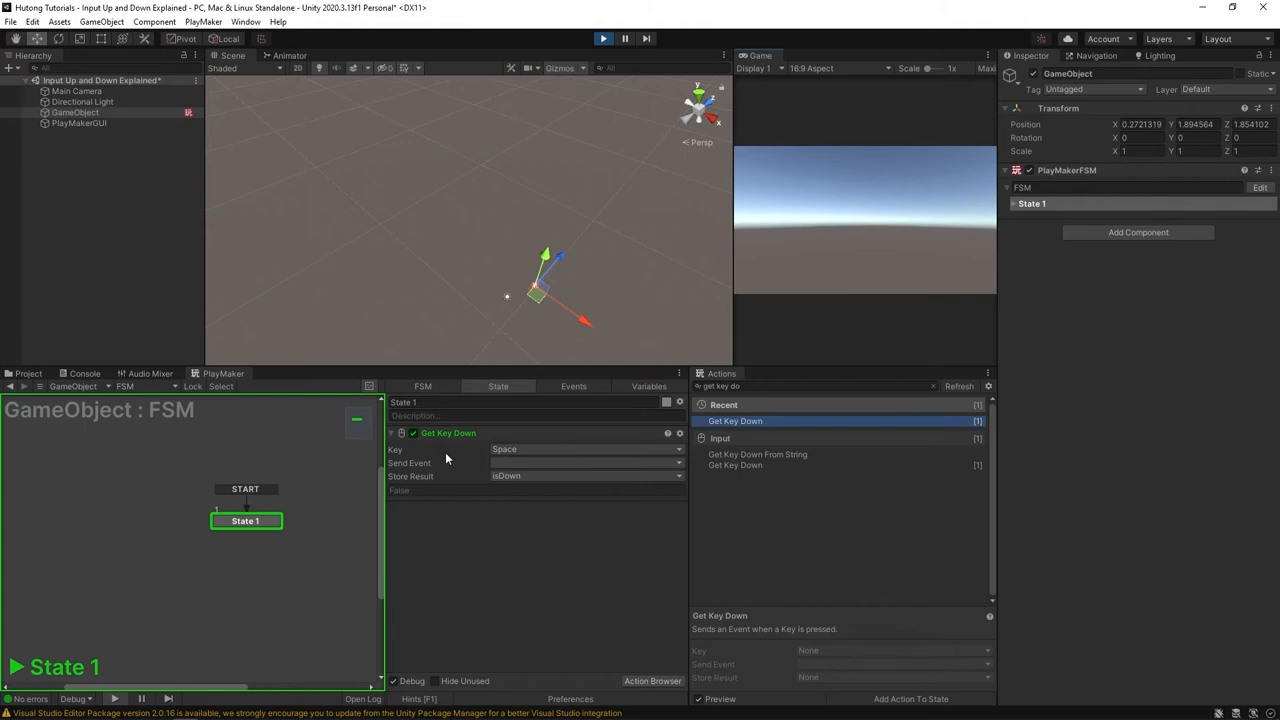
{"action": "mouse_move", "coordinate": [586, 44]}
{"action": "type", "text": "bool"}
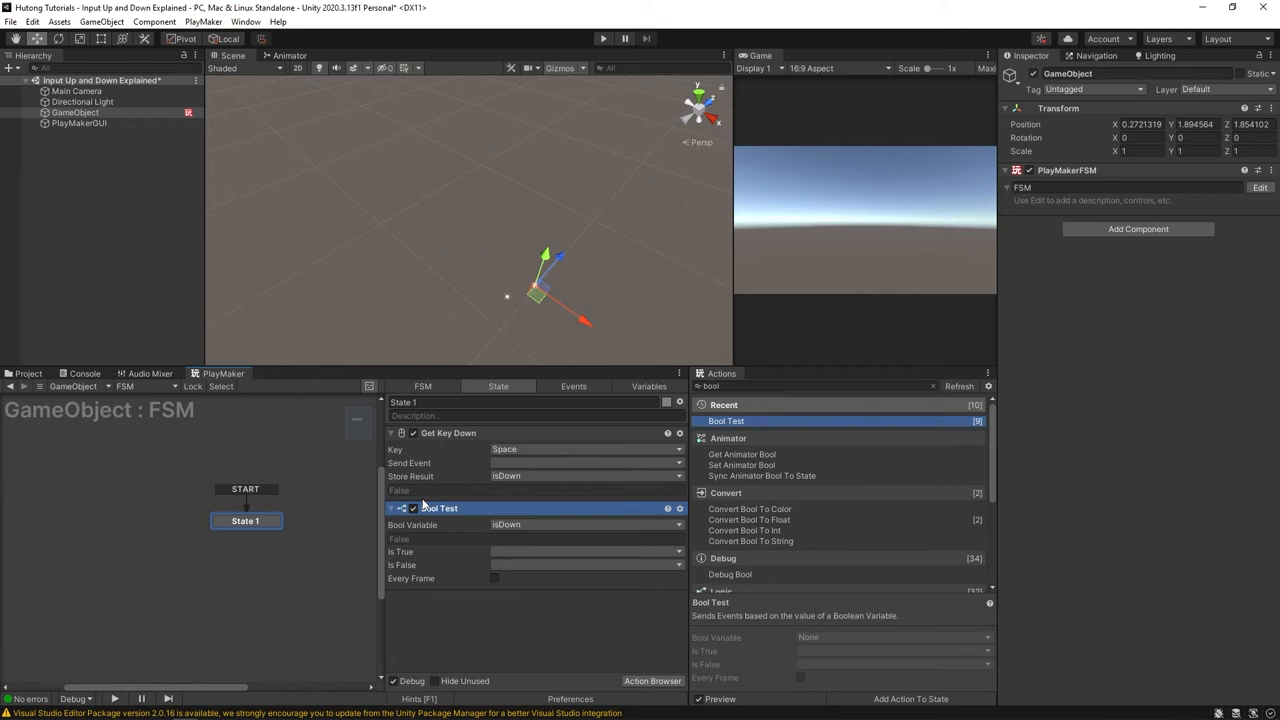
{"action": "mouse_move", "coordinate": [430, 462]}
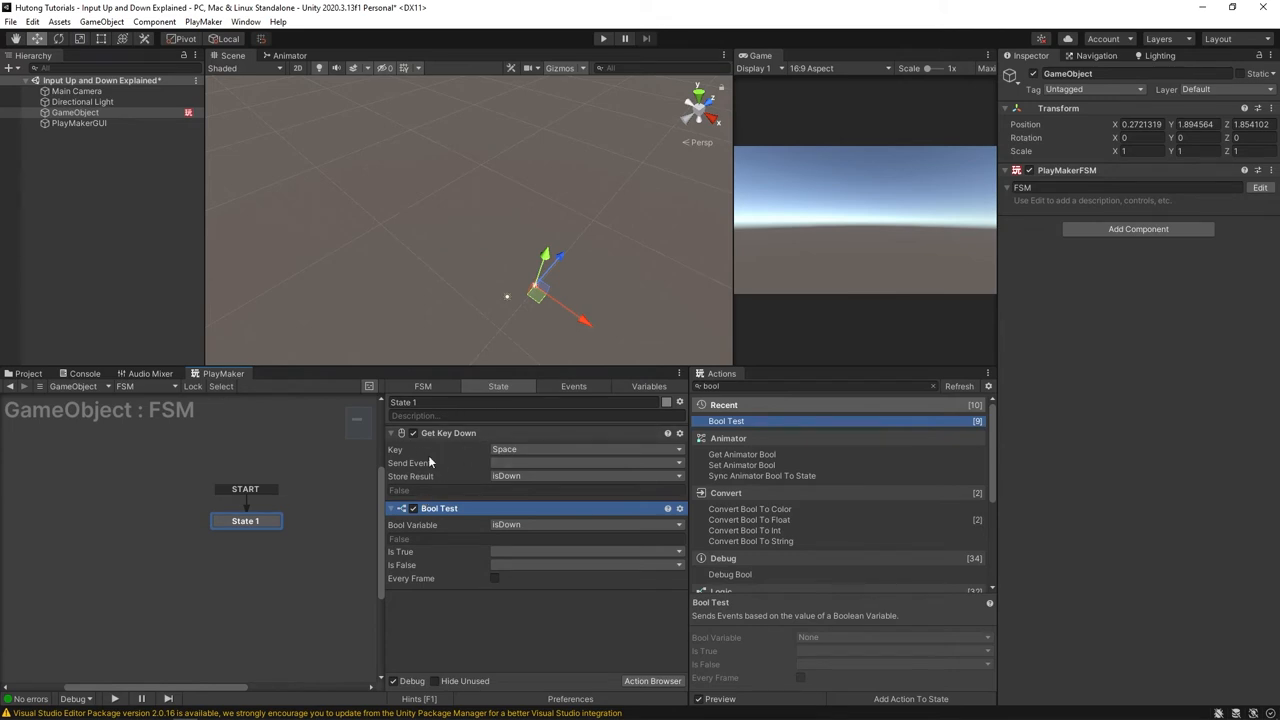
{"action": "mouse_move", "coordinate": [396, 620]}
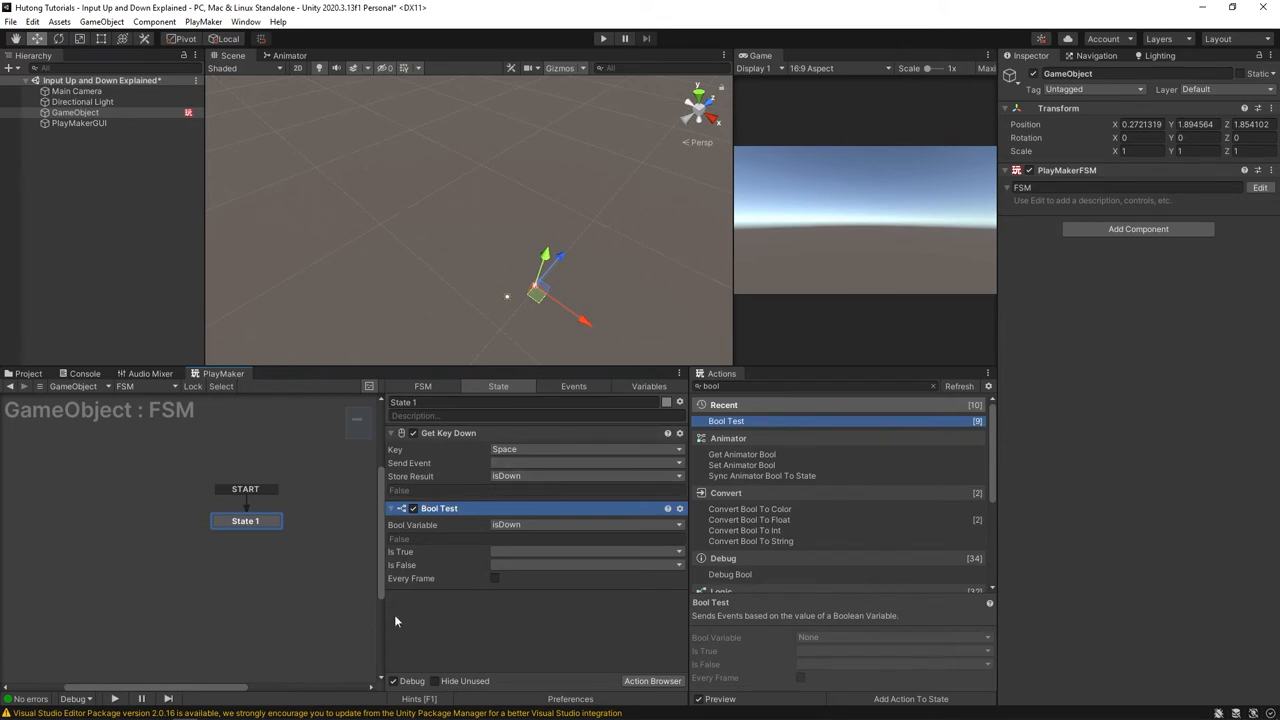
{"action": "mouse_move", "coordinate": [480, 550]}
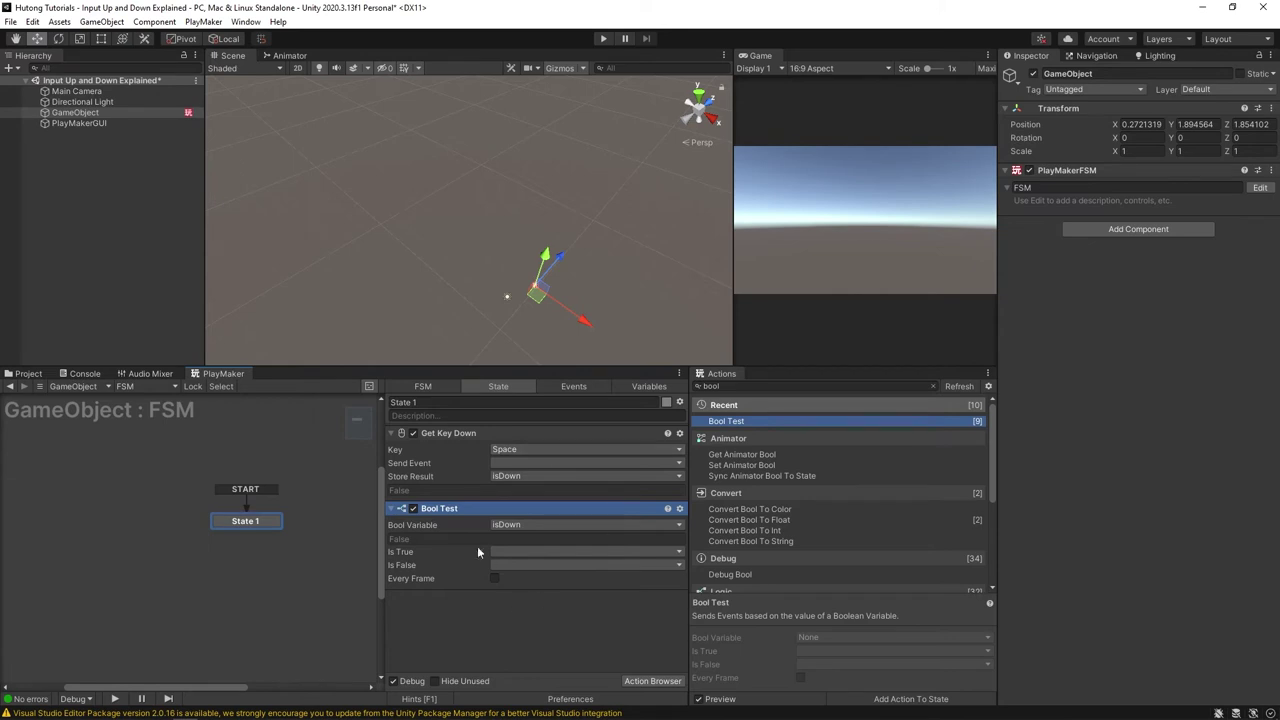
Make the Bool Test send next when isDown is true and run the scene to test
{"action": "left_click", "coordinate": [494, 578]}
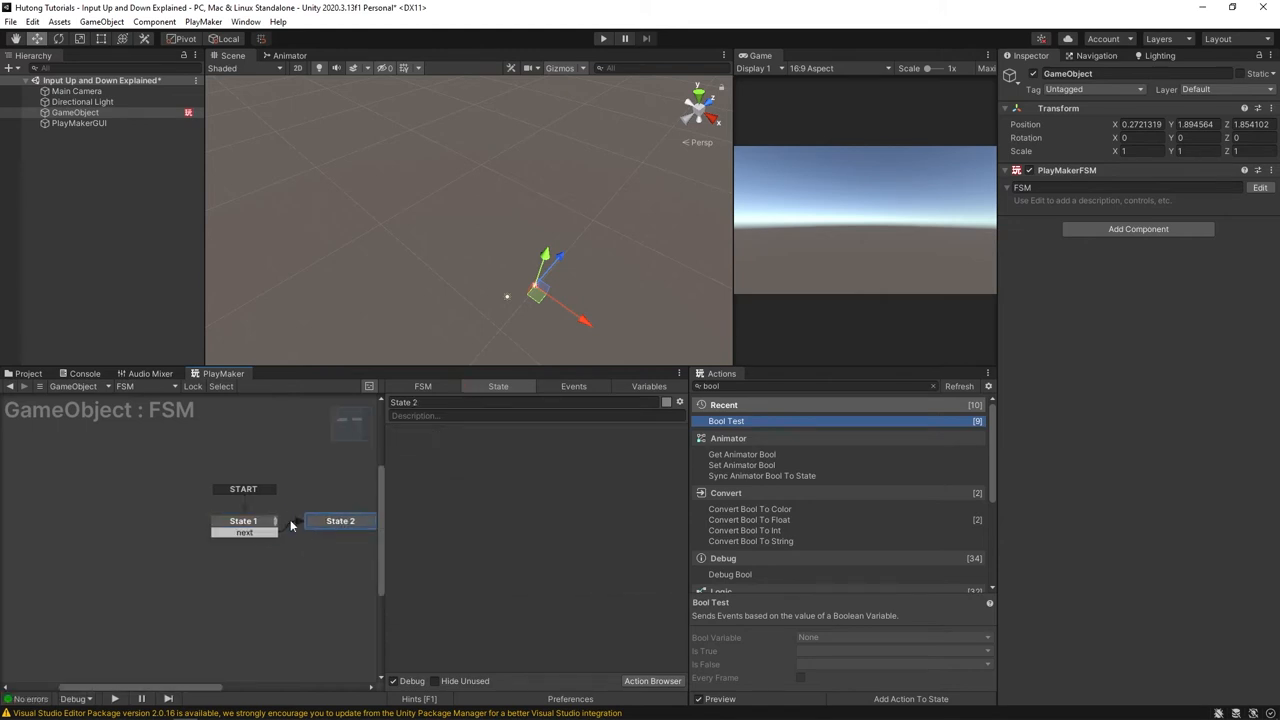
{"action": "left_click", "coordinate": [212, 520]}
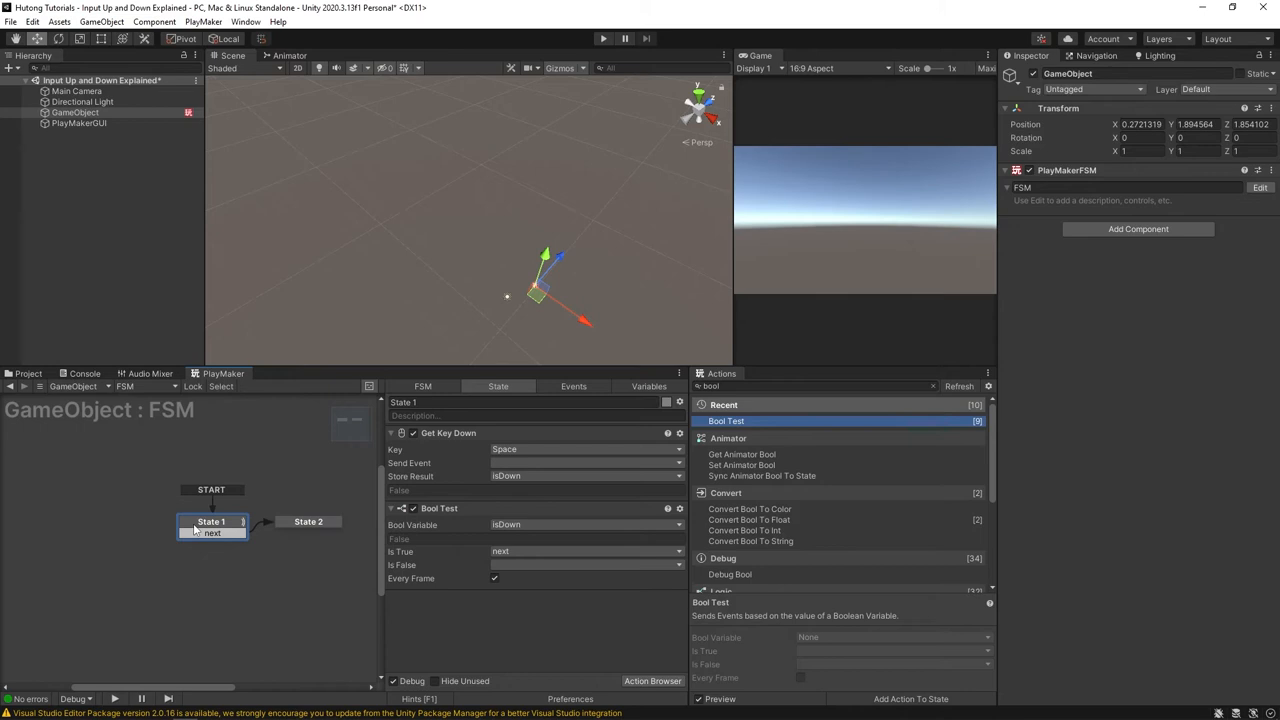
{"action": "left_click", "coordinate": [600, 38]}
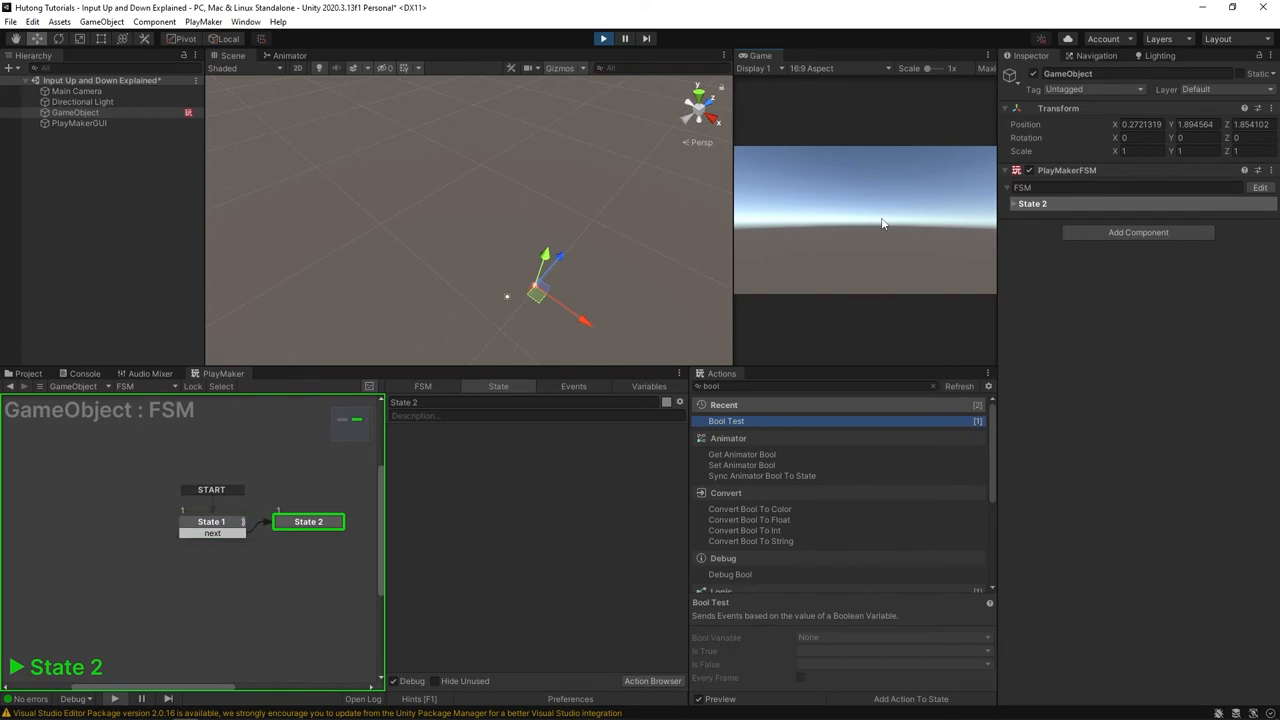
{"action": "mouse_move", "coordinate": [824, 324]}
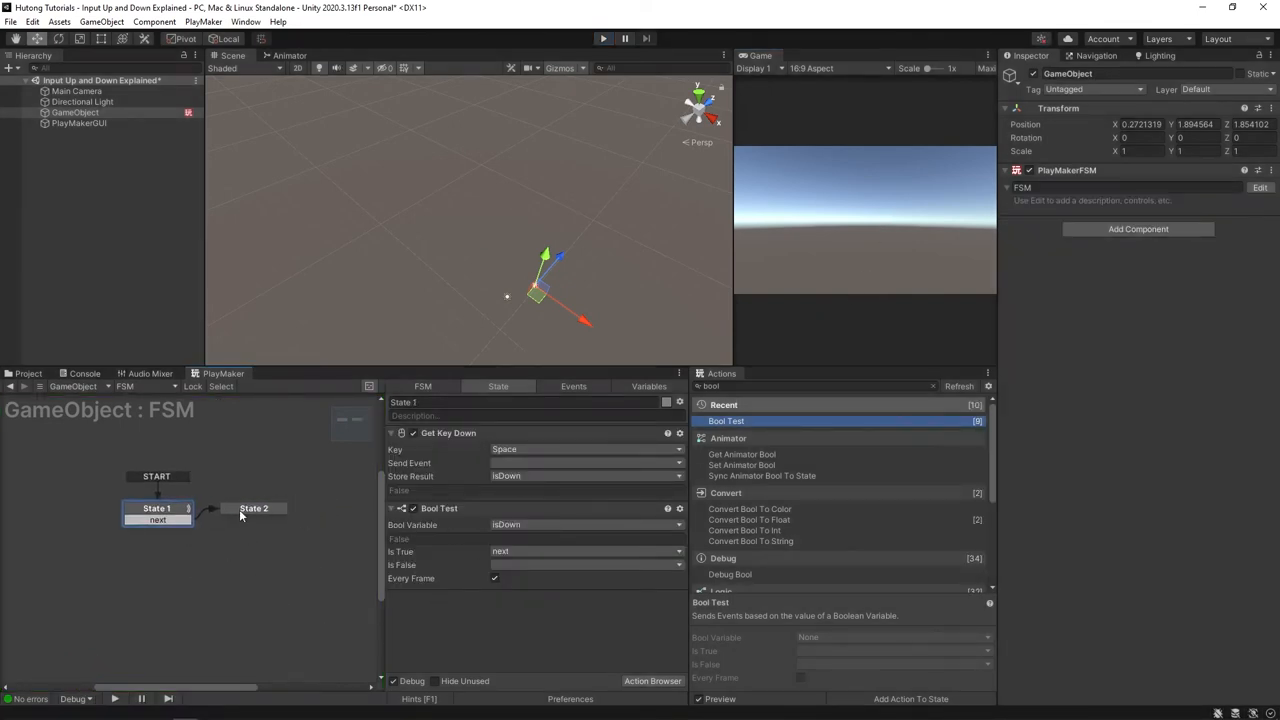
Give State 2 a Next Frame Event and a Set Bool Value action, then run the scene
{"action": "left_click", "coordinate": [252, 508]}
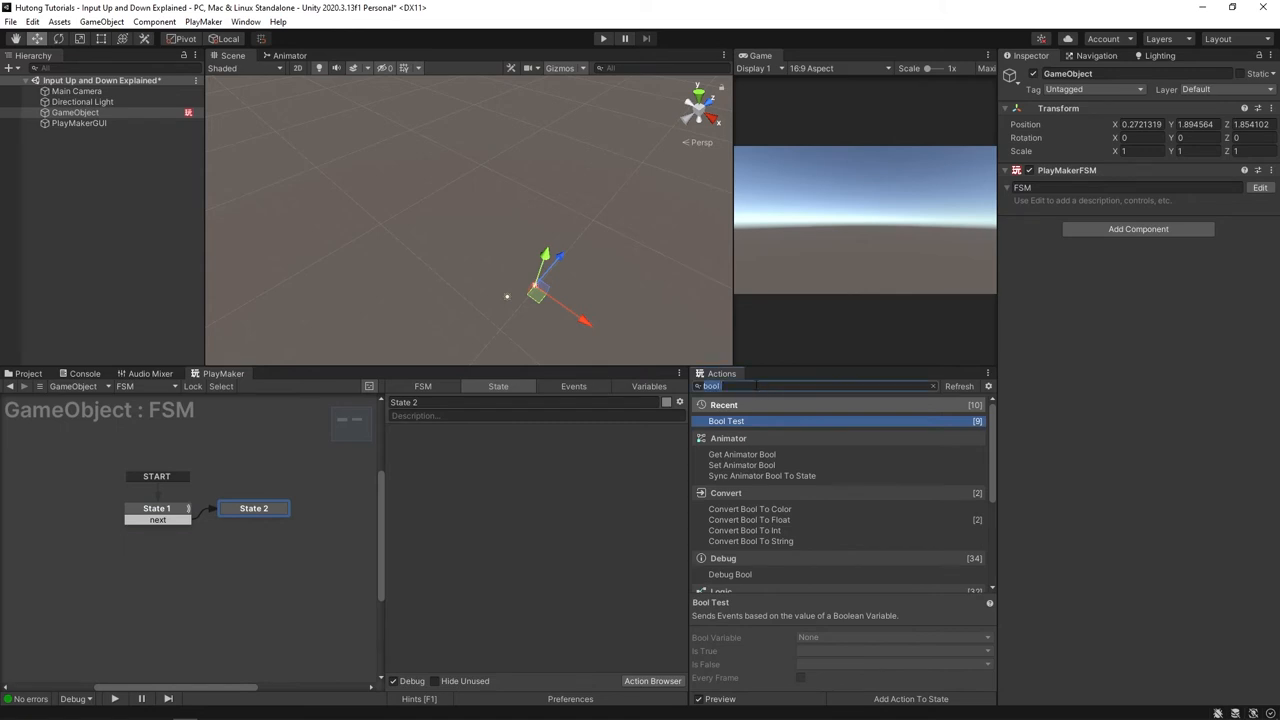
{"action": "type", "text": "next fr"}
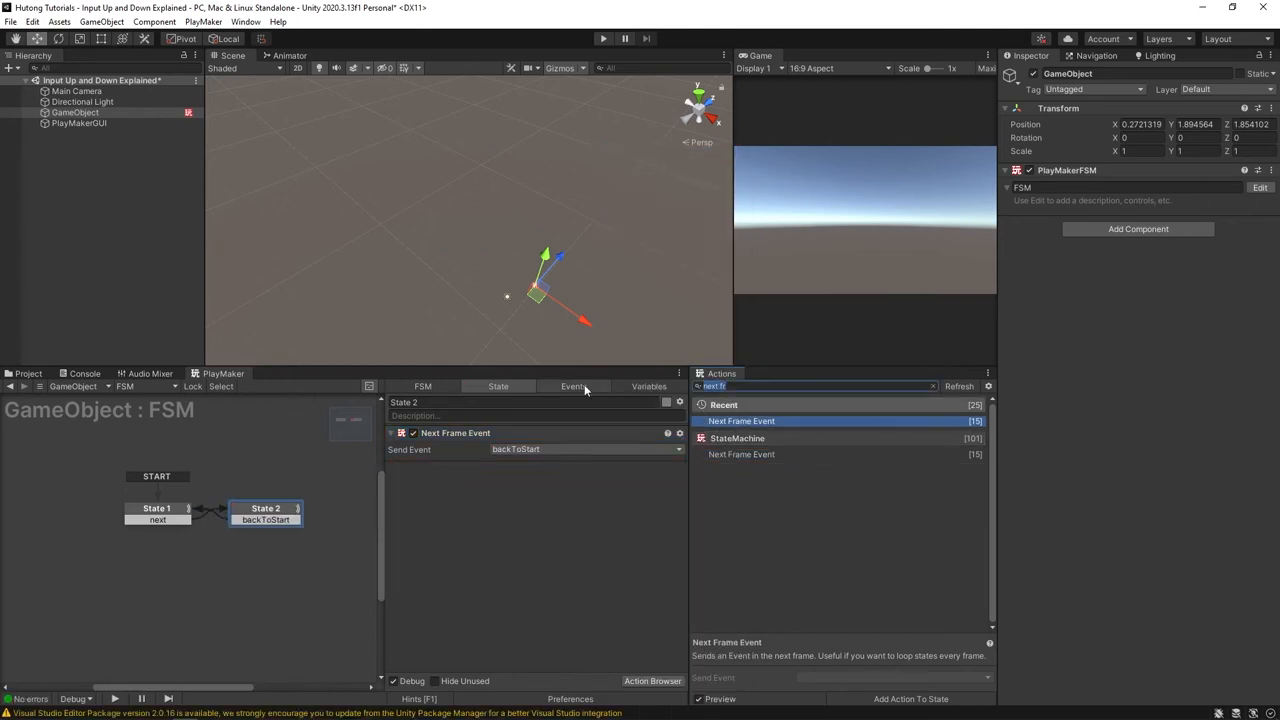
{"action": "type", "text": "set bool"}
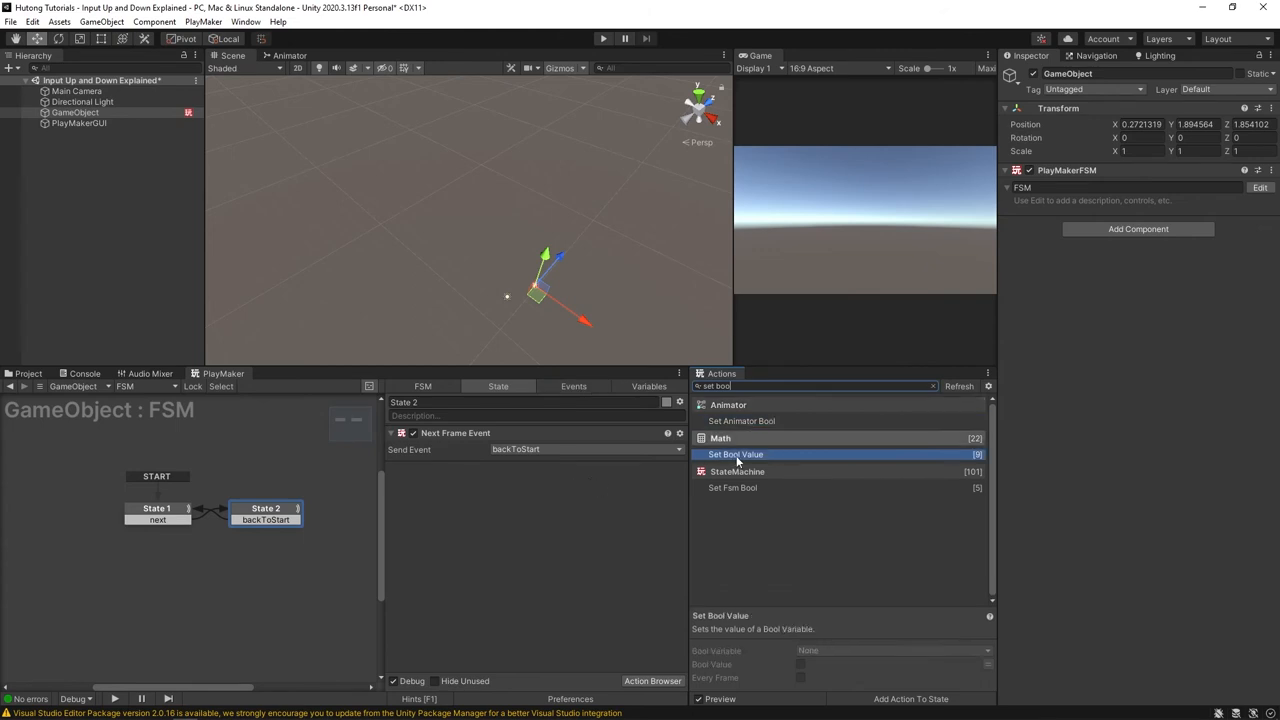
{"action": "double_click", "coordinate": [736, 454]}
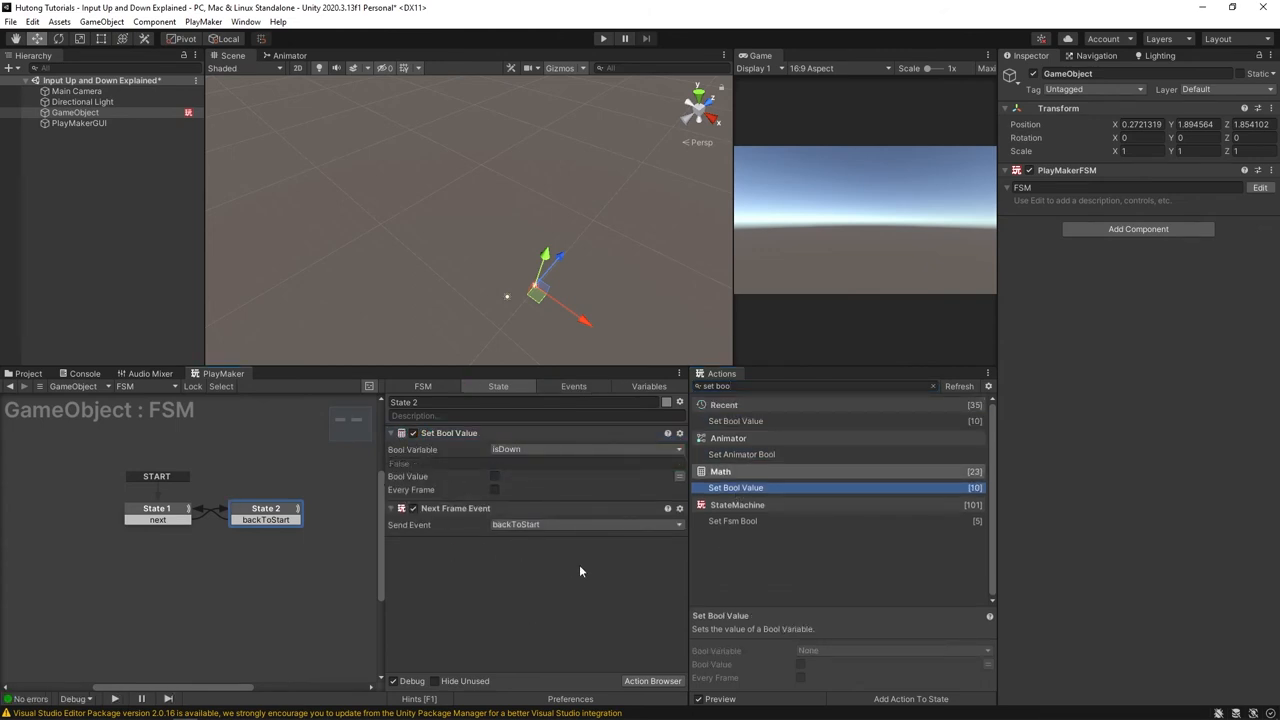
{"action": "left_click", "coordinate": [600, 38]}
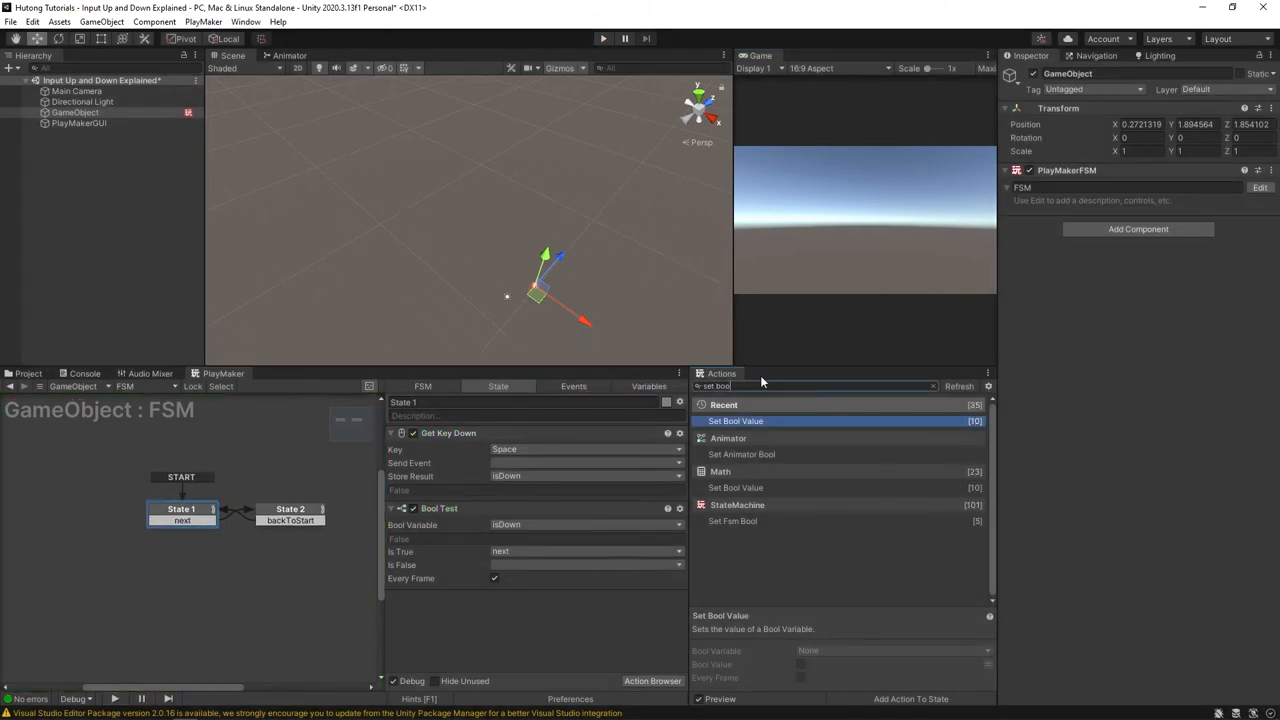
Add Get Key on Space storing isDown every frame to State 1
{"action": "type", "text": "get key"}
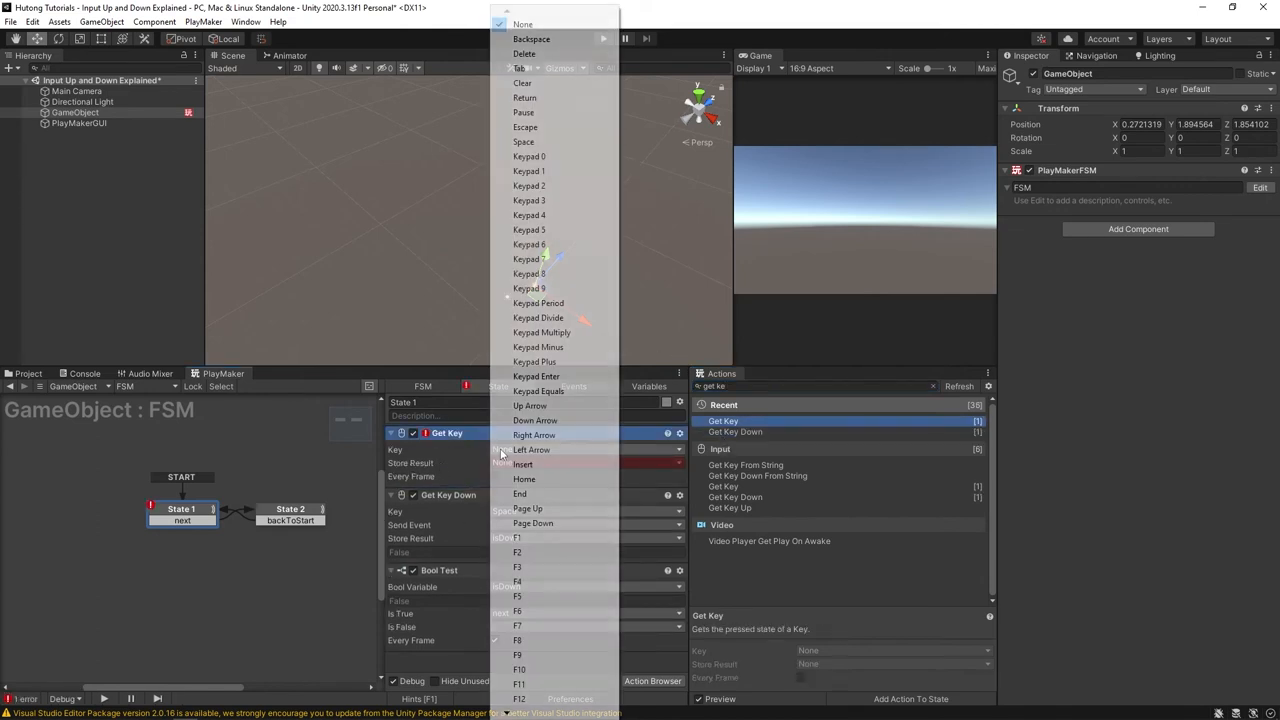
{"action": "left_click", "coordinate": [524, 140]}
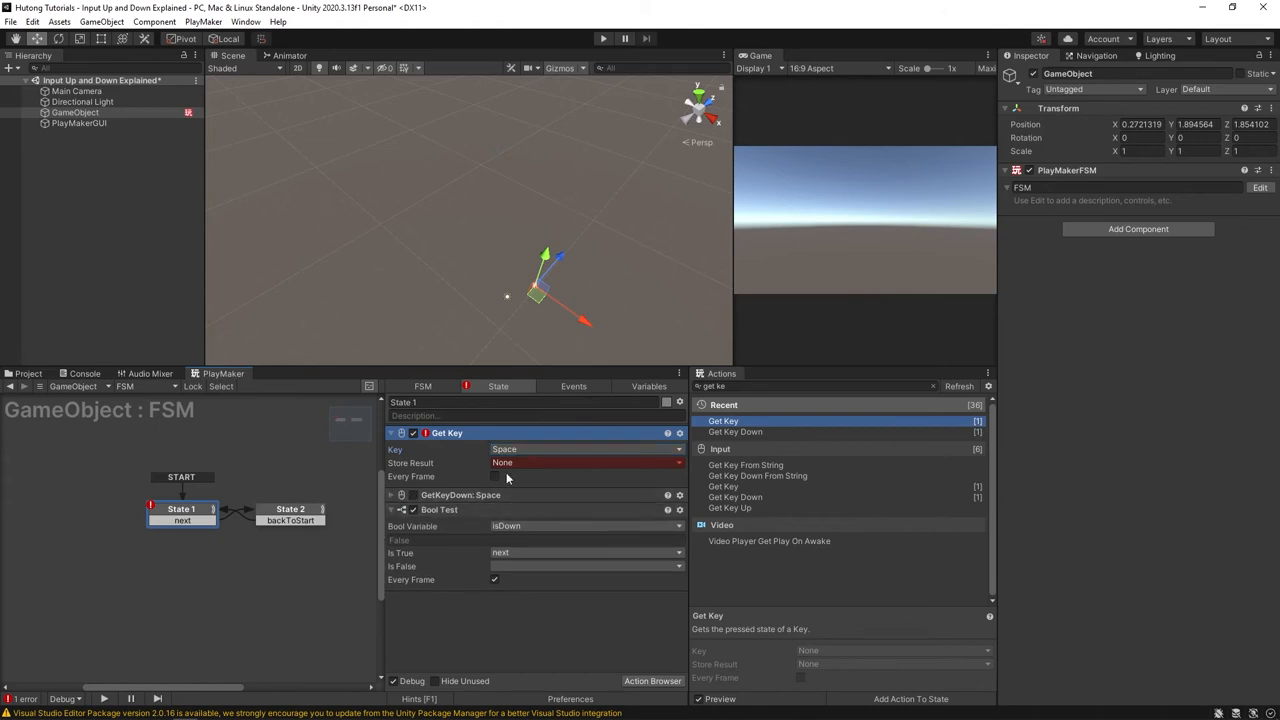
{"action": "left_click", "coordinate": [584, 464]}
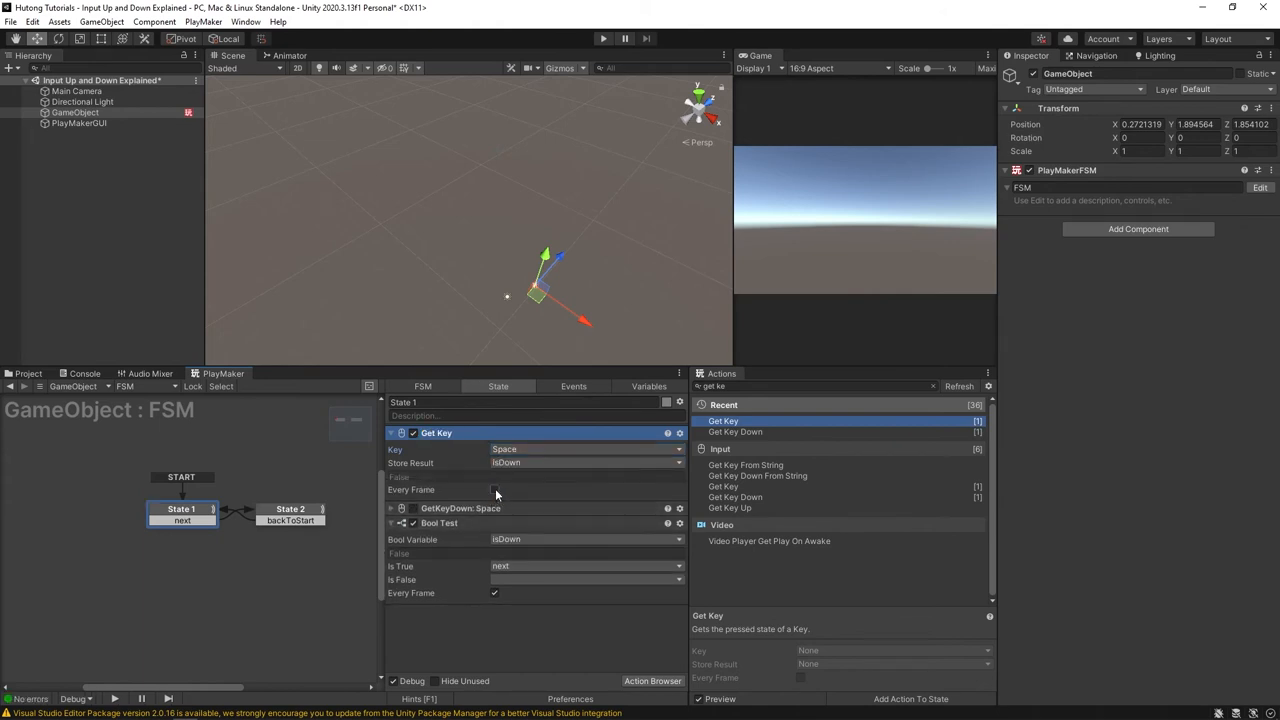
{"action": "left_click", "coordinate": [492, 488]}
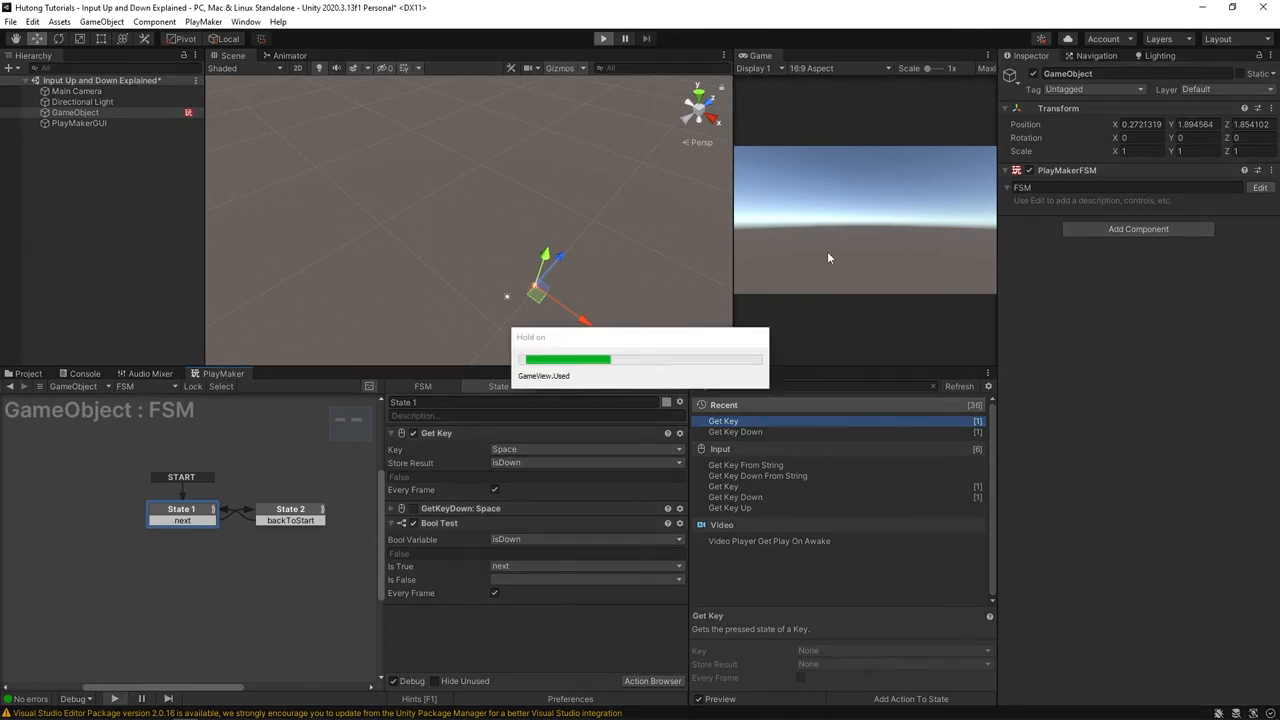
Test the FSM looping in the running game, then stop play mode
{"action": "left_click", "coordinate": [596, 38]}
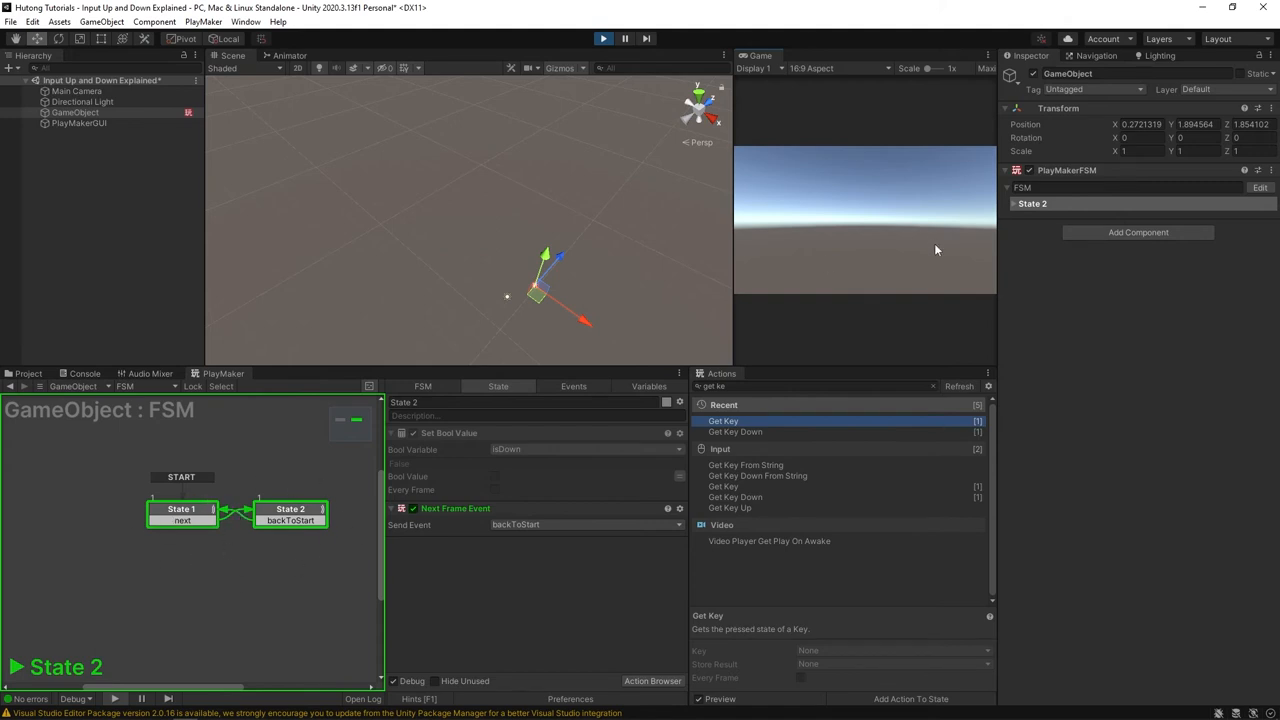
{"action": "left_click", "coordinate": [180, 510]}
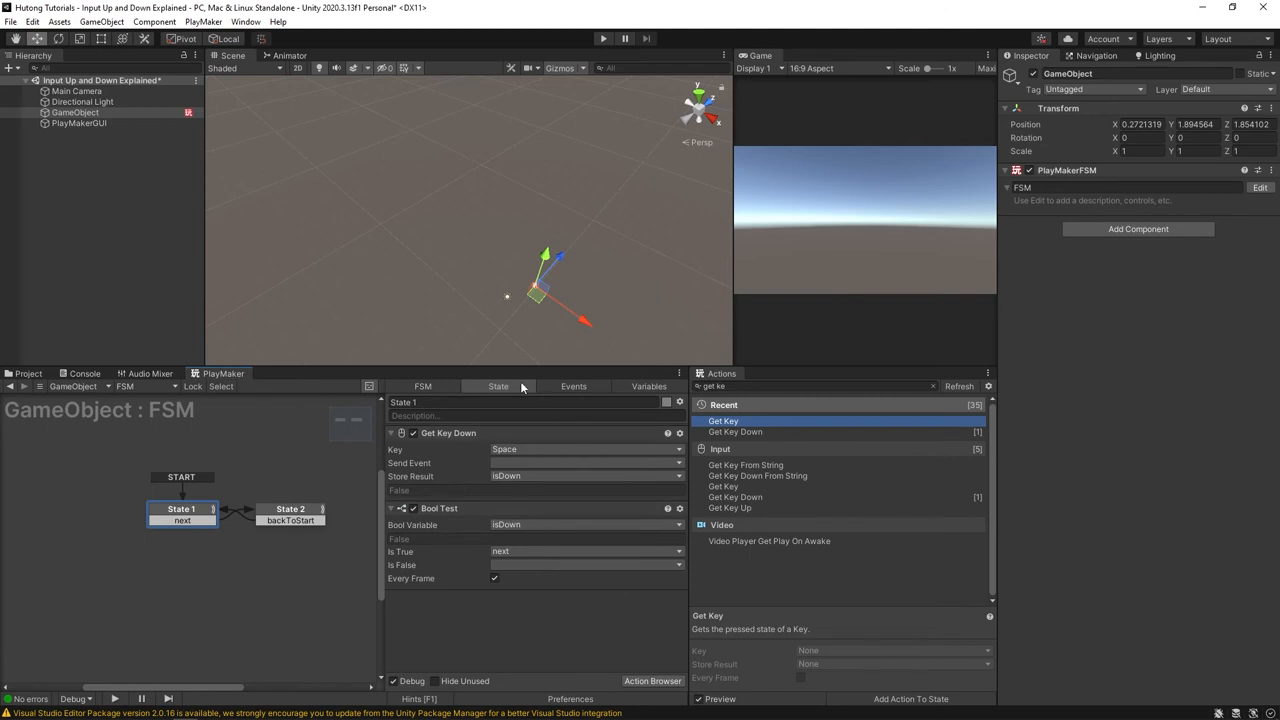
{"action": "mouse_move", "coordinate": [504, 458]}
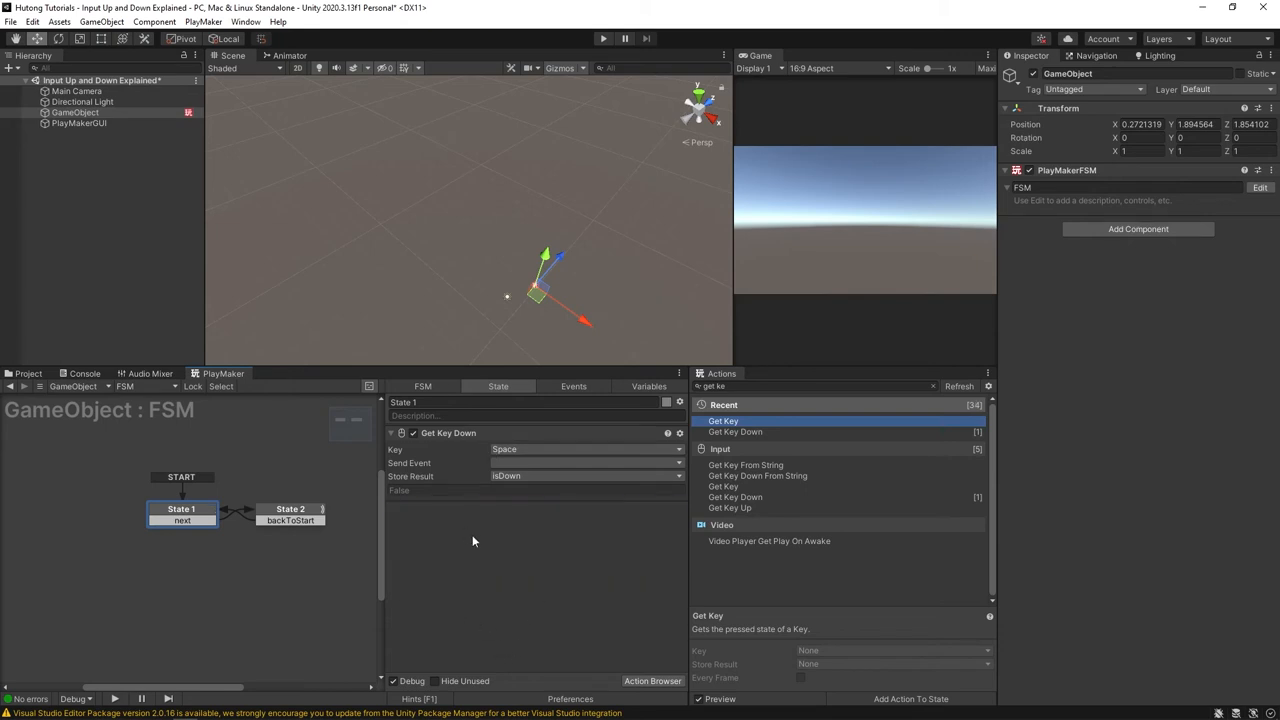
Set Get Key Down's Store Result to None and its Send Event to next
{"action": "left_click", "coordinate": [588, 476]}
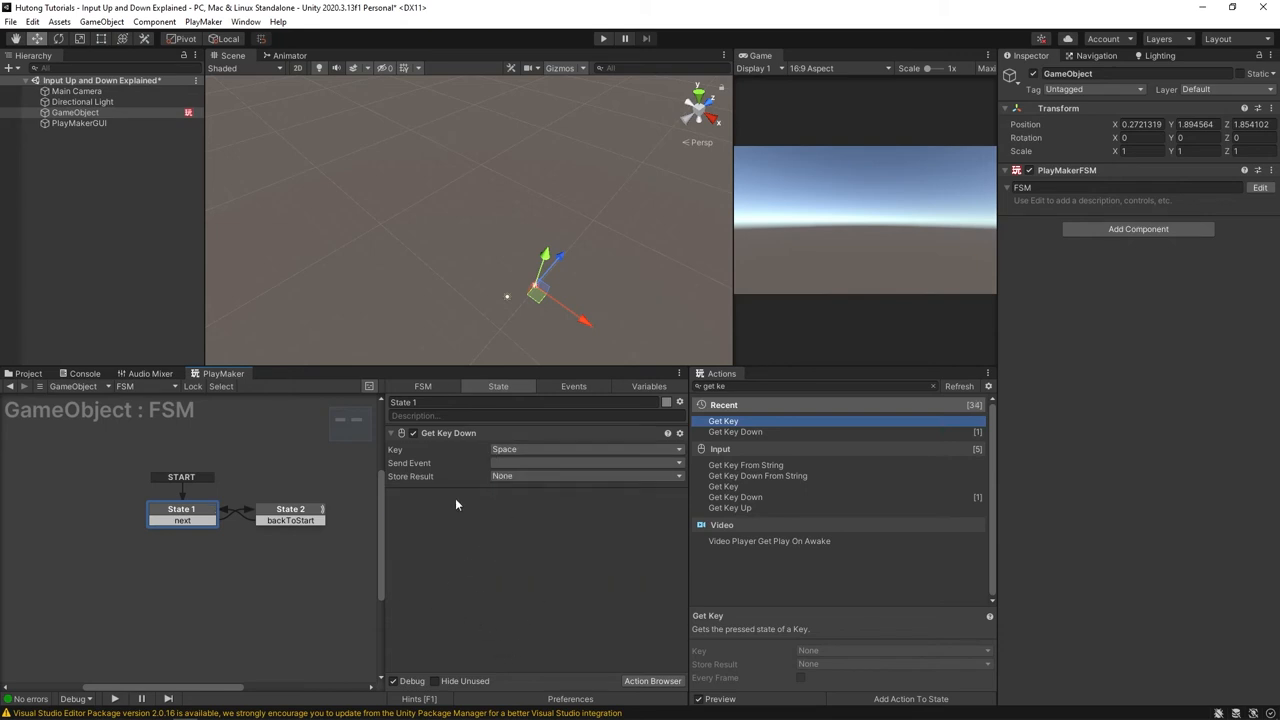
{"action": "left_click", "coordinate": [584, 464]}
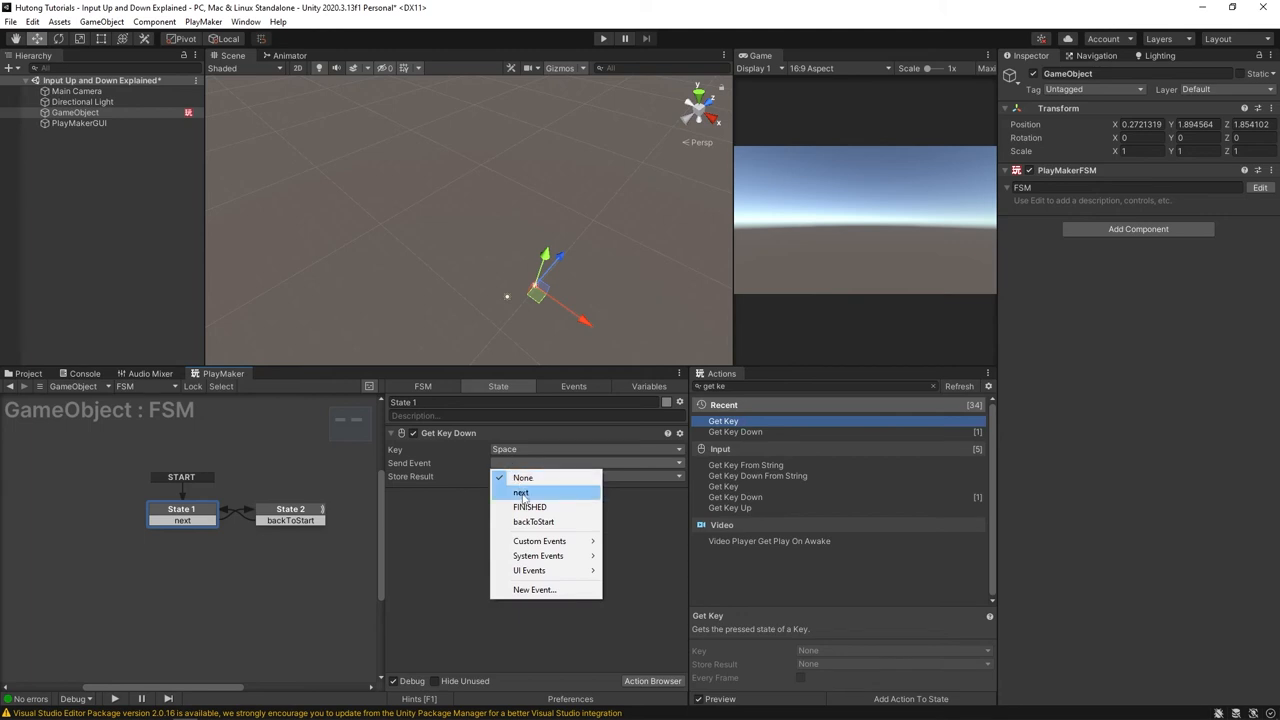
{"action": "left_click", "coordinate": [520, 492]}
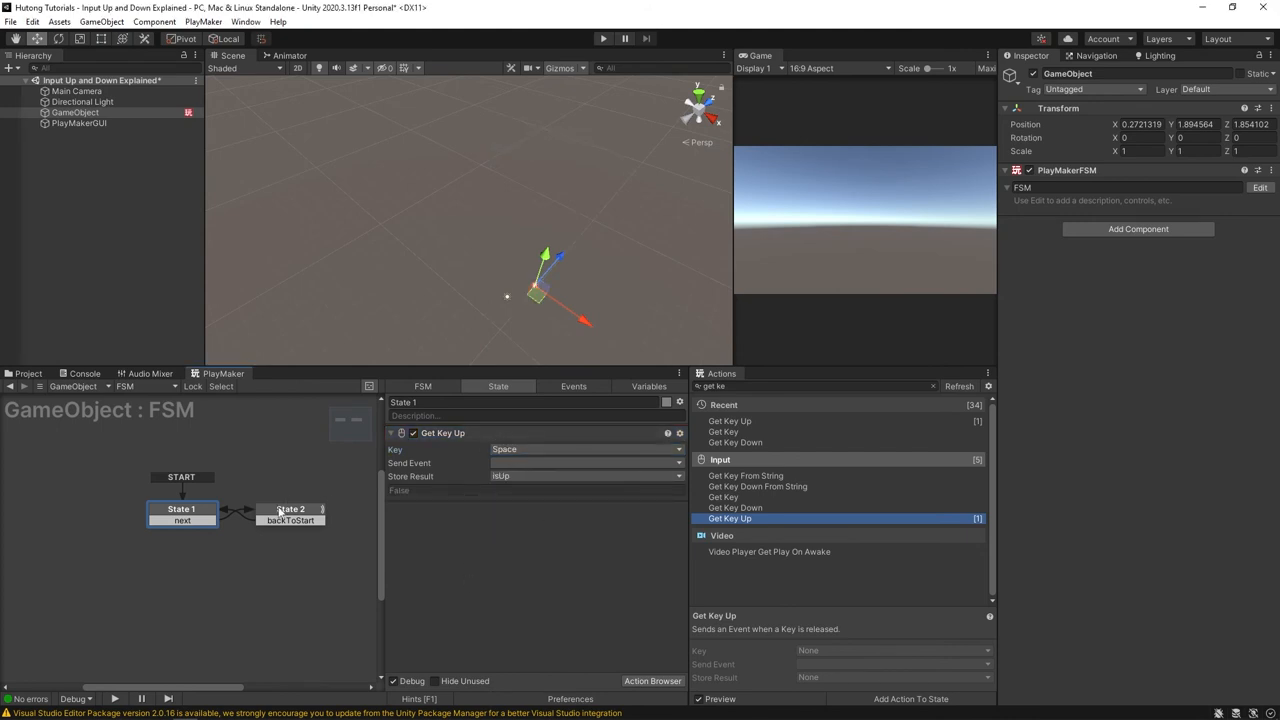
Switch to State 2's actions and back to State 1
{"action": "left_click", "coordinate": [288, 508]}
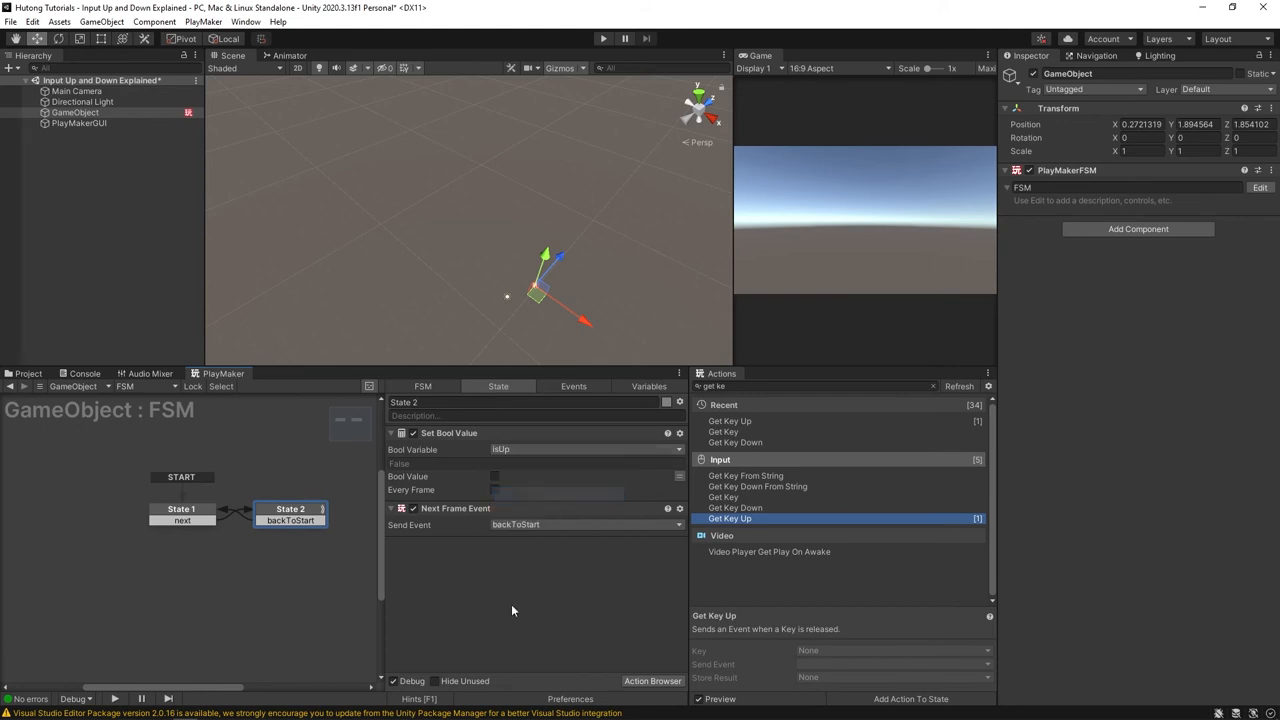
{"action": "left_click", "coordinate": [180, 510]}
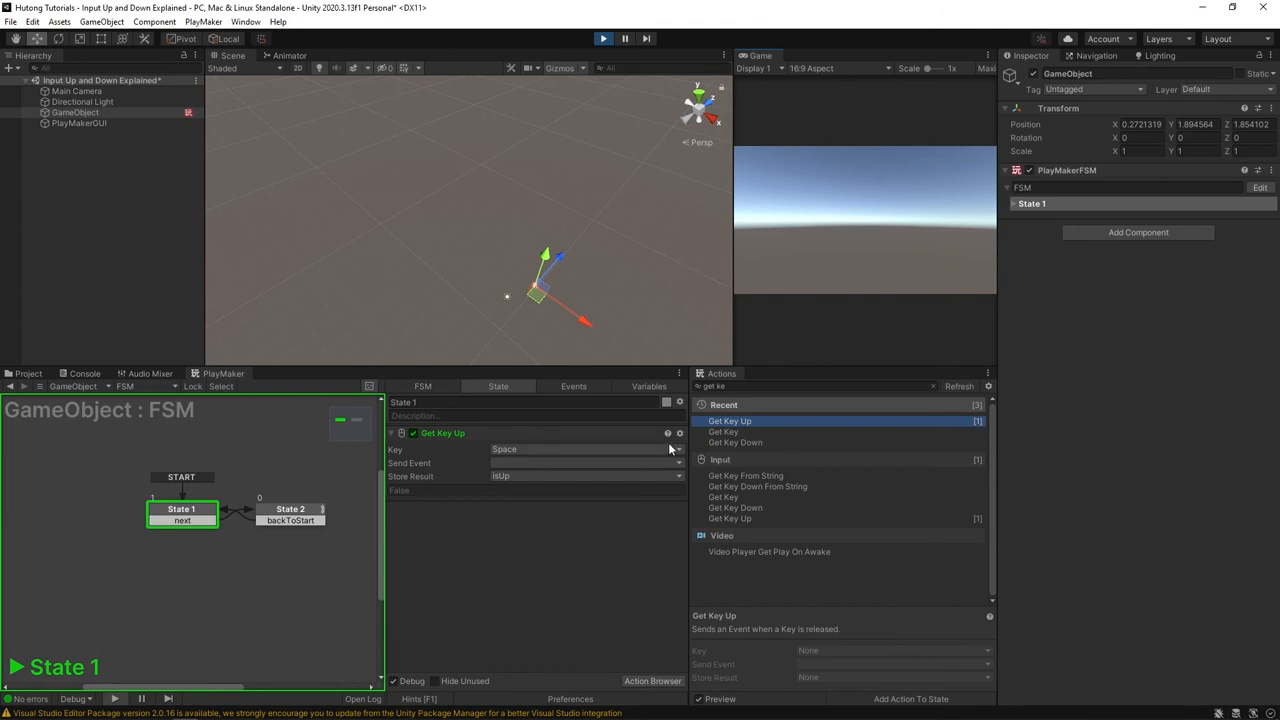
{"action": "mouse_move", "coordinate": [588, 446]}
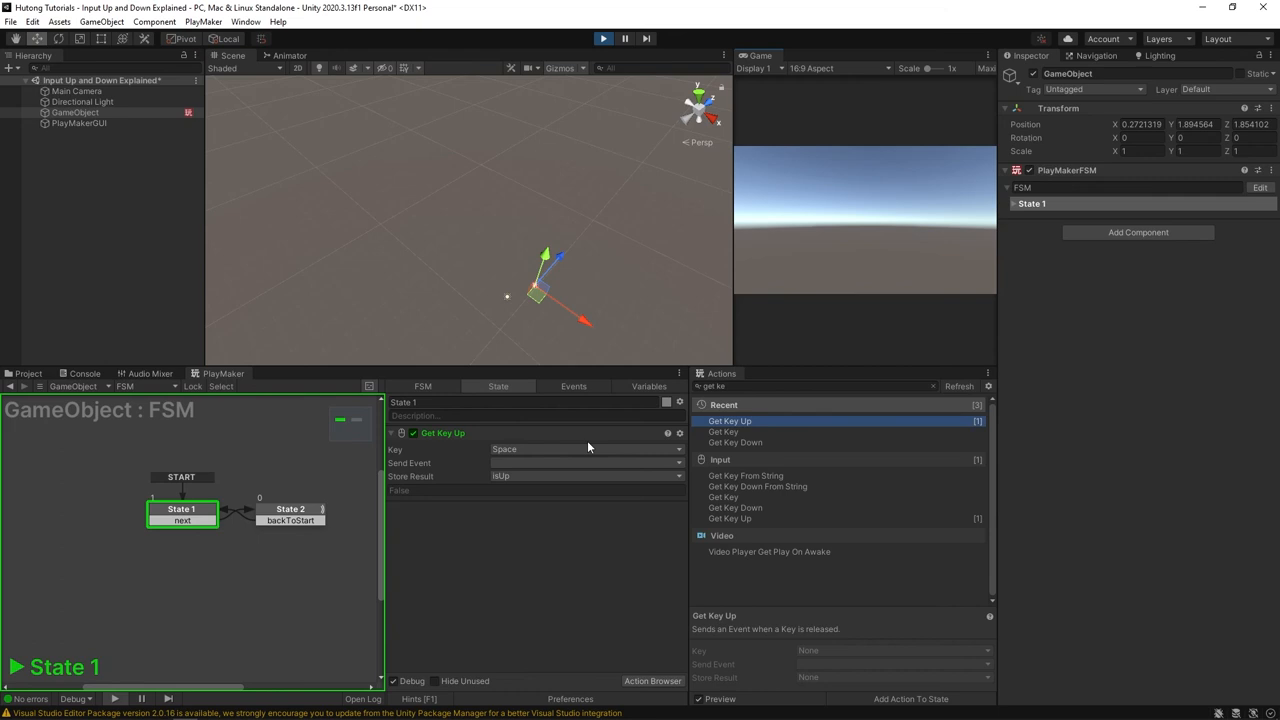
{"action": "mouse_move", "coordinate": [352, 456]}
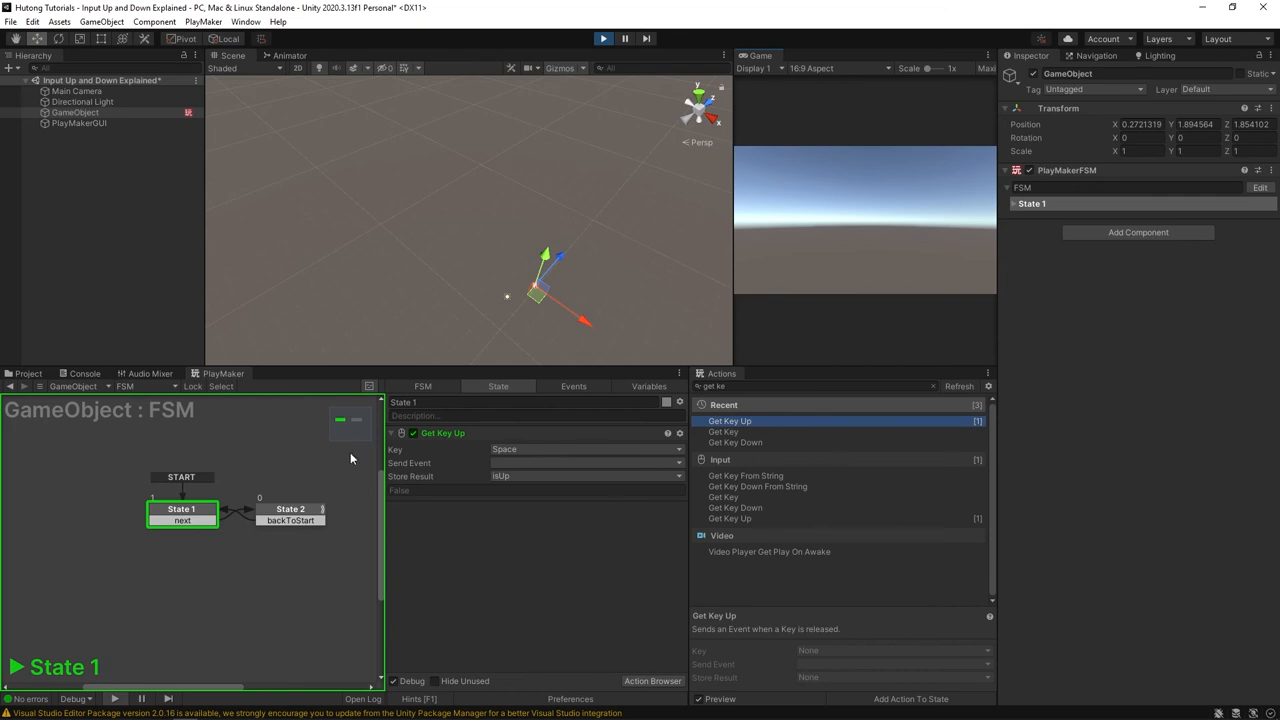
{"action": "mouse_move", "coordinate": [394, 468]}
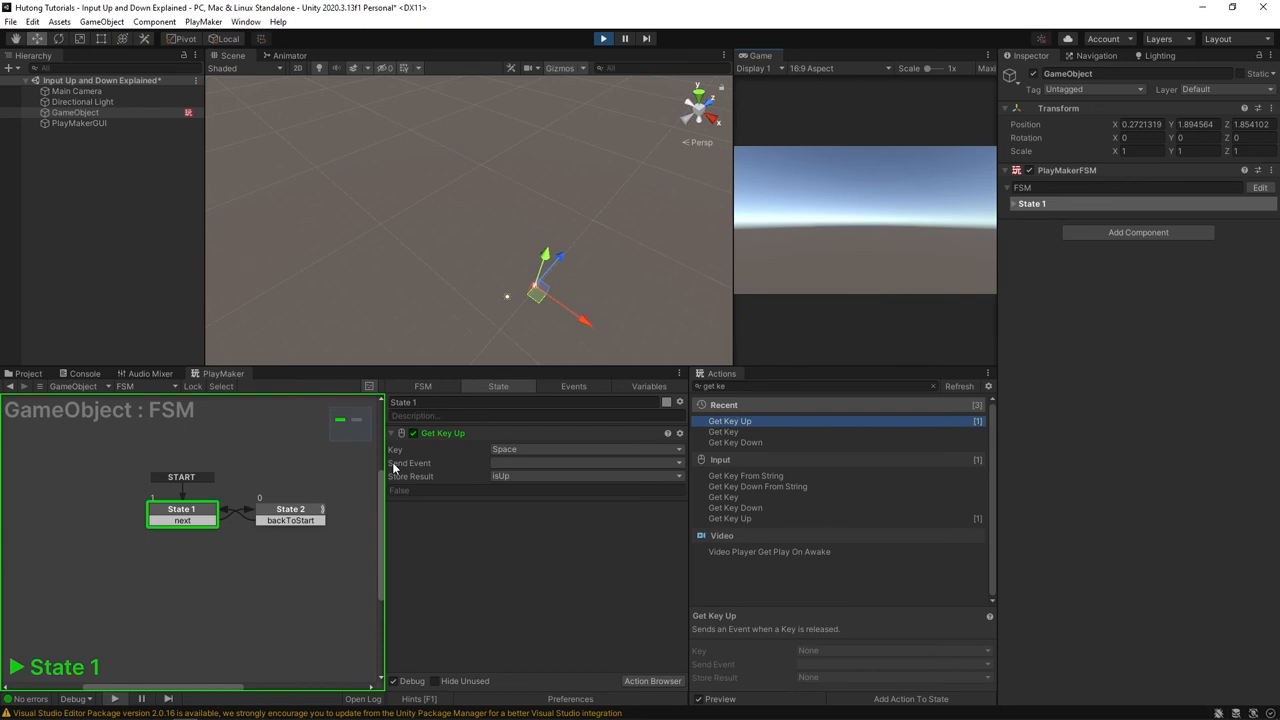
{"action": "mouse_move", "coordinate": [366, 494]}
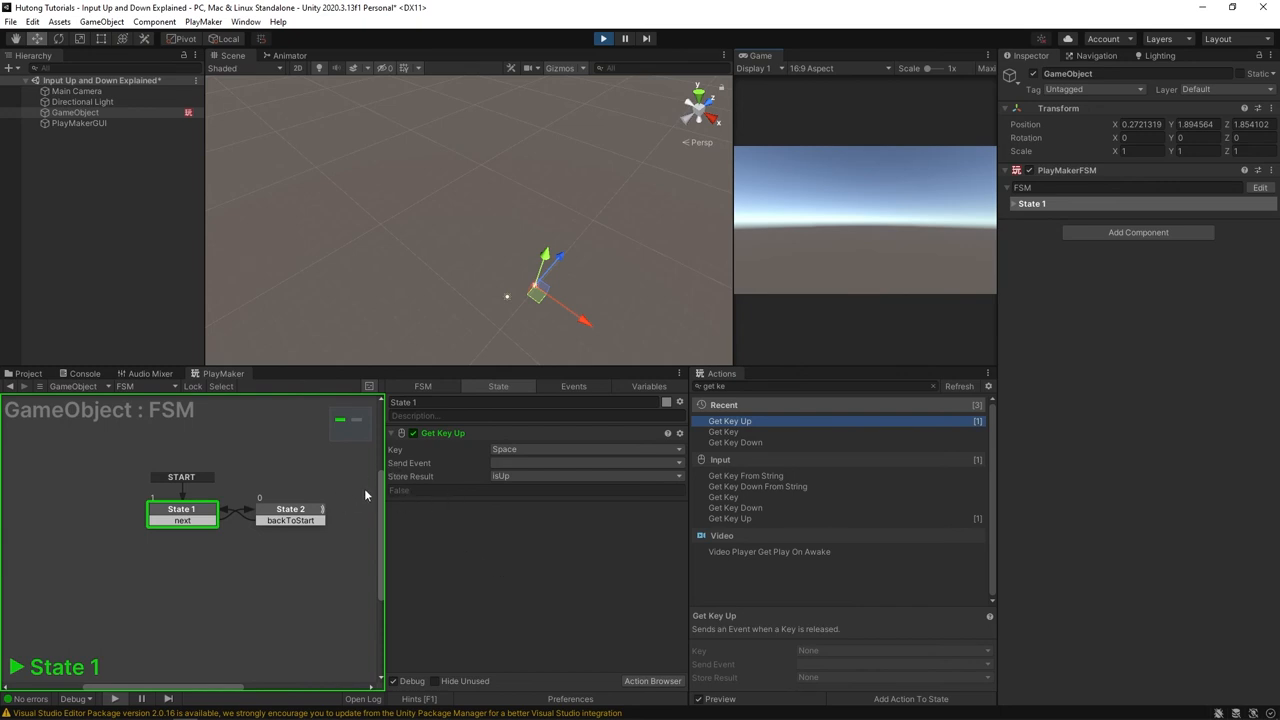
{"action": "mouse_move", "coordinate": [840, 216]}
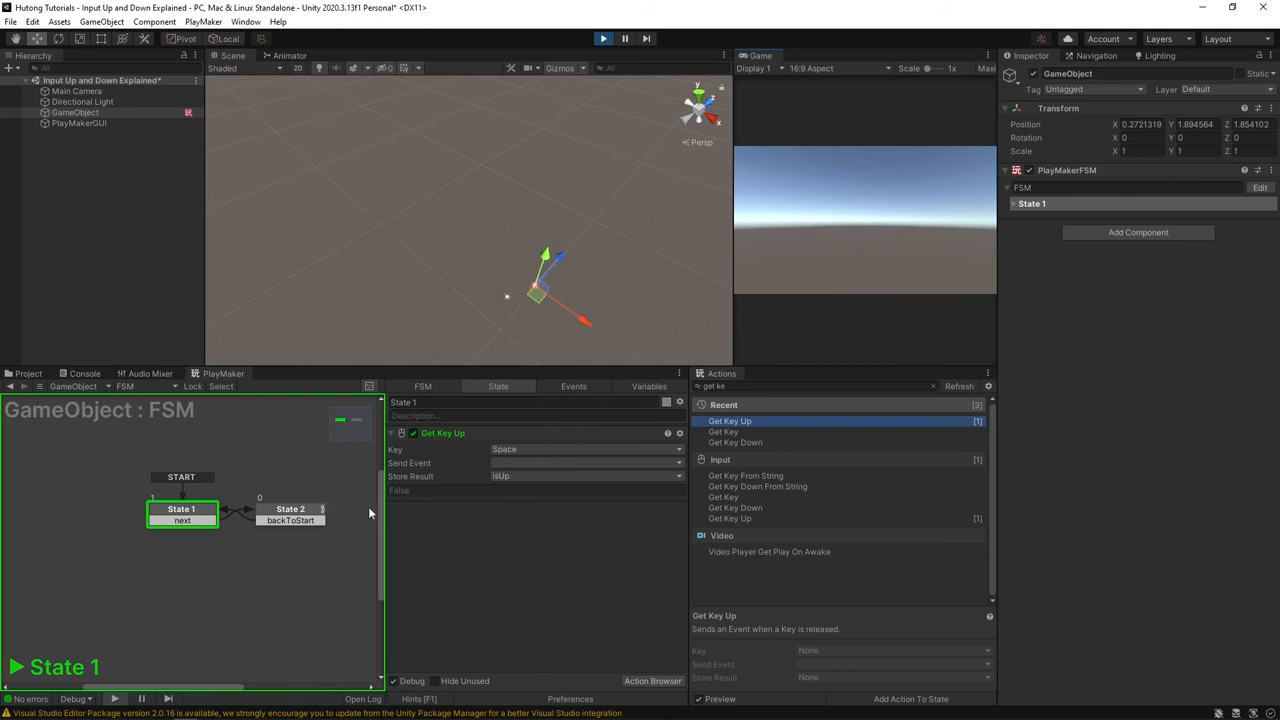
{"action": "mouse_move", "coordinate": [388, 560]}
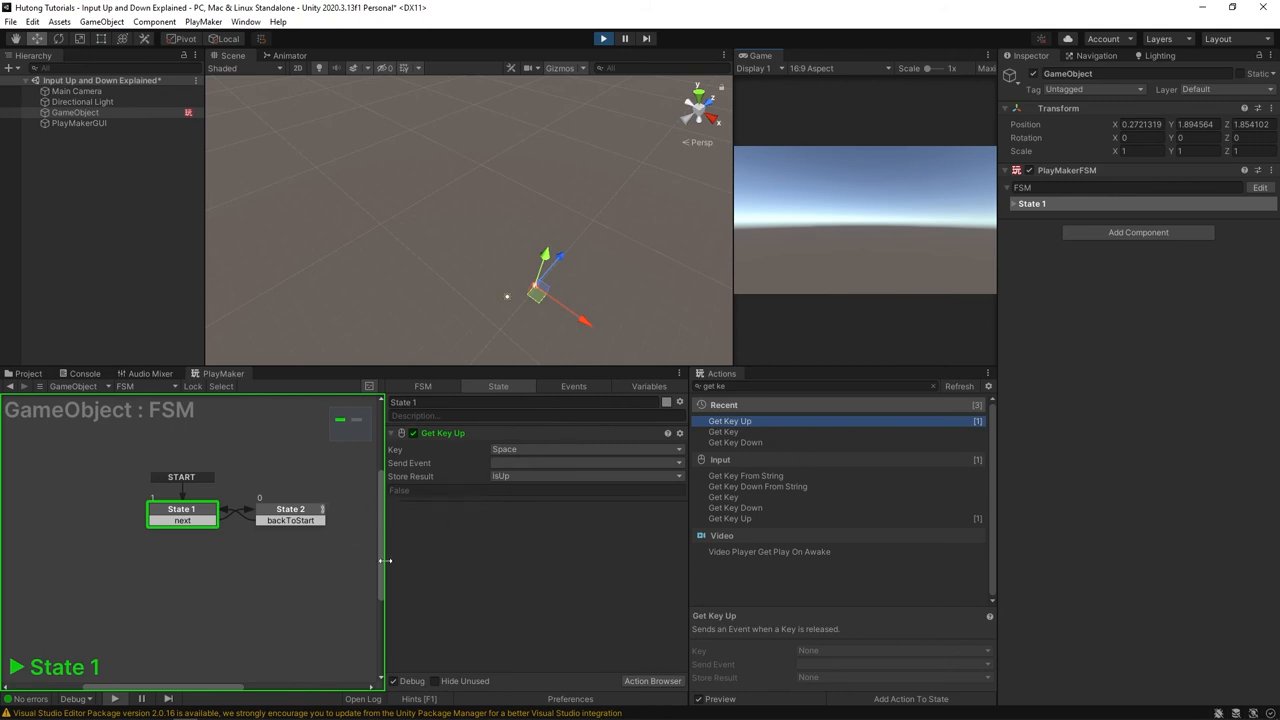
{"action": "mouse_move", "coordinate": [856, 190]}
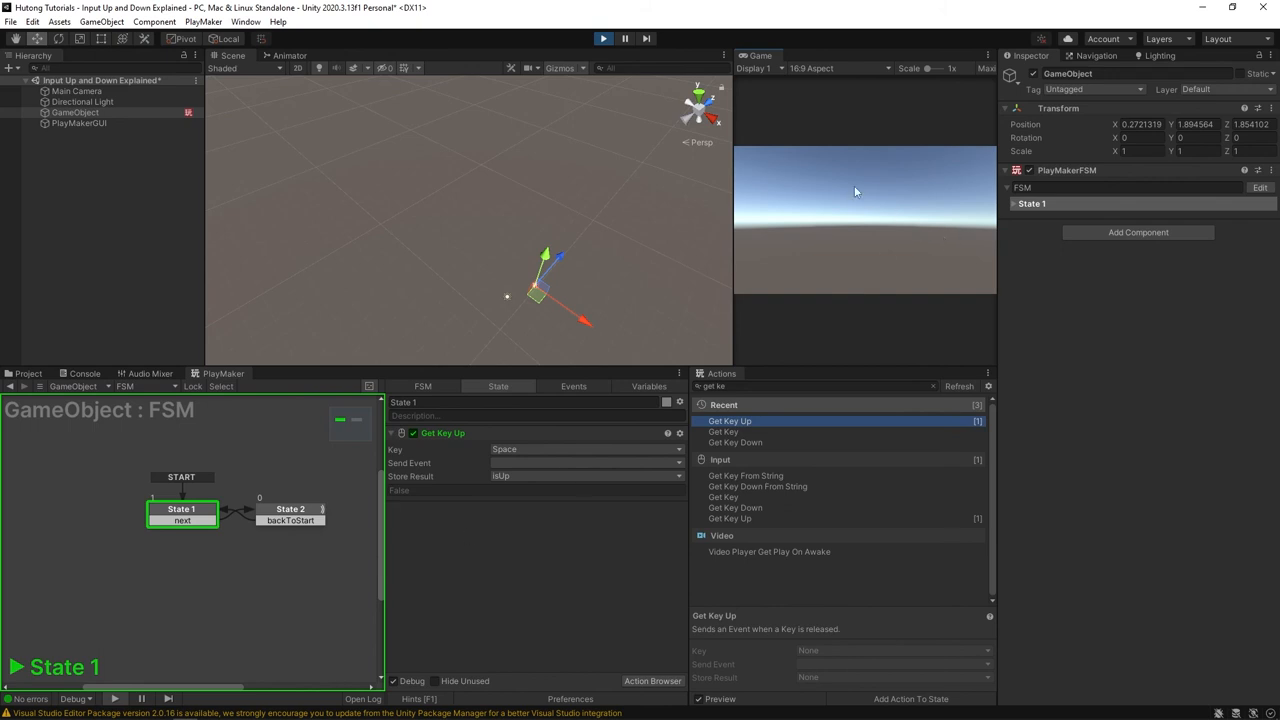
{"action": "mouse_move", "coordinate": [866, 192]}
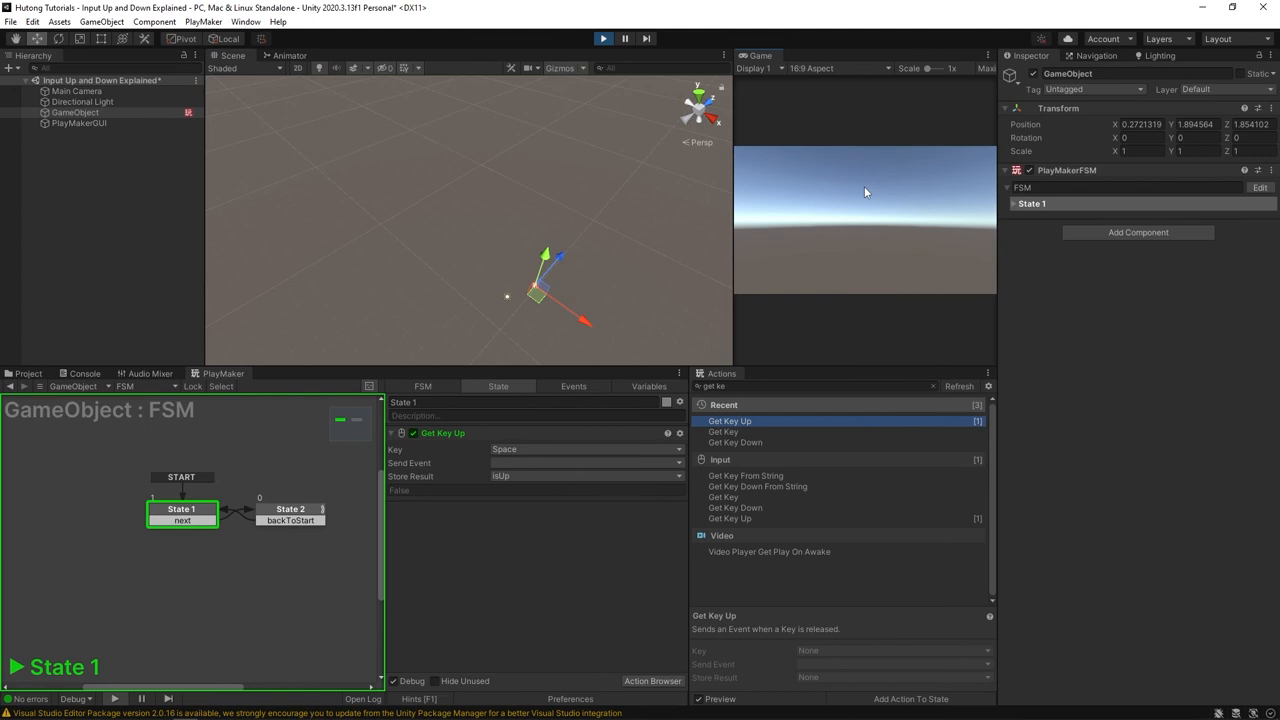
{"action": "mouse_move", "coordinate": [520, 558]}
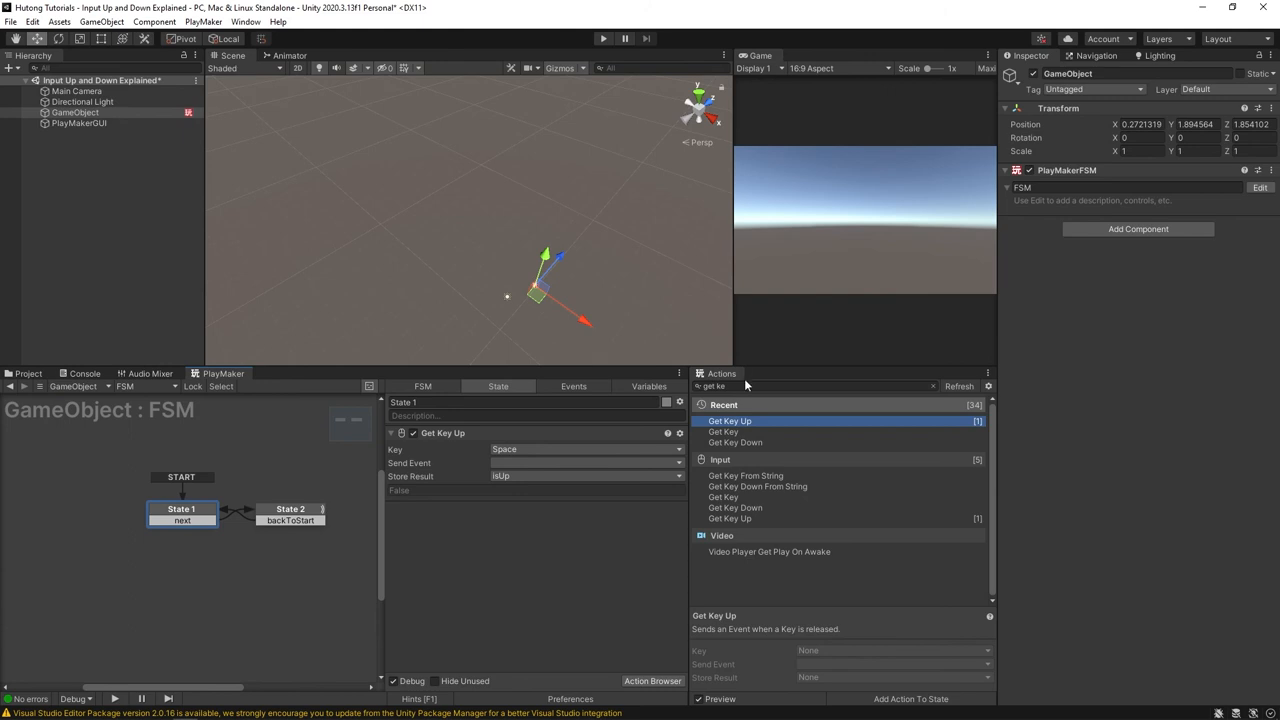
Add a Bool Test on isUp that sends next when true
{"action": "type", "text": "bool te"}
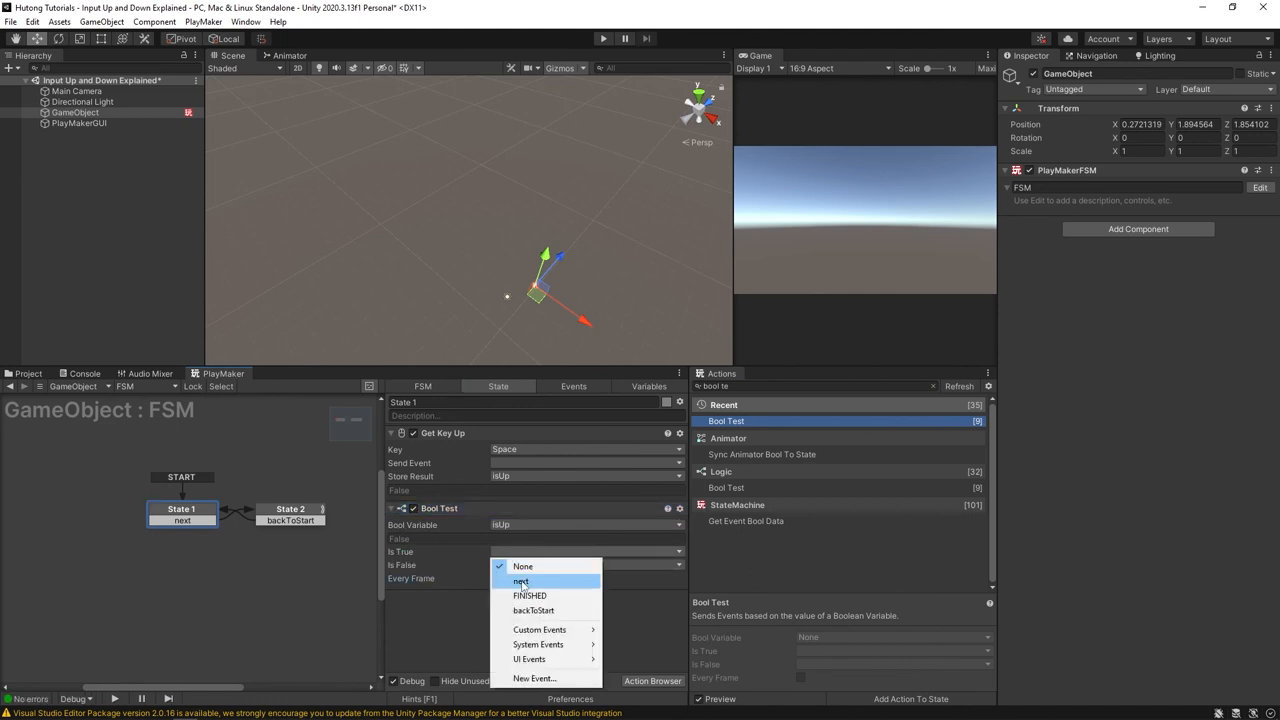
{"action": "left_click", "coordinate": [520, 580]}
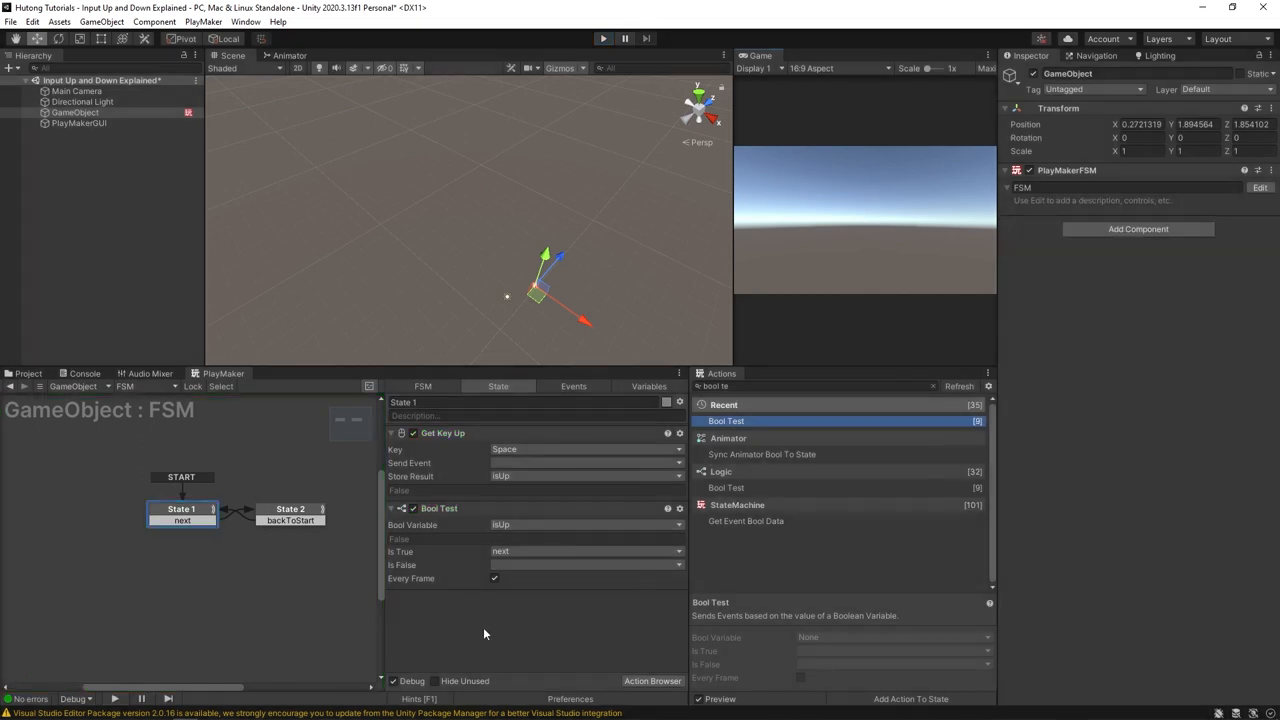
Remove Bool Test so Get Key Up on Space sends next directly with Store Result None
{"action": "left_click", "coordinate": [584, 476]}
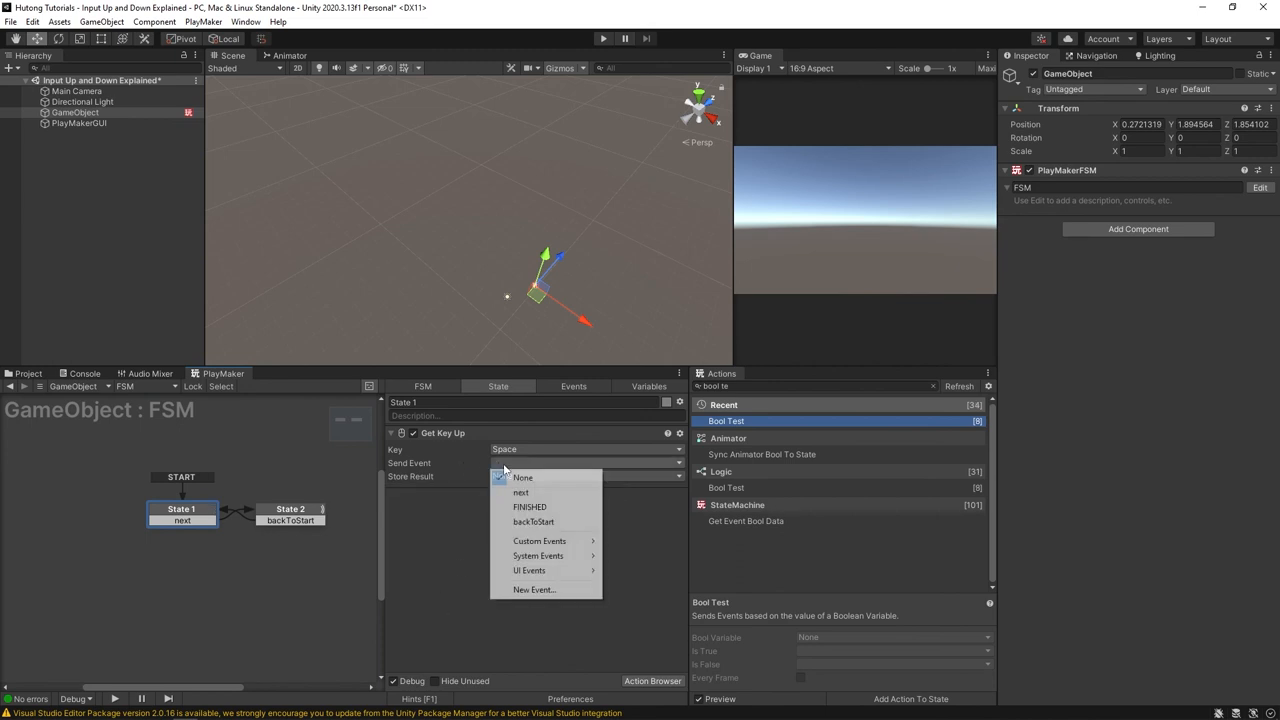
{"action": "left_click", "coordinate": [520, 492]}
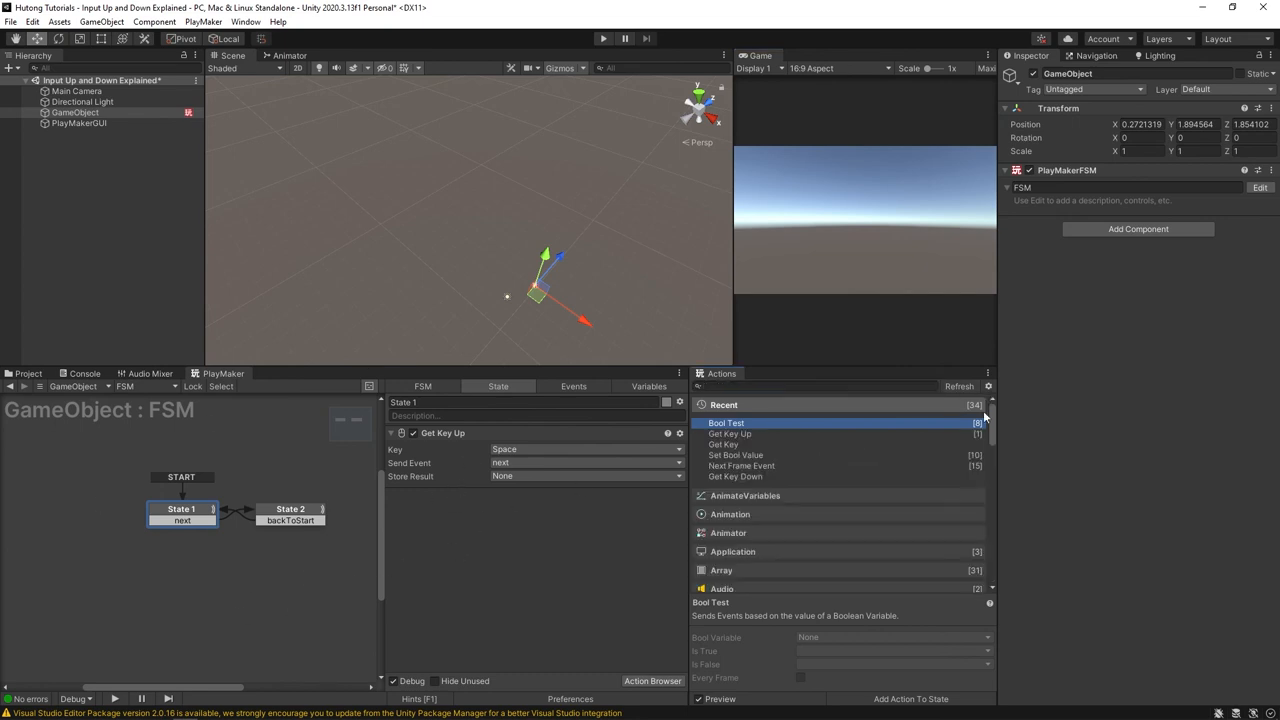
Browse to the Input category and preview the Get Mouse Button action's description
{"action": "scroll", "scroll_direction": "down", "scroll_amount": 3}
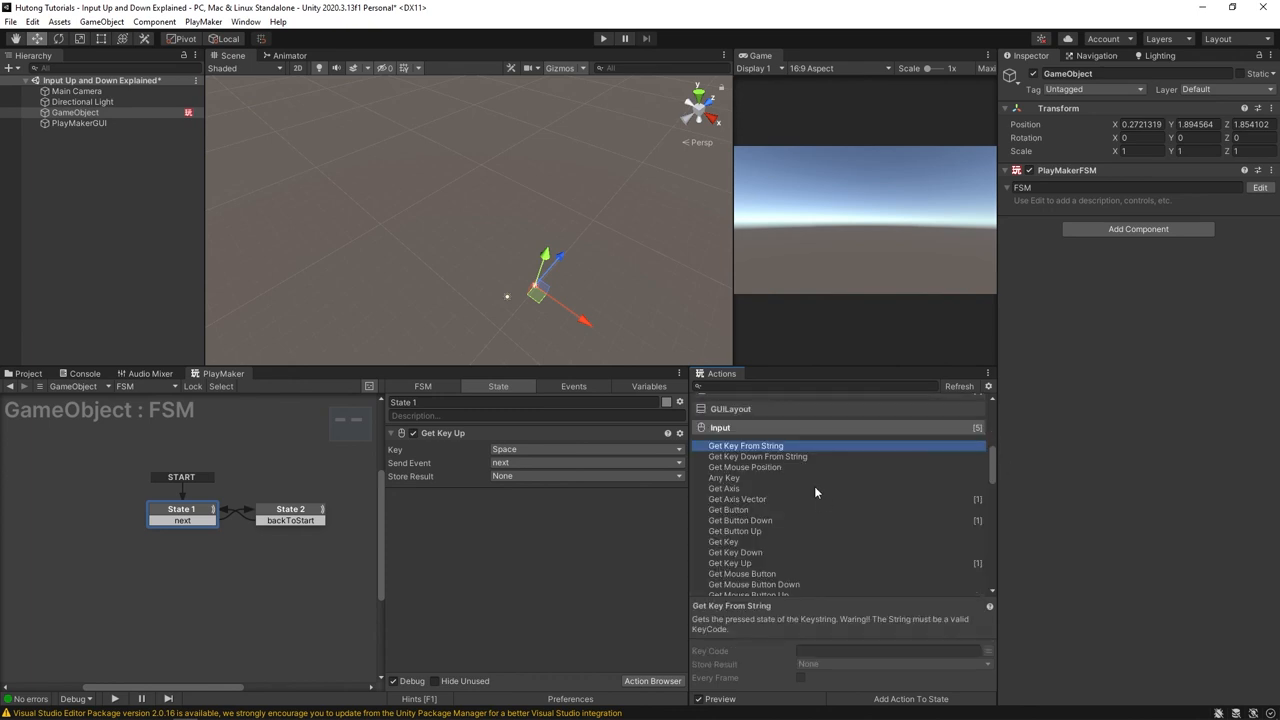
{"action": "mouse_move", "coordinate": [732, 556]}
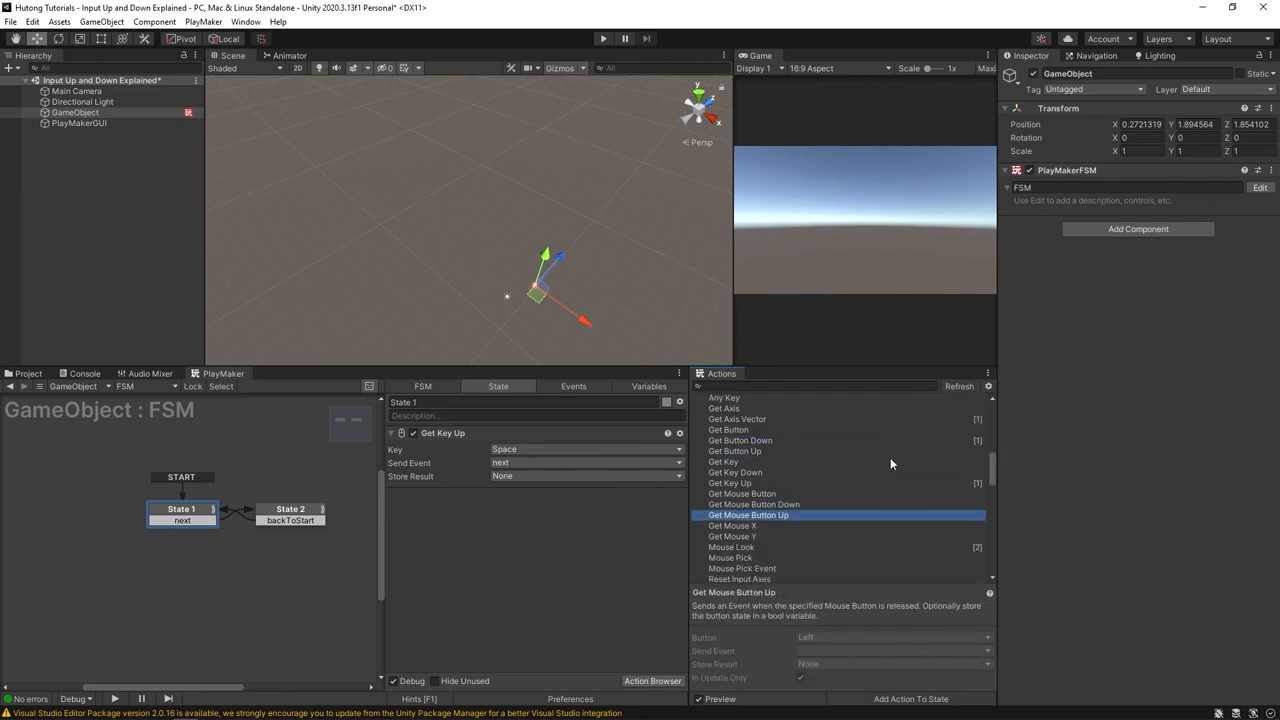
{"action": "left_click", "coordinate": [752, 504]}
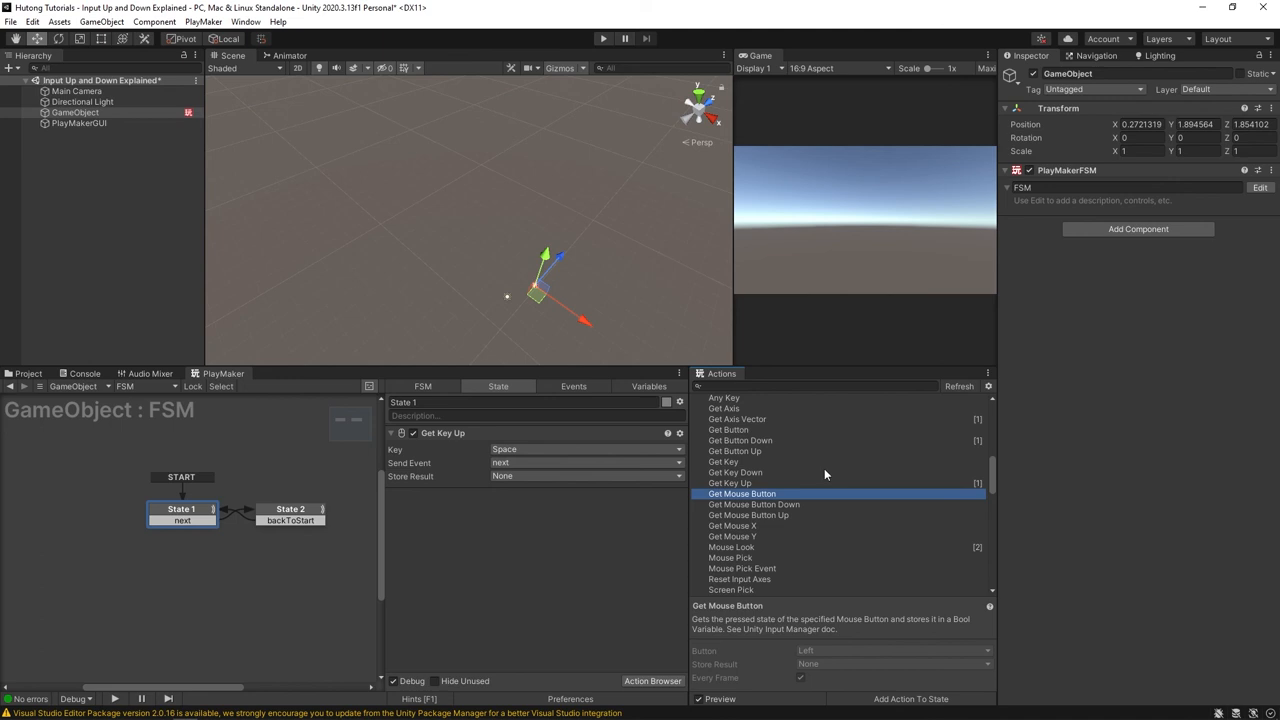
{"action": "mouse_move", "coordinate": [846, 496]}
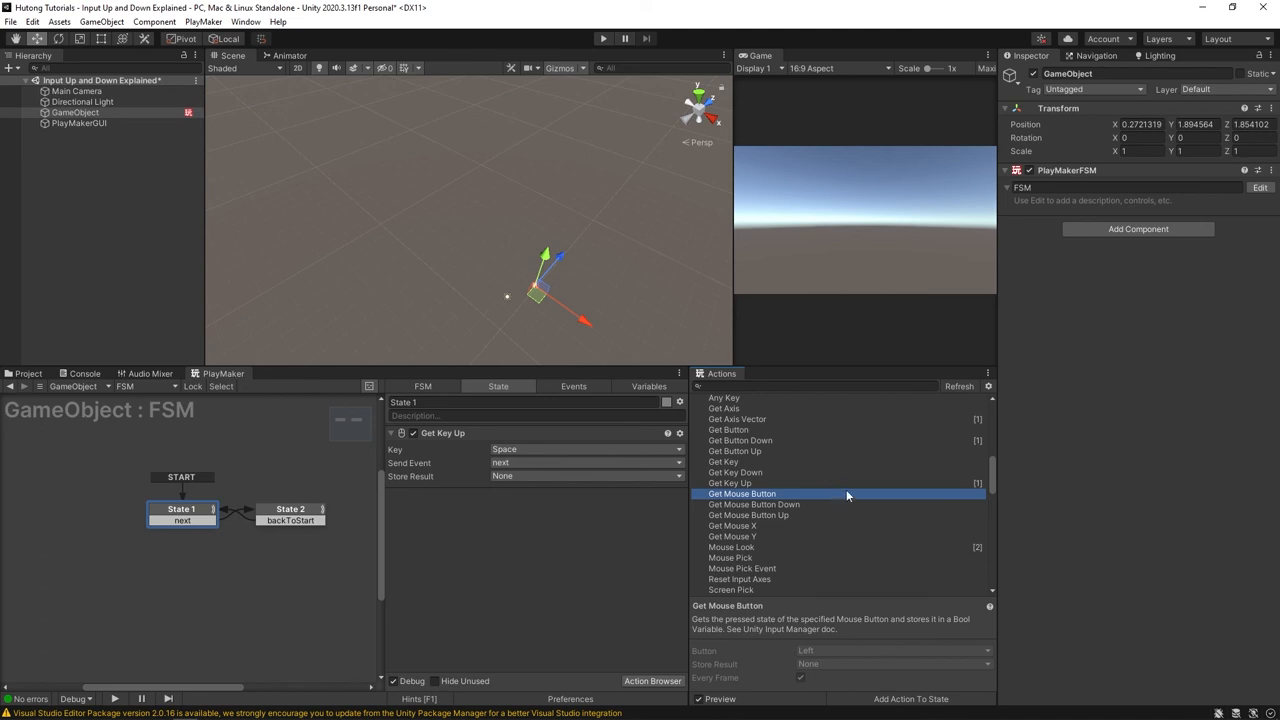